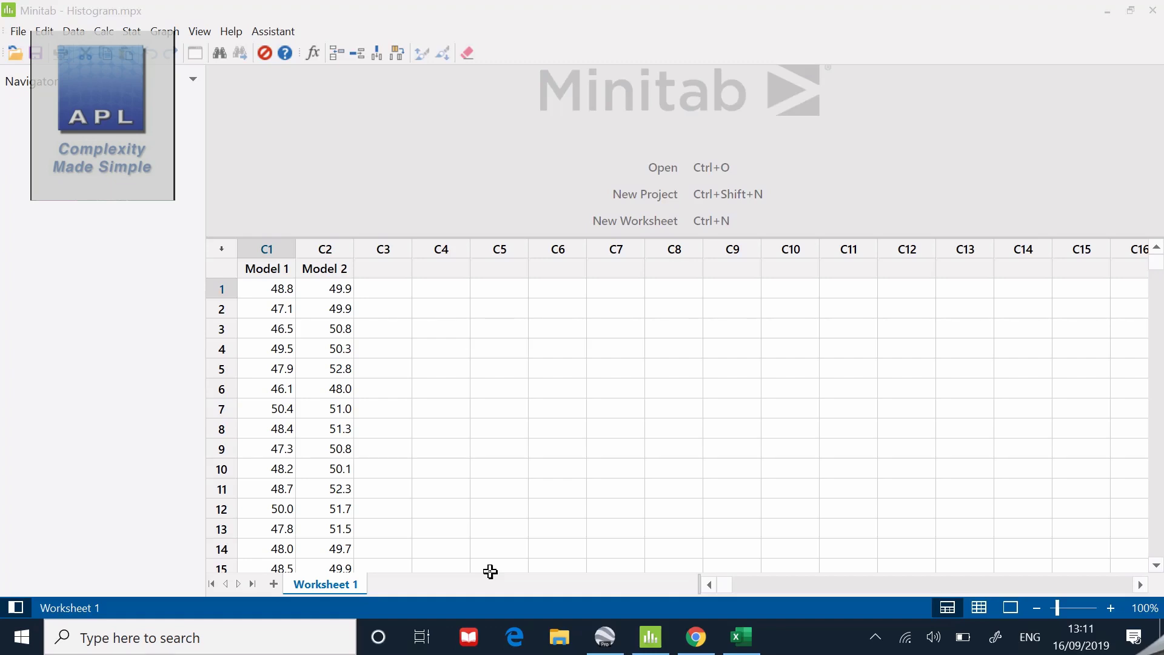
mouse_move(265, 429)
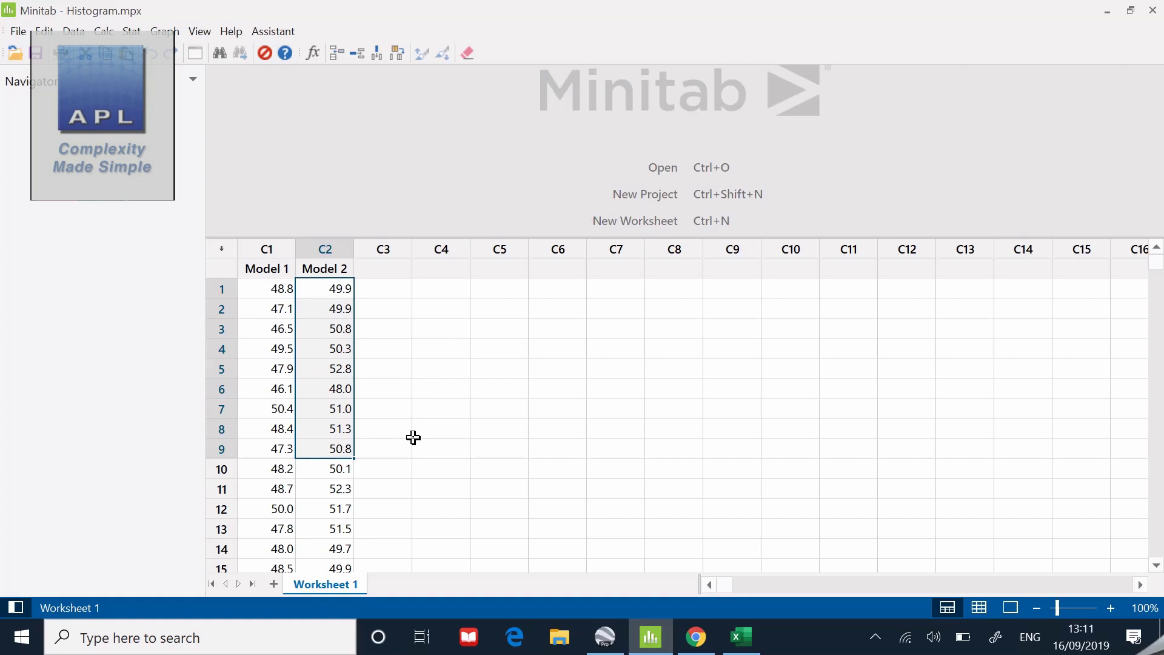
- Create a simple time series plot with C2 Model 2 as the series
click(383, 428)
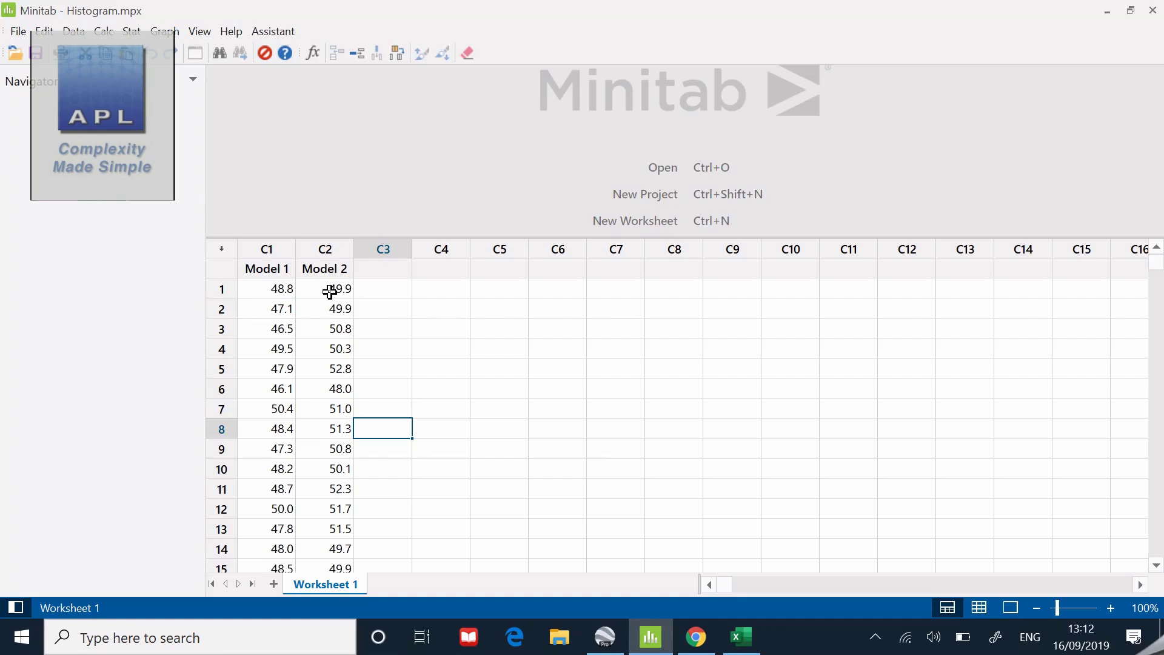
mouse_move(123, 132)
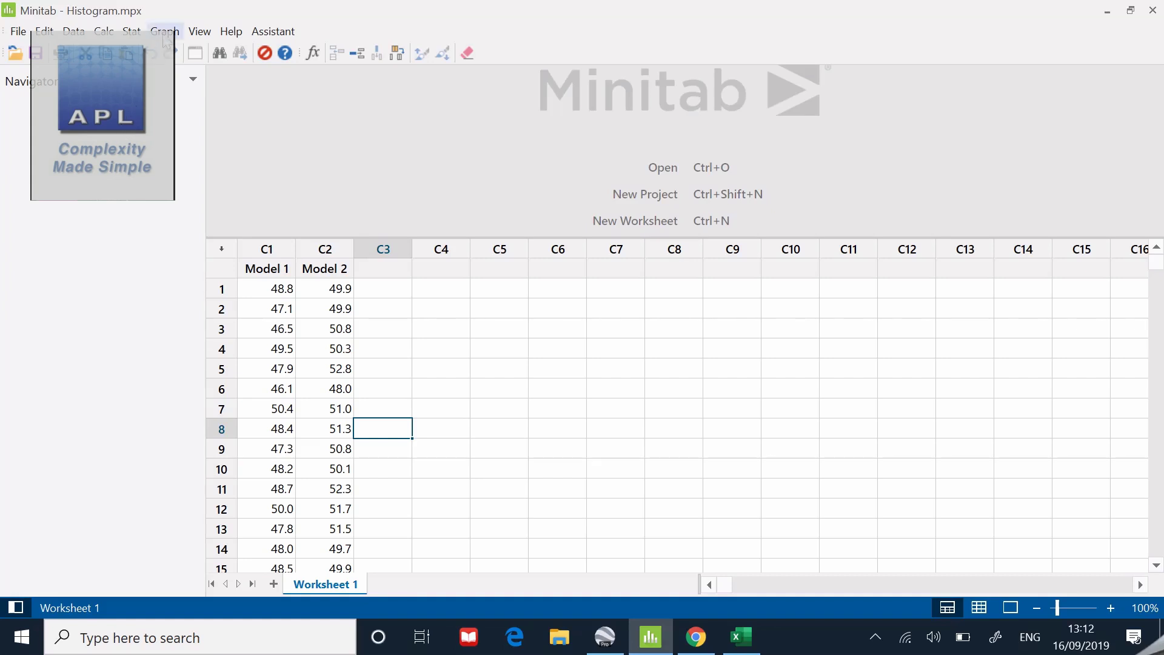
click(164, 31)
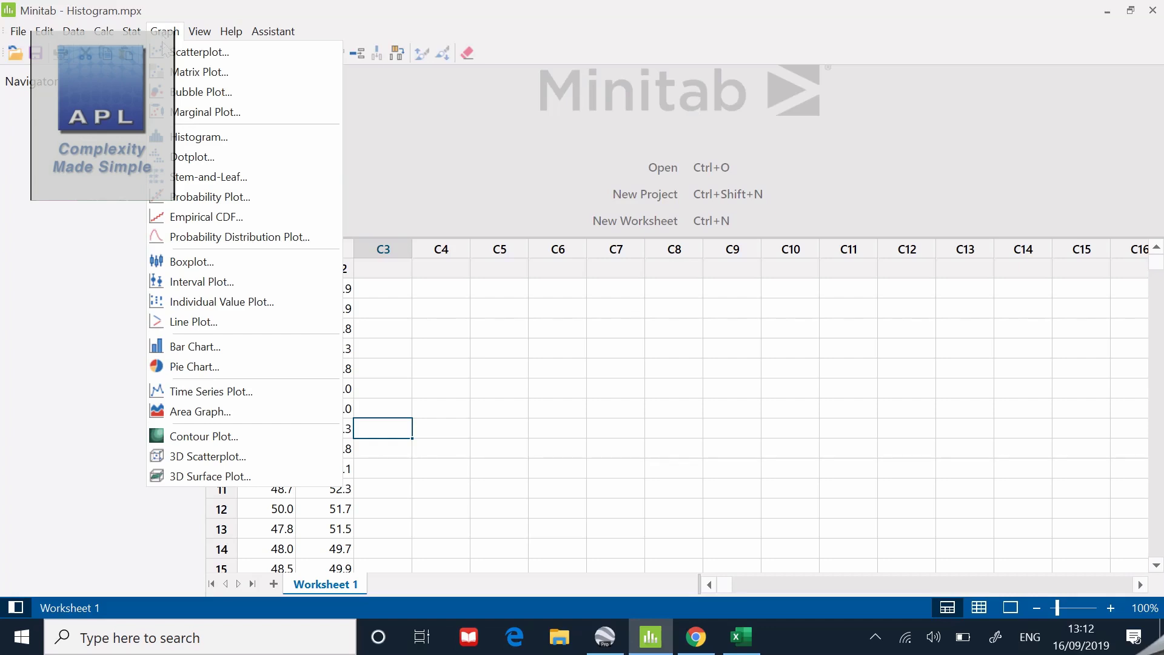
mouse_move(211, 391)
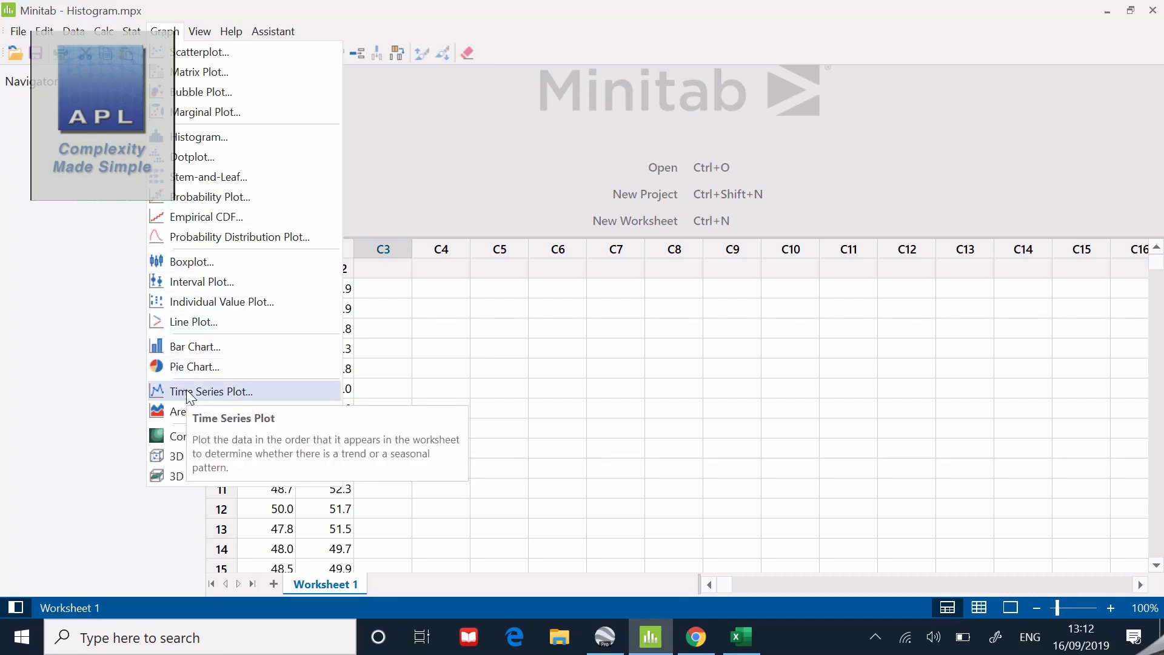
click(213, 392)
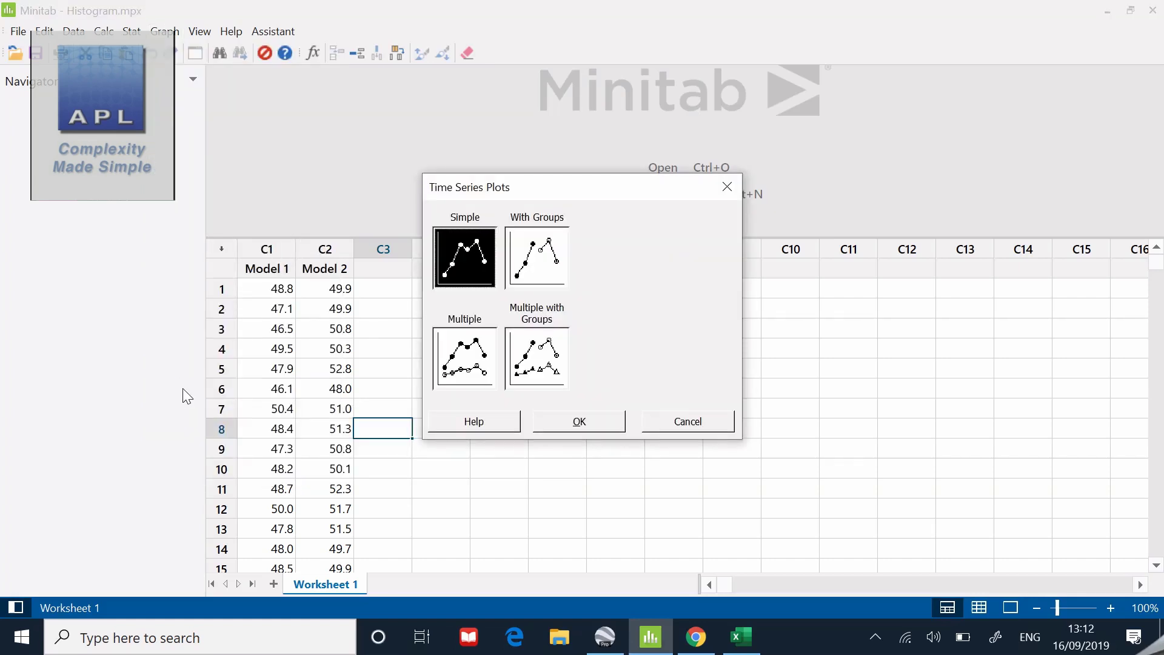
mouse_move(465, 259)
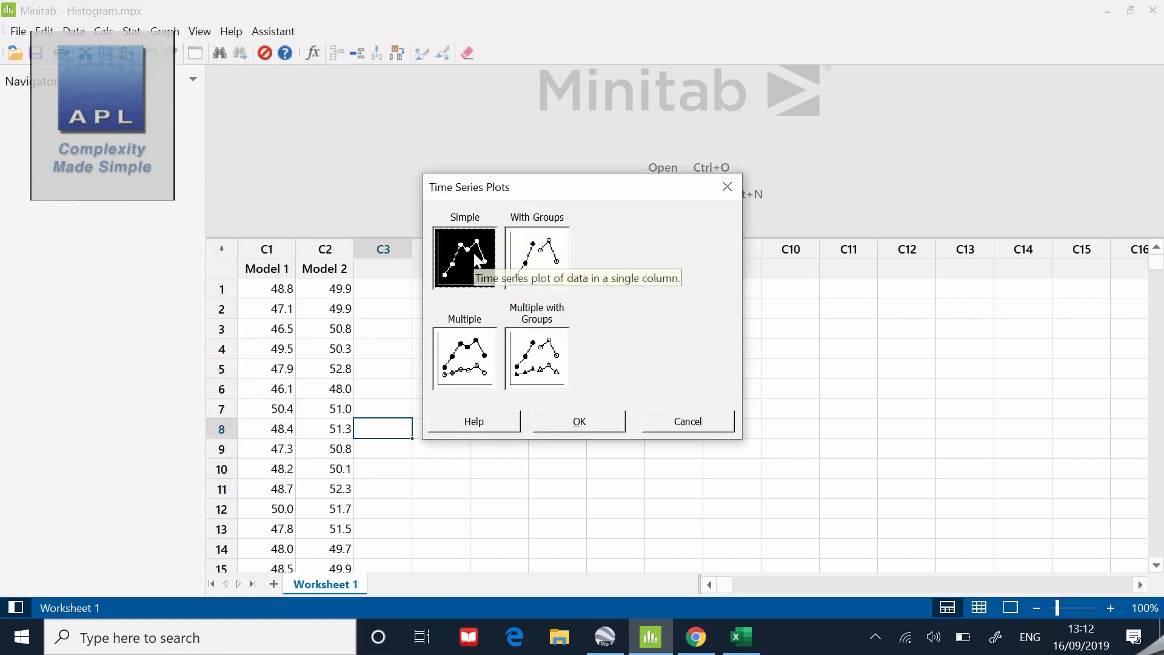
mouse_move(561, 386)
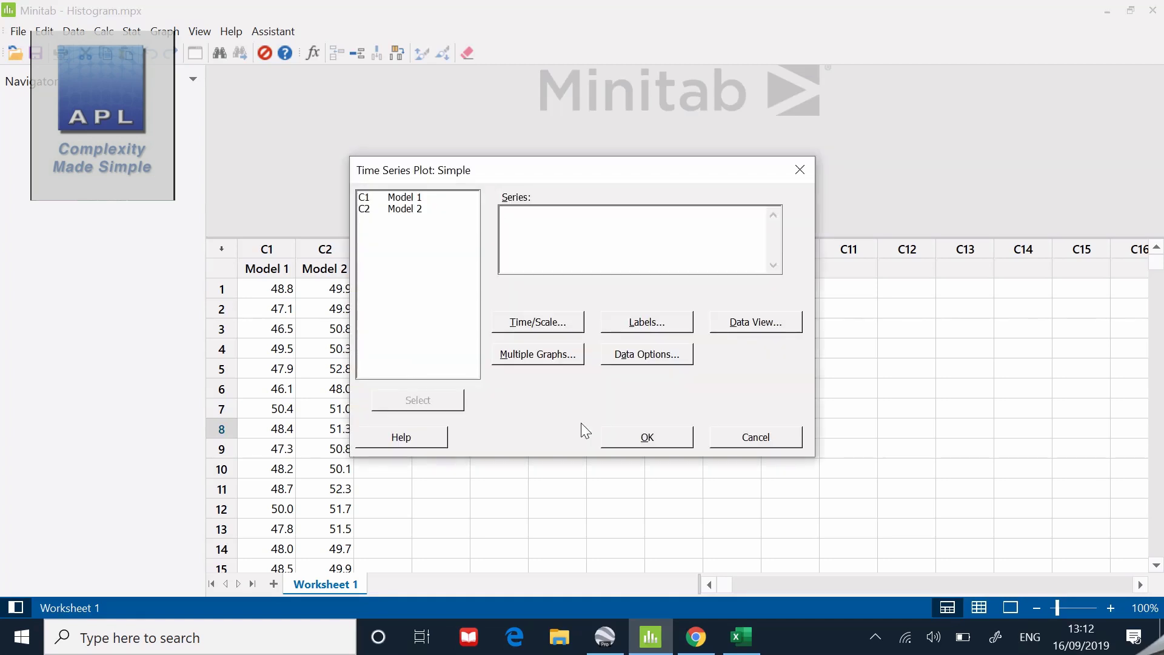
mouse_move(389, 217)
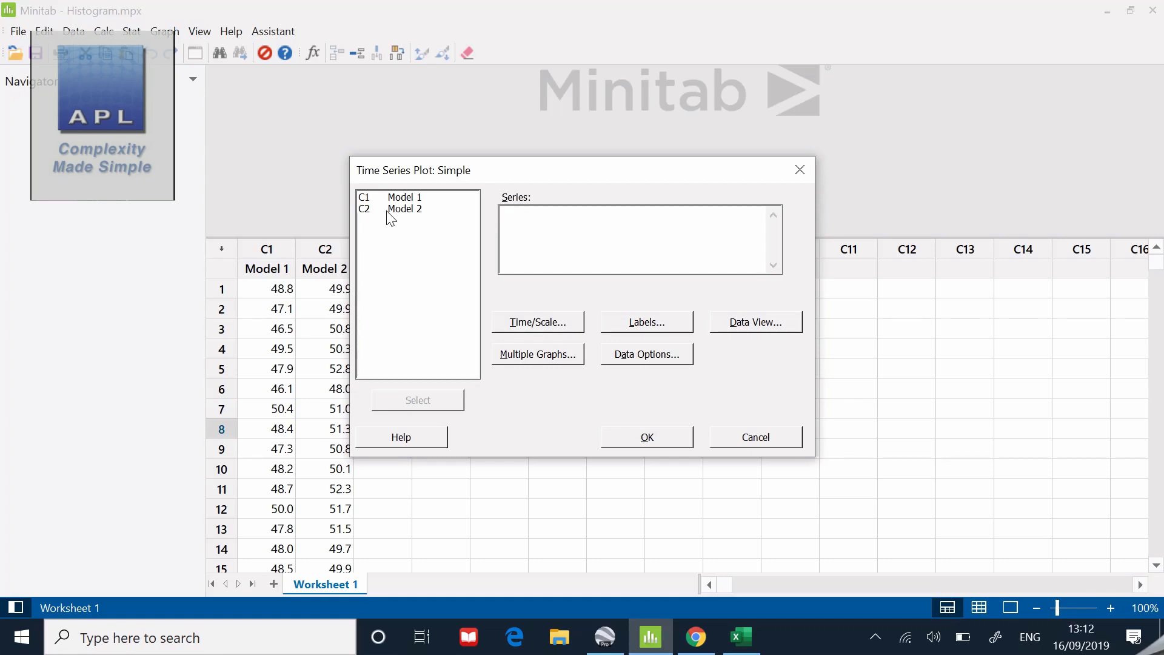
double_click(405, 208)
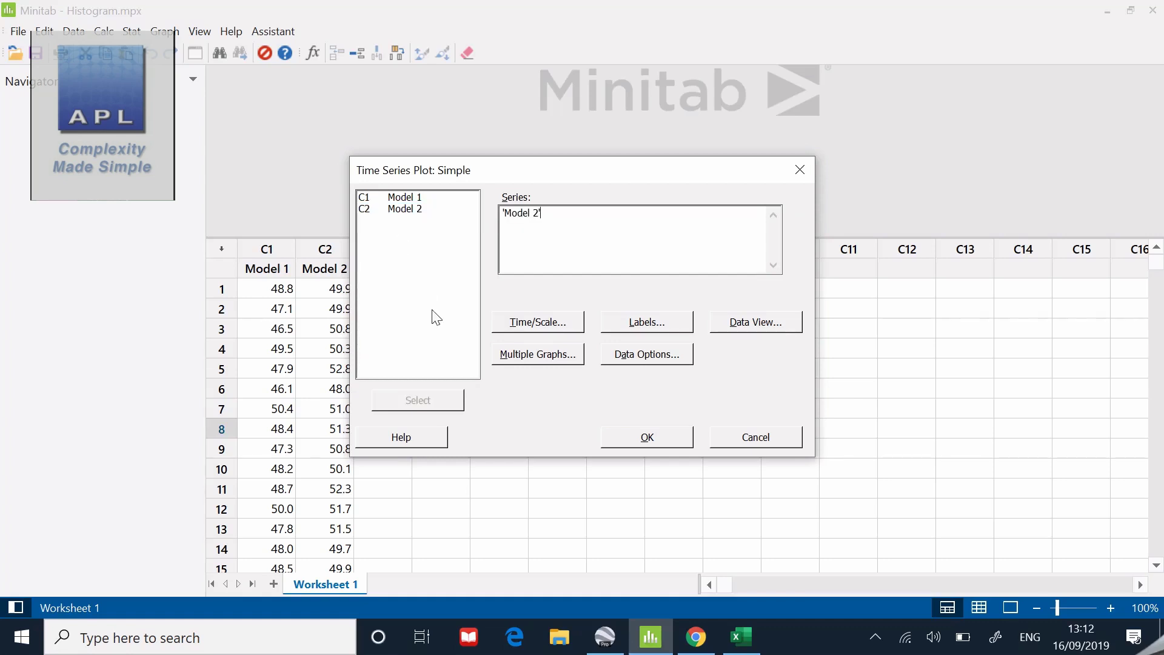
mouse_move(641, 444)
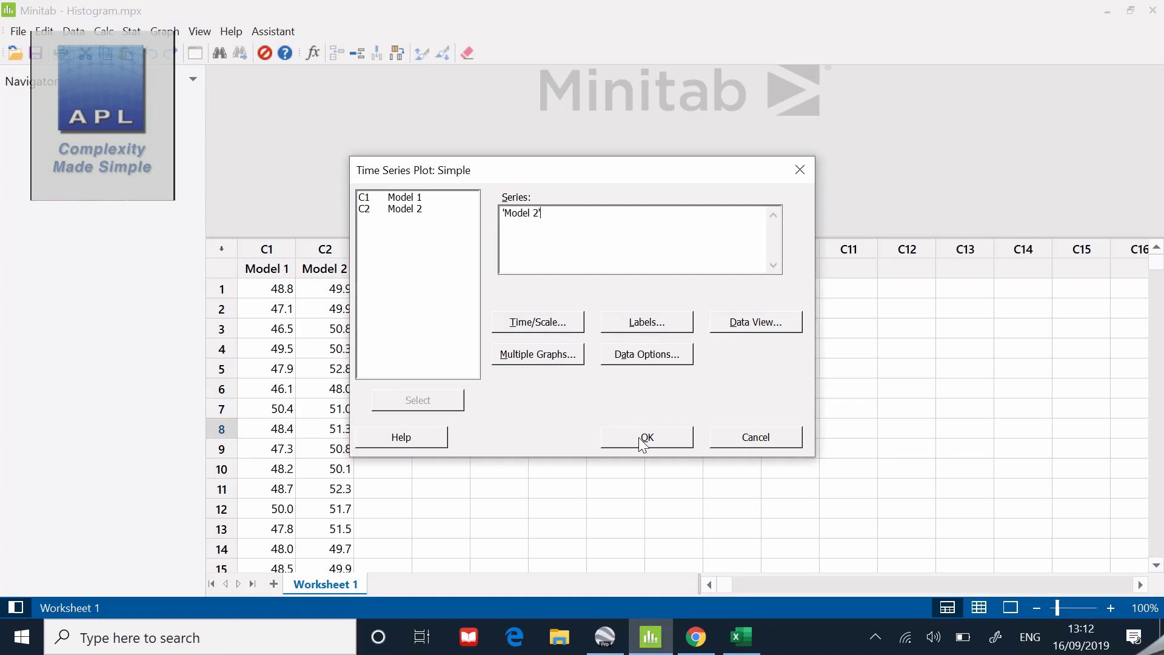
click(645, 436)
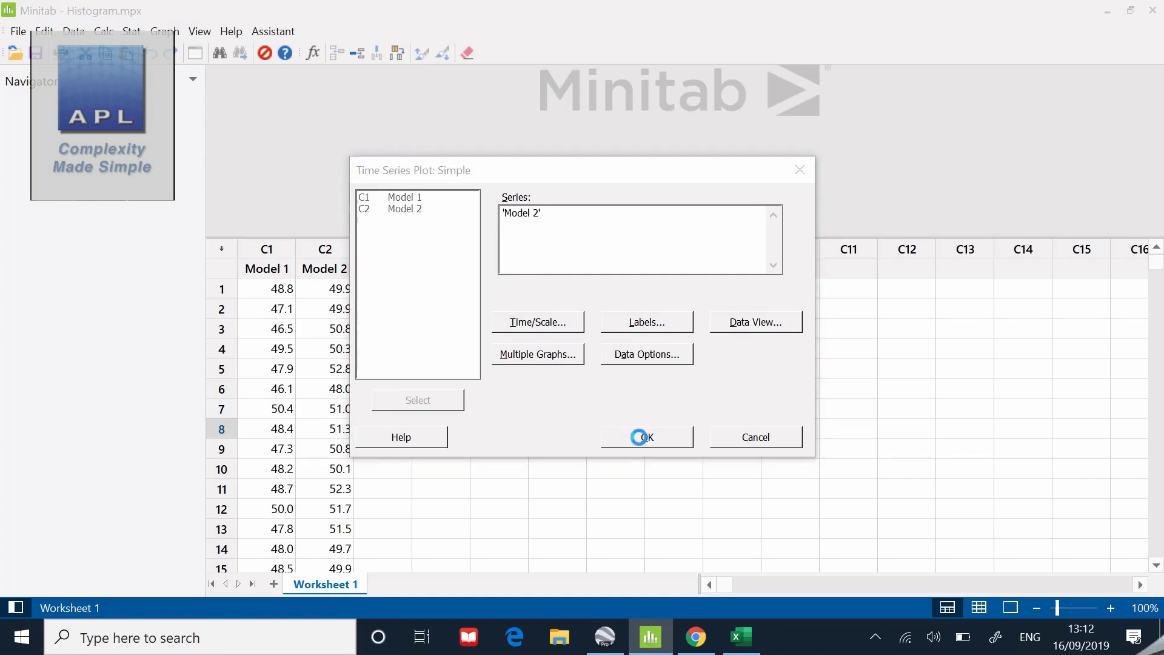
- Let the Time Series Plot of Model 2 render in the output pane
click(642, 437)
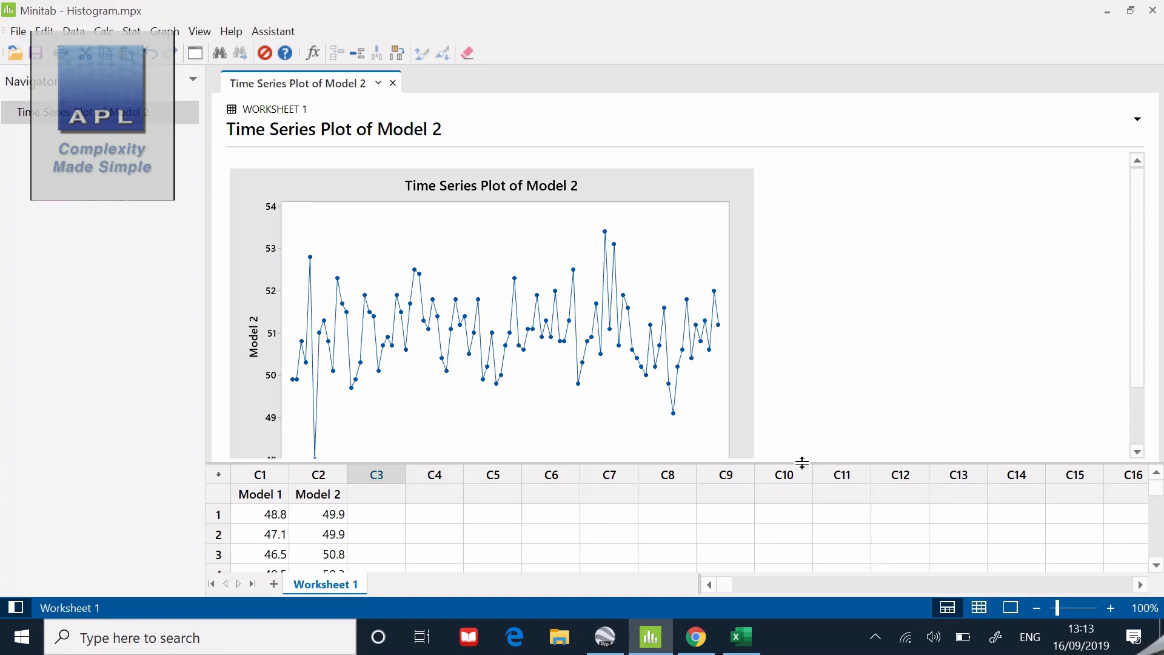
mouse_move(164, 223)
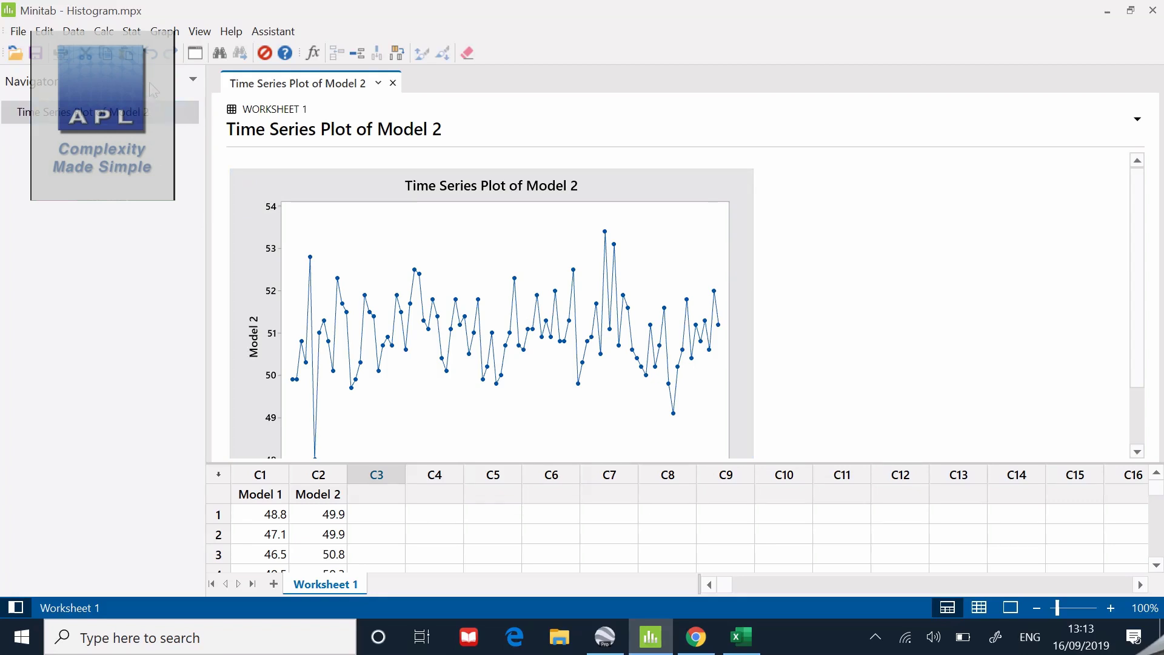
- Create a simple histogram with C2 Model 2 as the graph variable
click(164, 32)
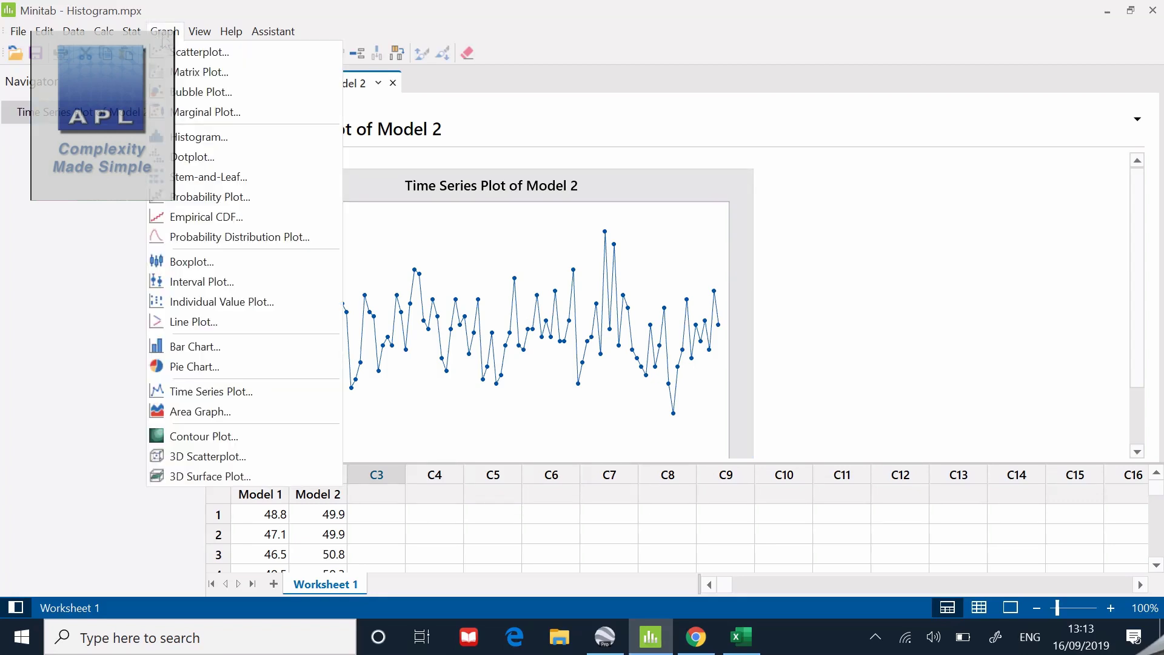
click(198, 137)
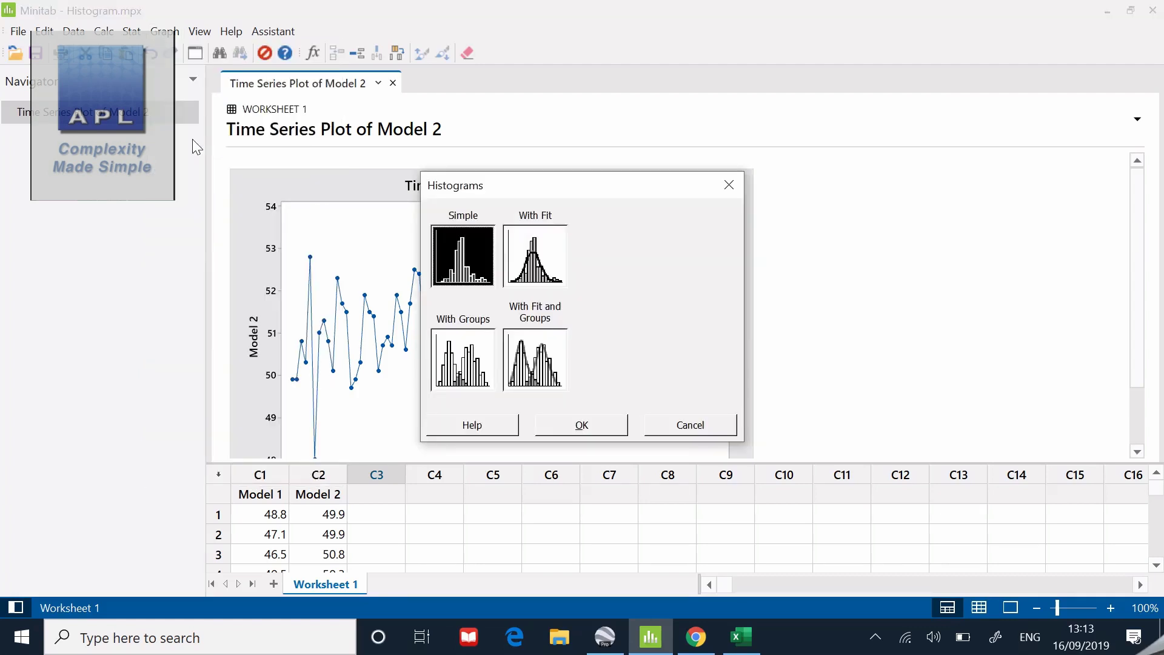
mouse_move(449, 257)
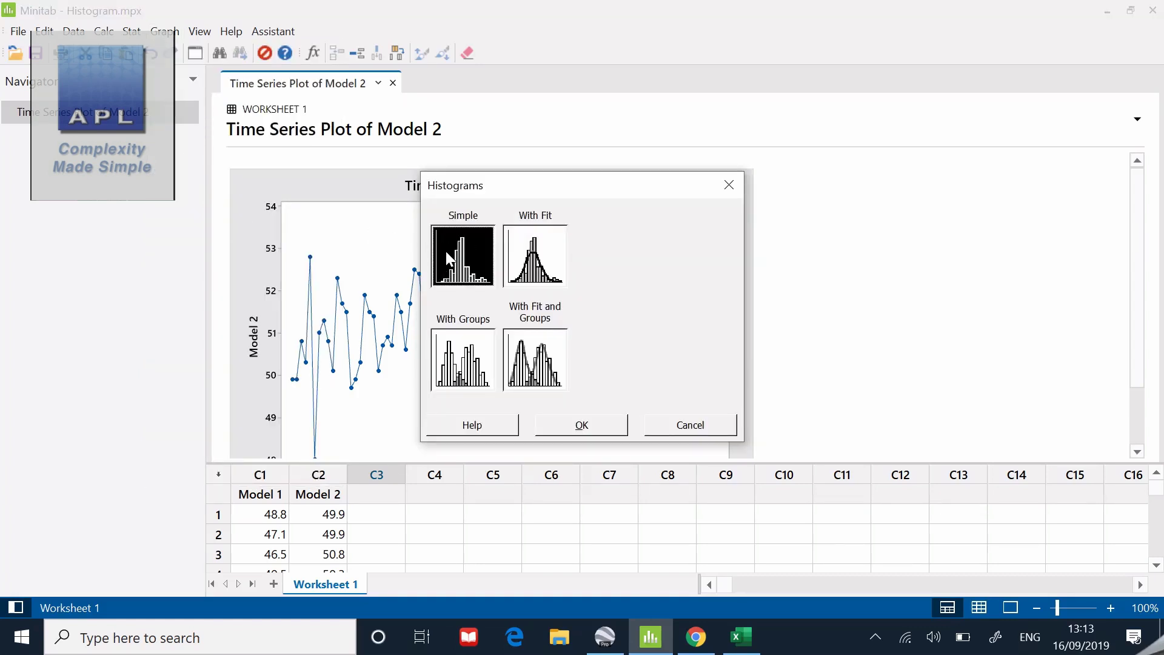
click(581, 424)
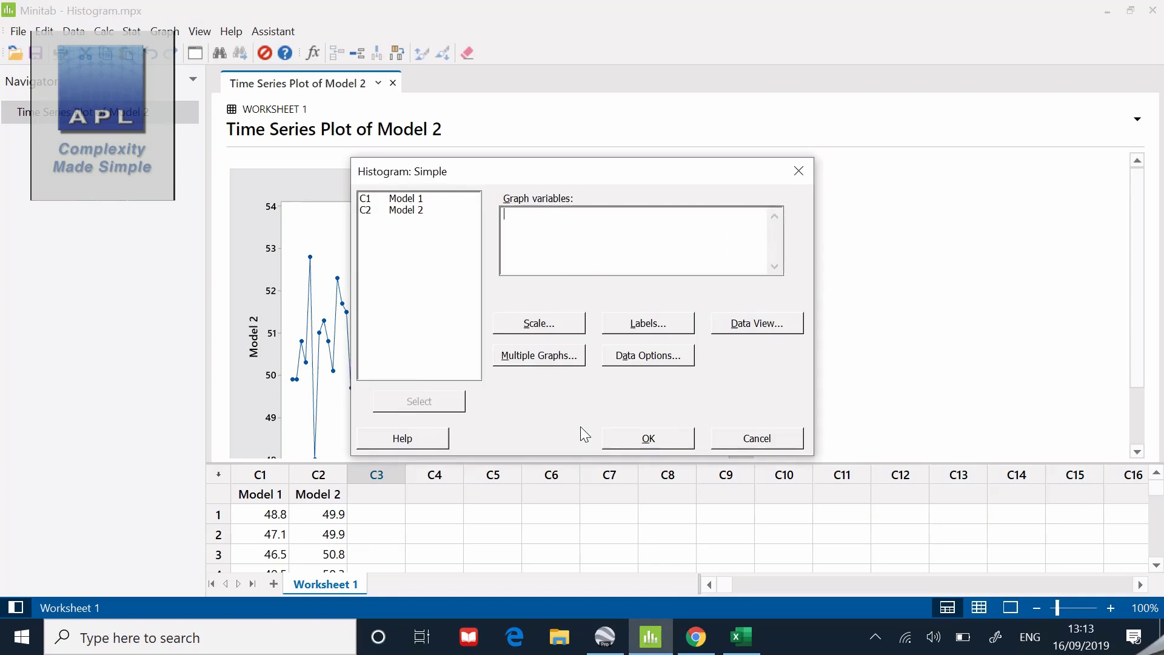
double_click(405, 210)
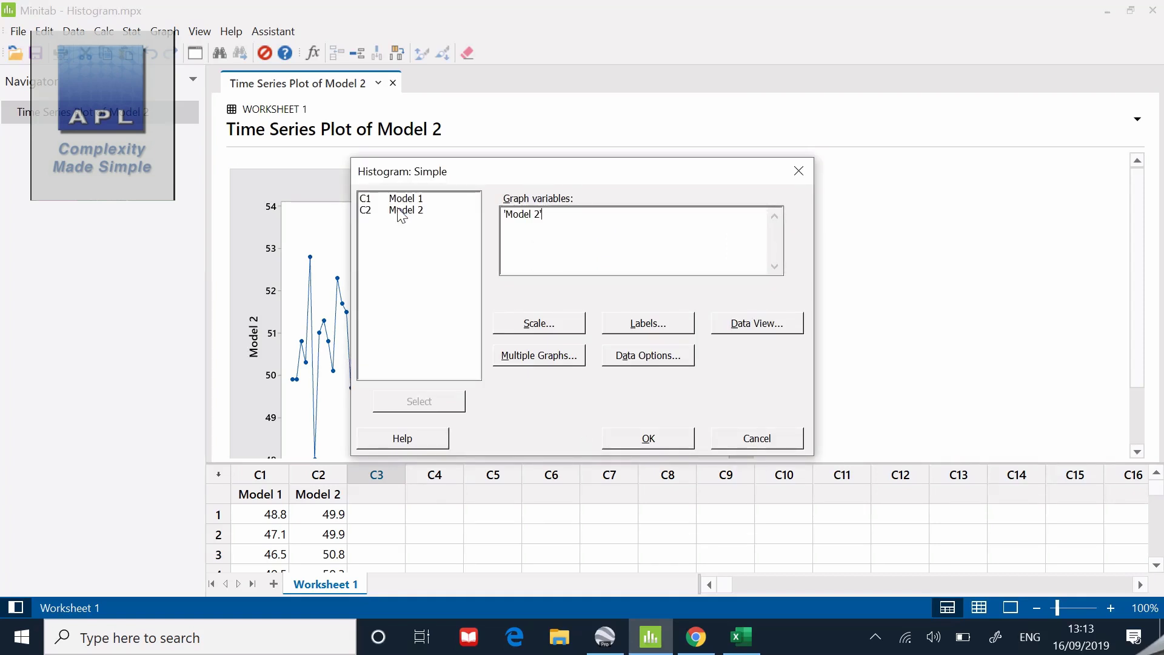
mouse_move(393, 322)
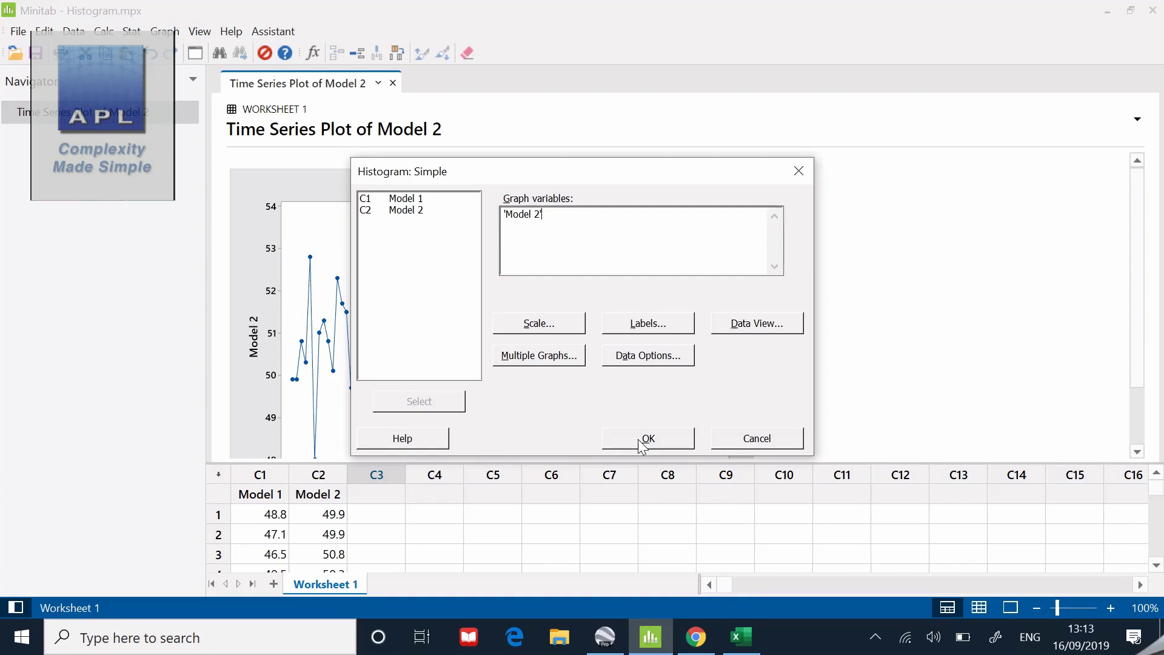
mouse_move(642, 346)
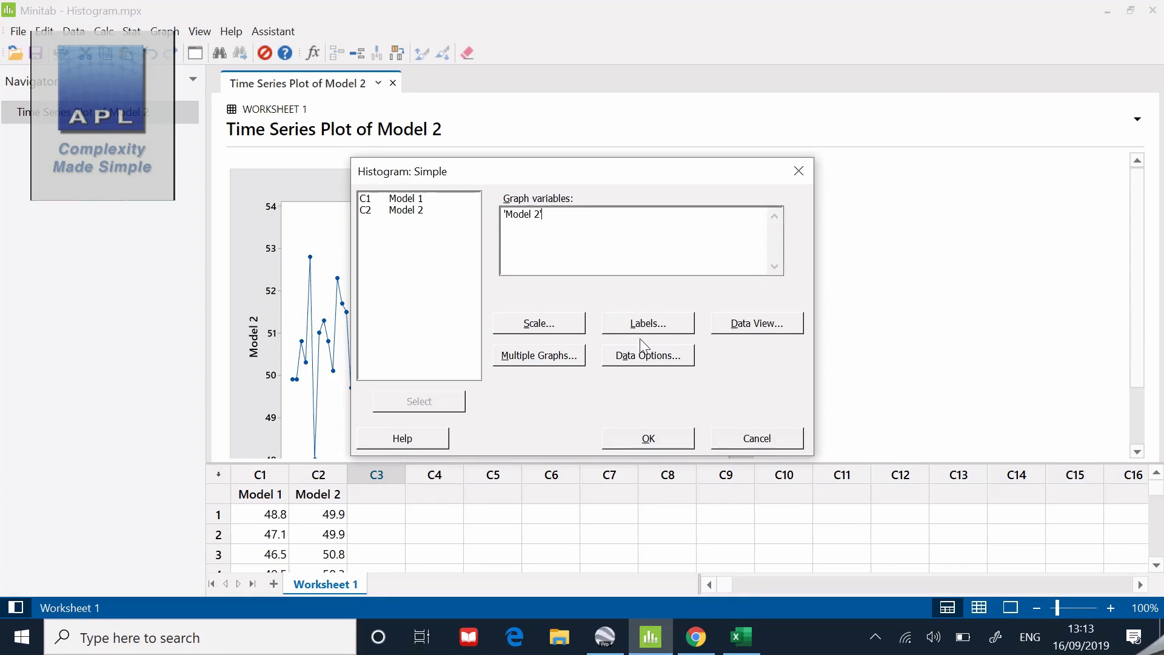
mouse_move(647, 441)
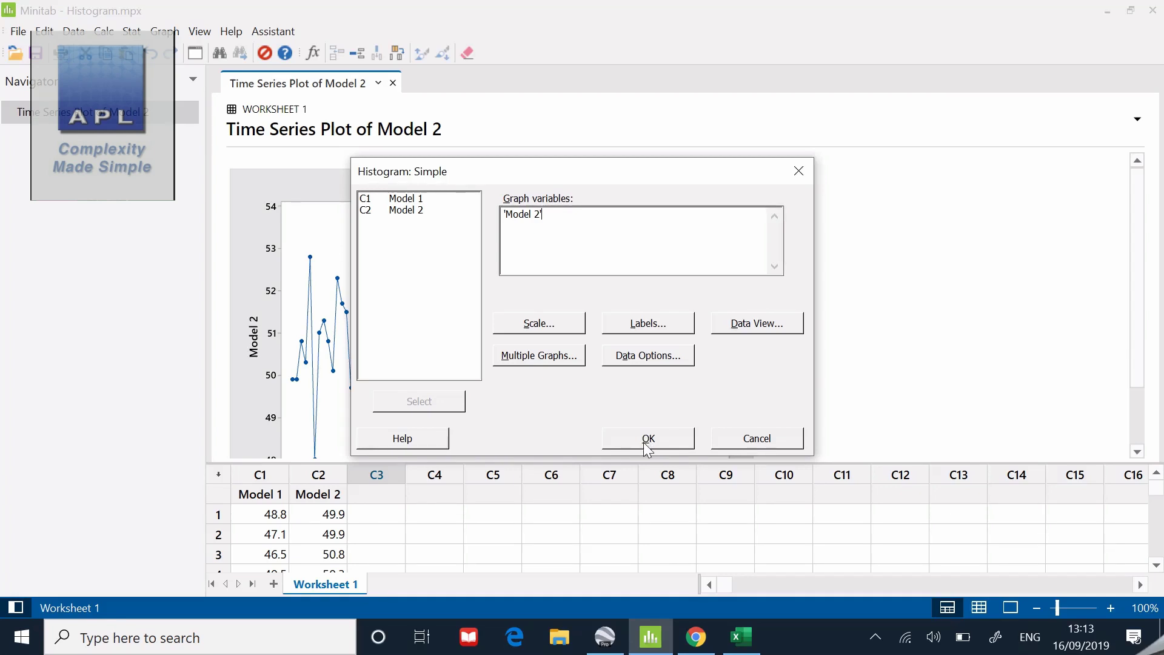
click(646, 438)
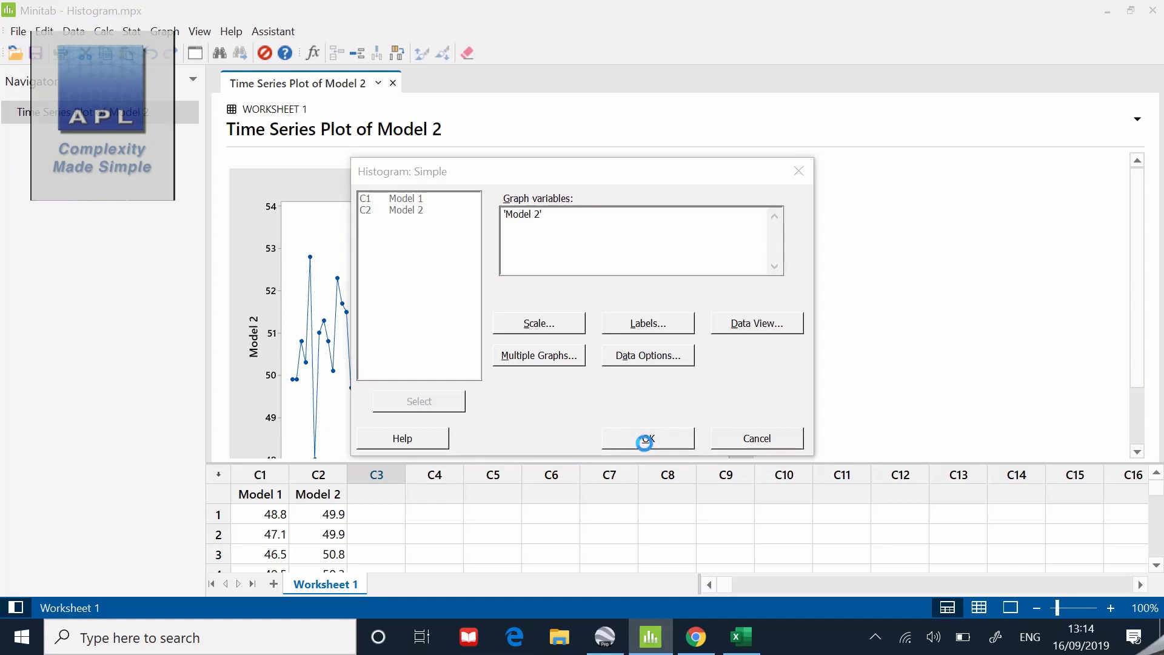
click(645, 437)
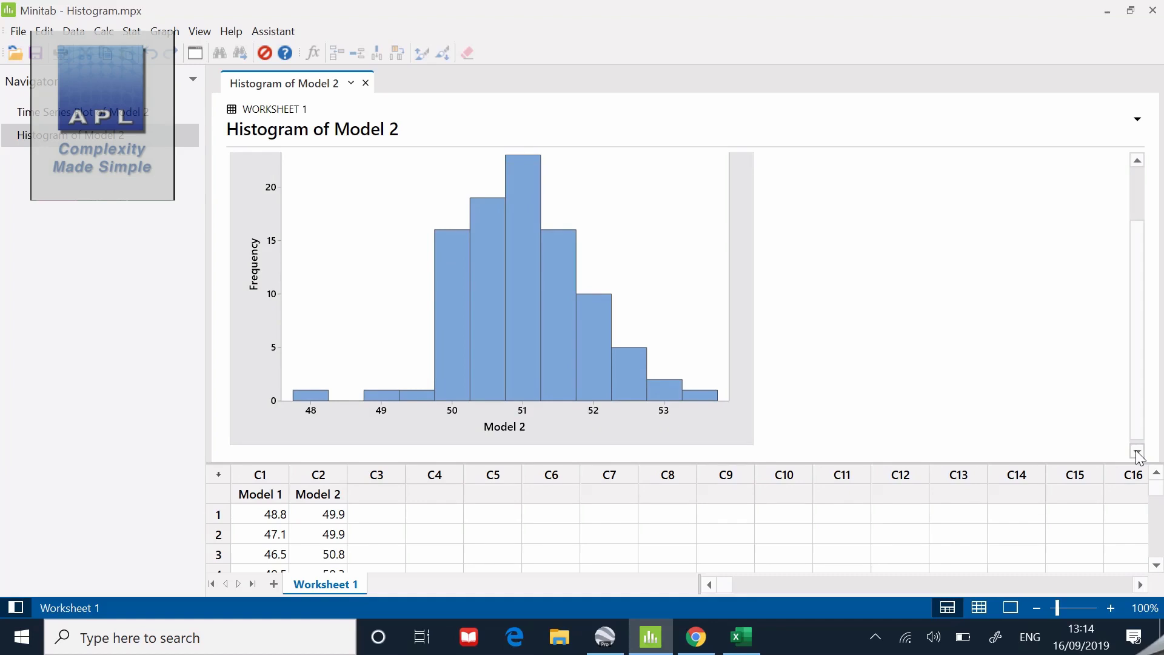
mouse_move(1112, 248)
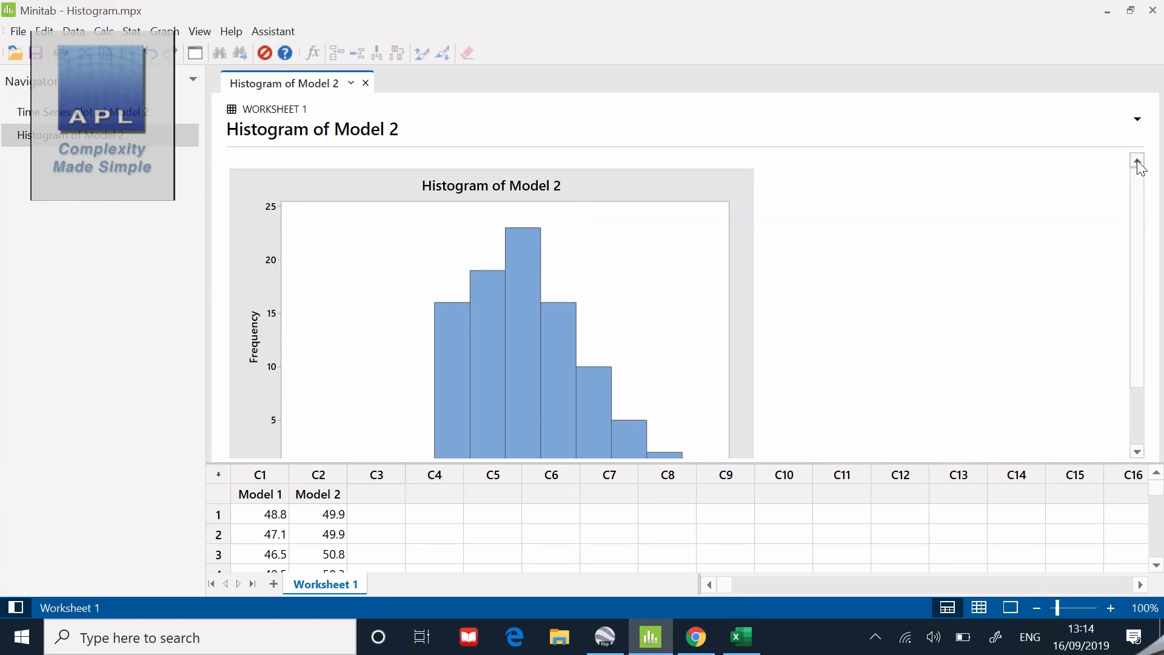
mouse_move(184, 57)
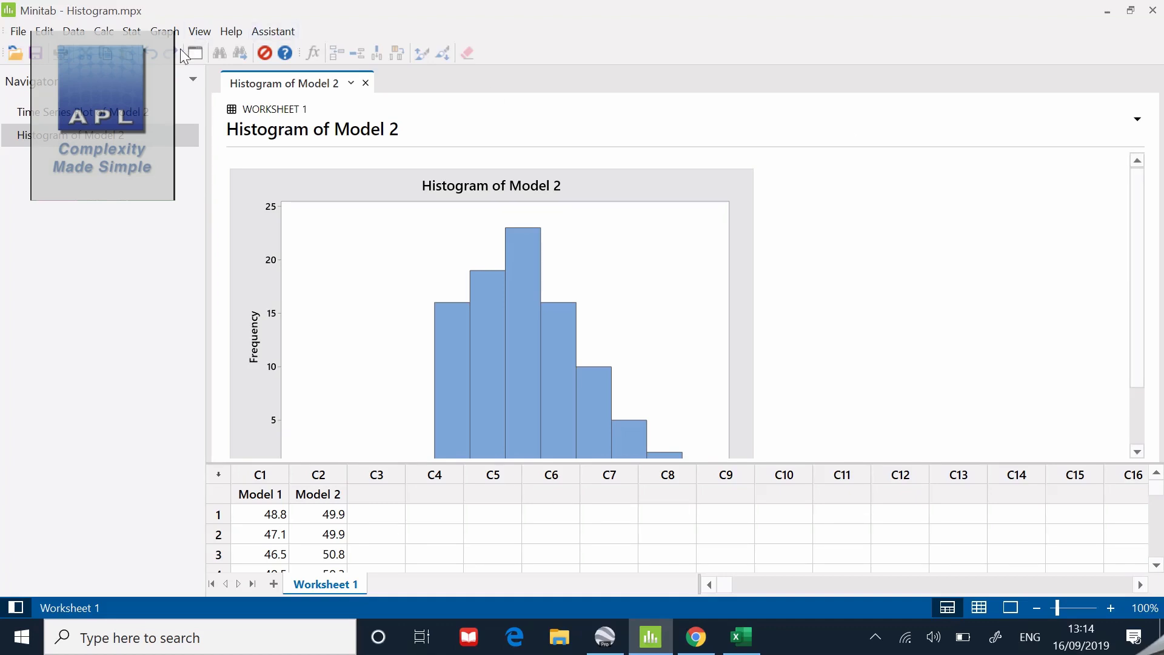
mouse_move(177, 88)
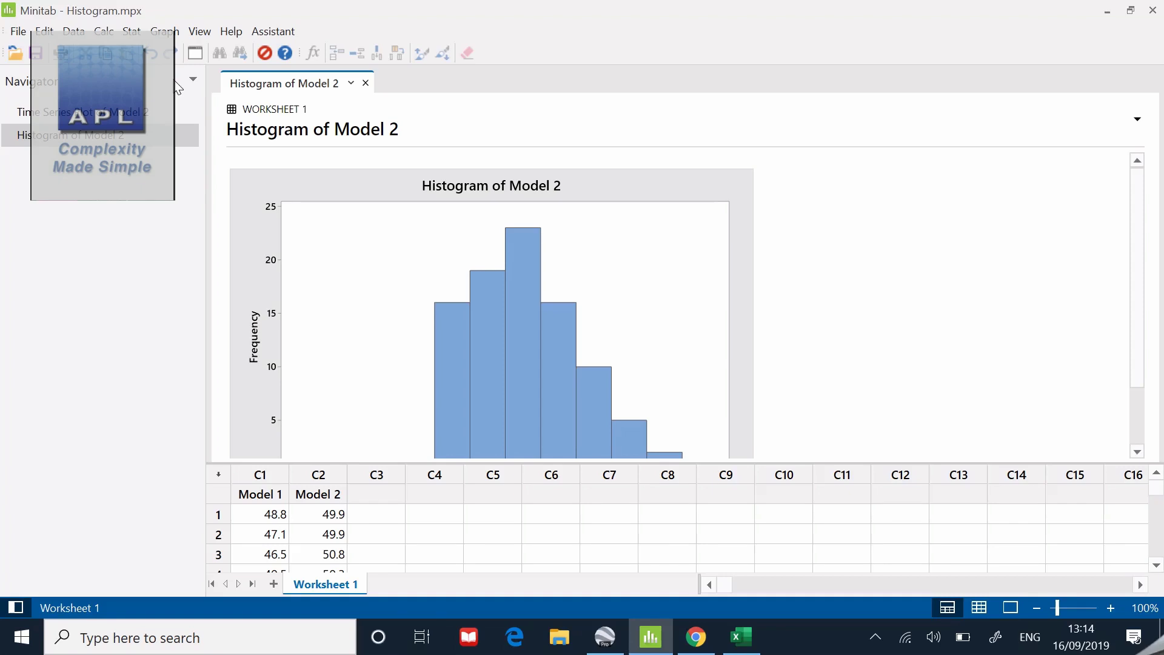
mouse_move(131, 32)
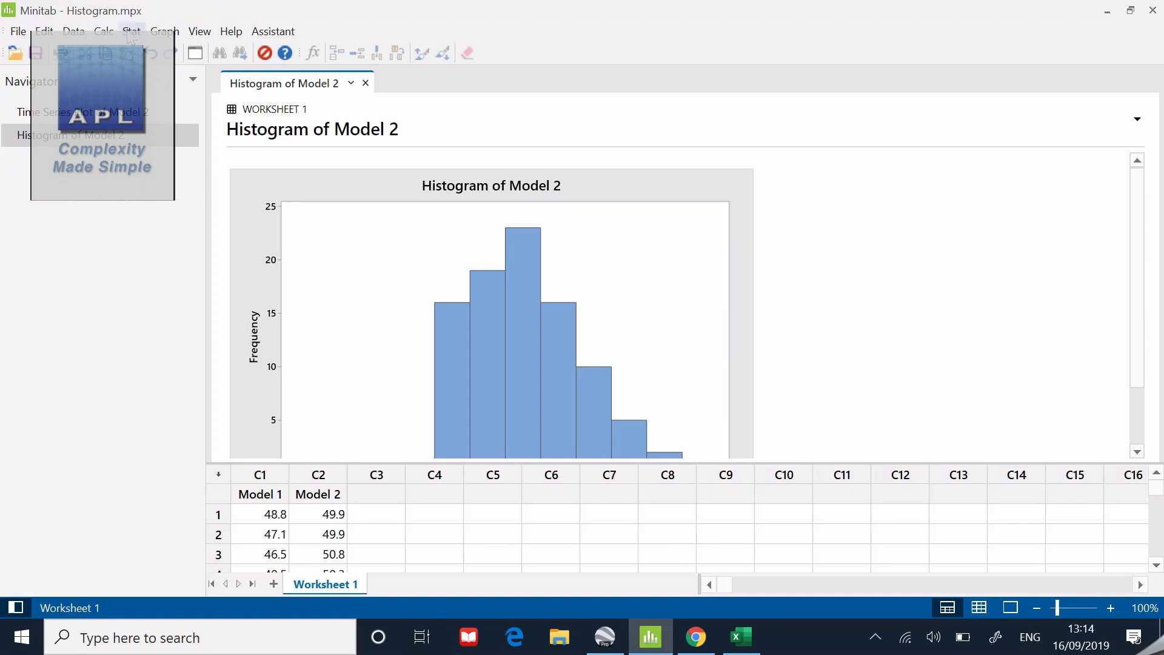
- Run a normal capability analysis on Model 2 with subgroup size 1, specs 46 and 52
click(130, 31)
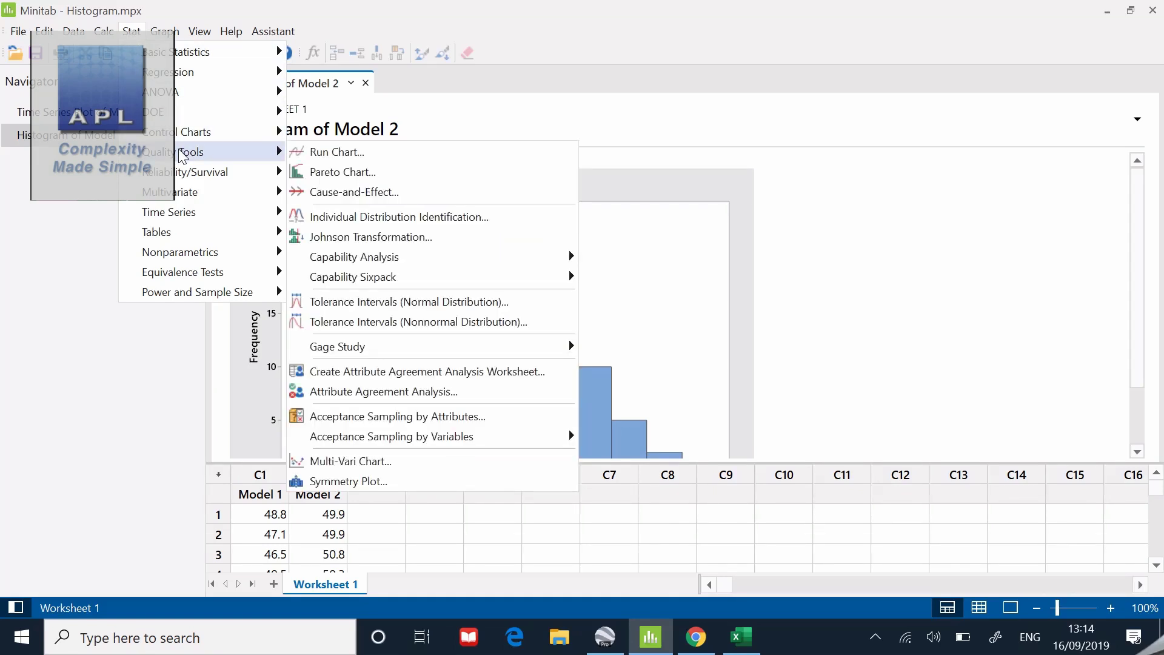
mouse_move(353, 256)
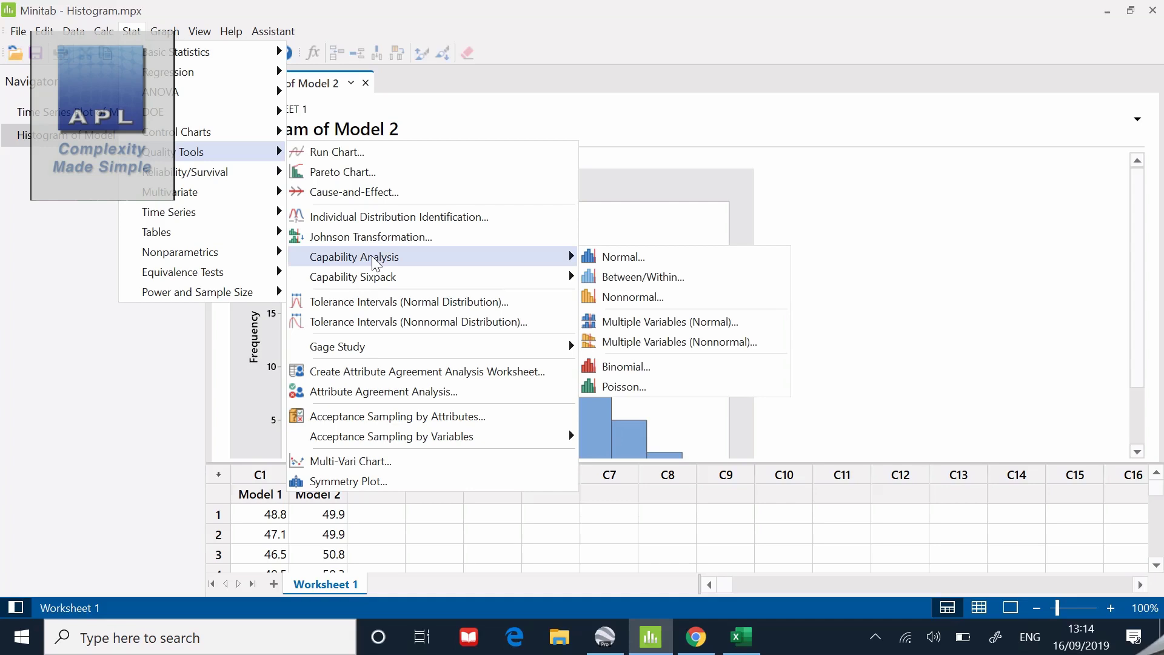
mouse_move(622, 255)
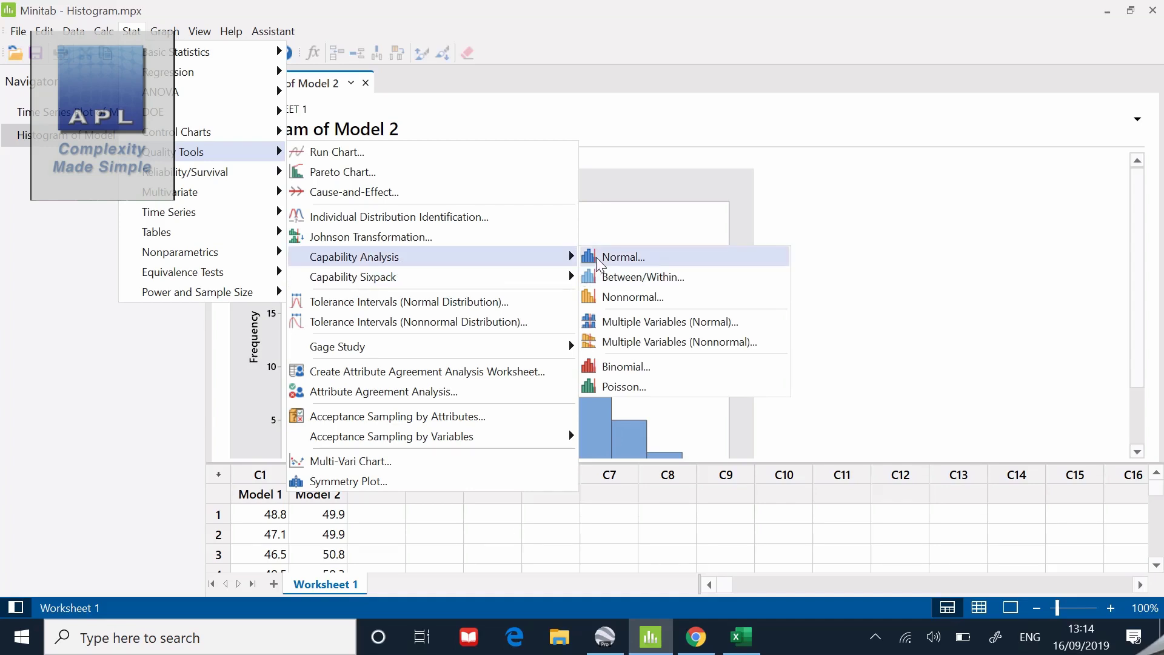
click(621, 256)
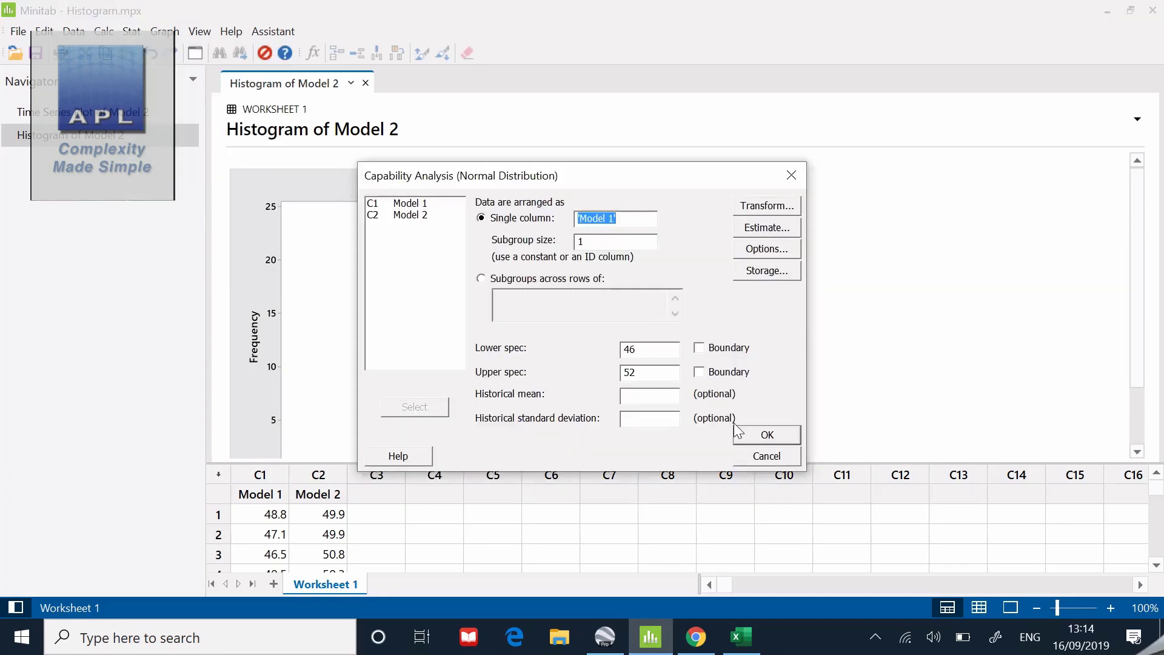
click(414, 215)
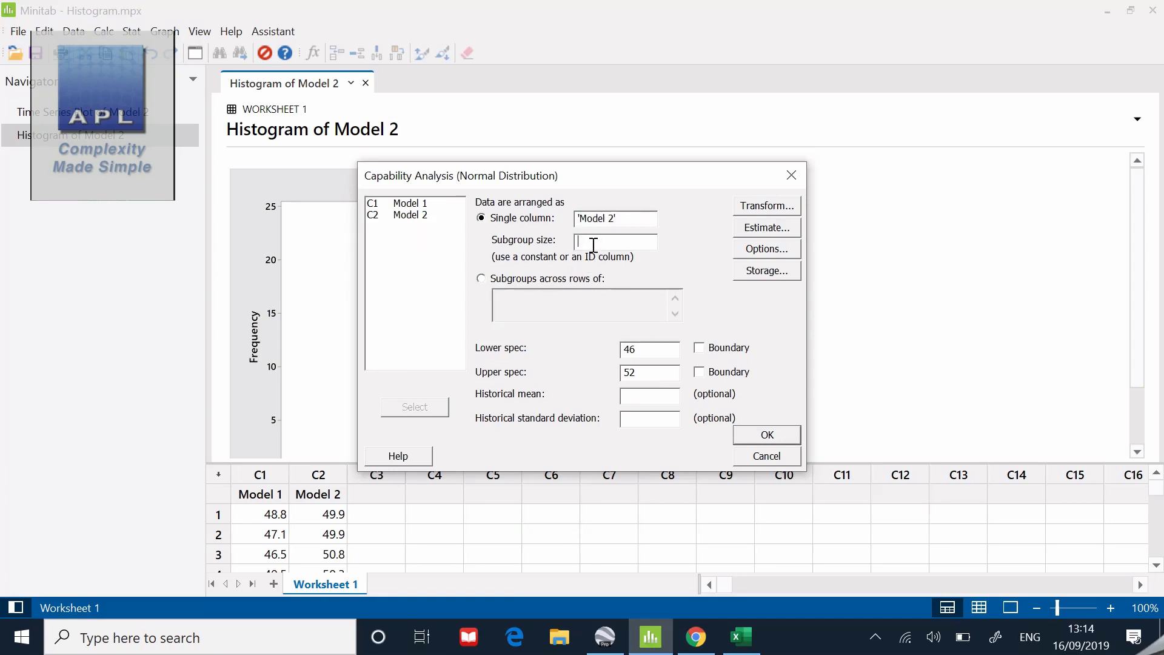
text(1)
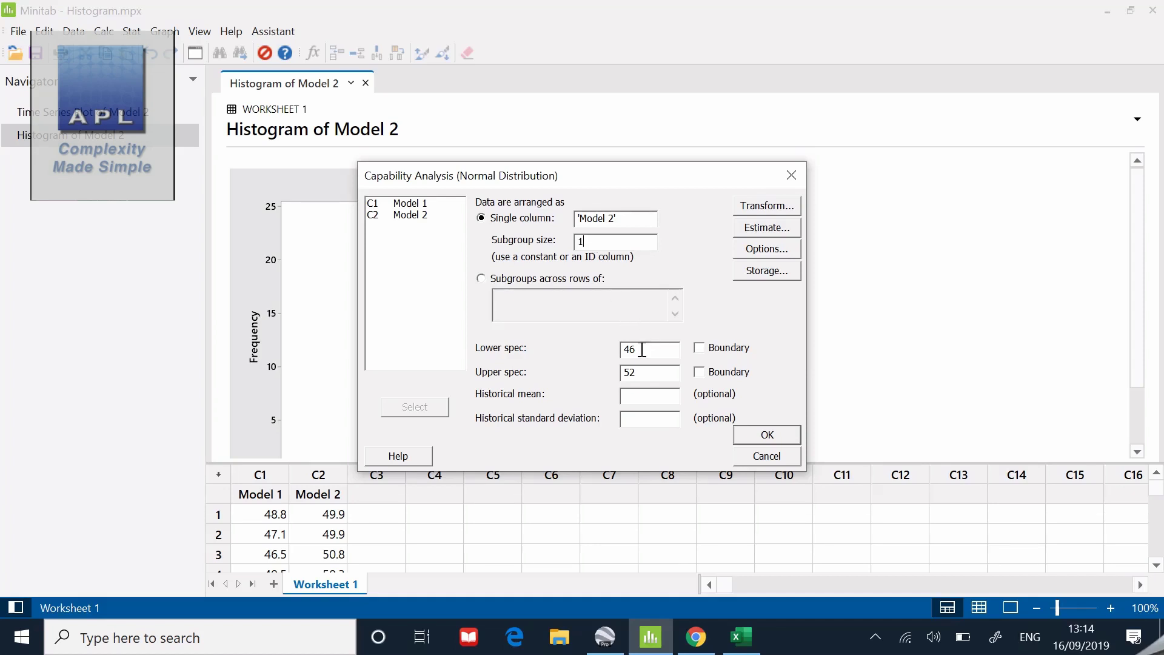
key(Backspace)
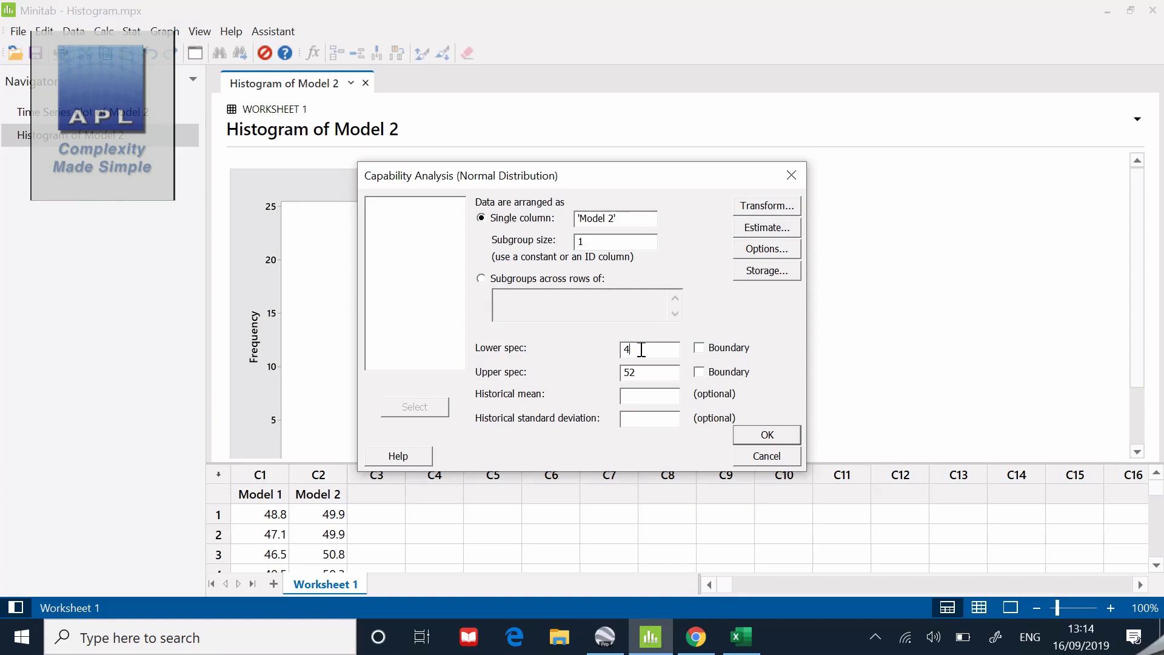
text(6)
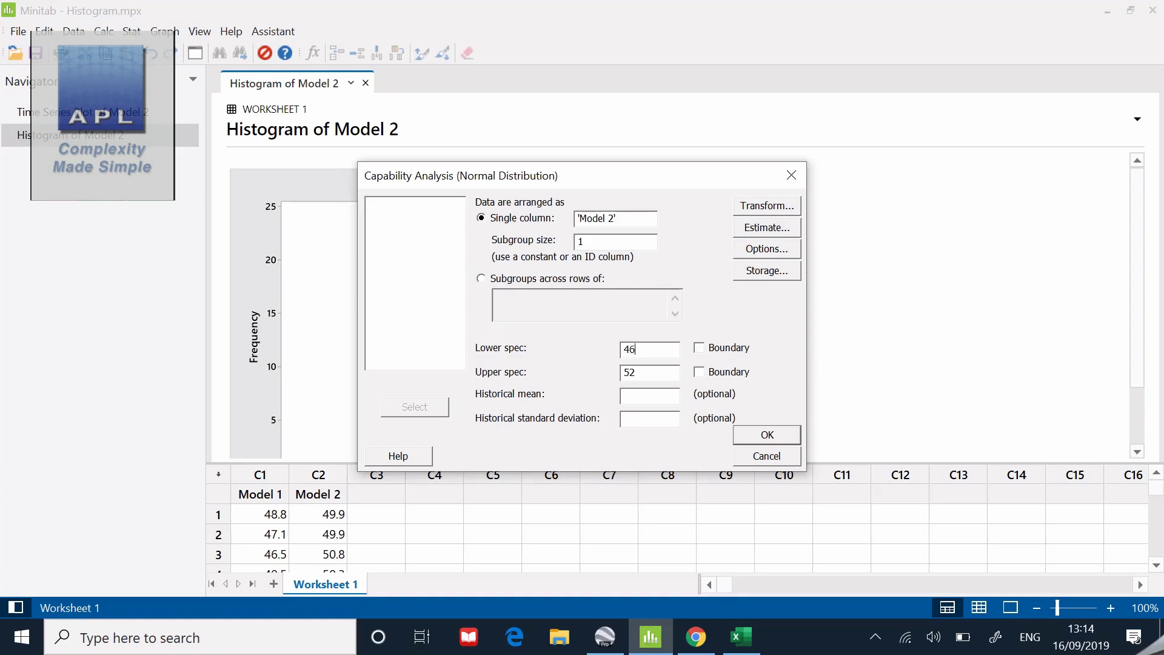
click(650, 372)
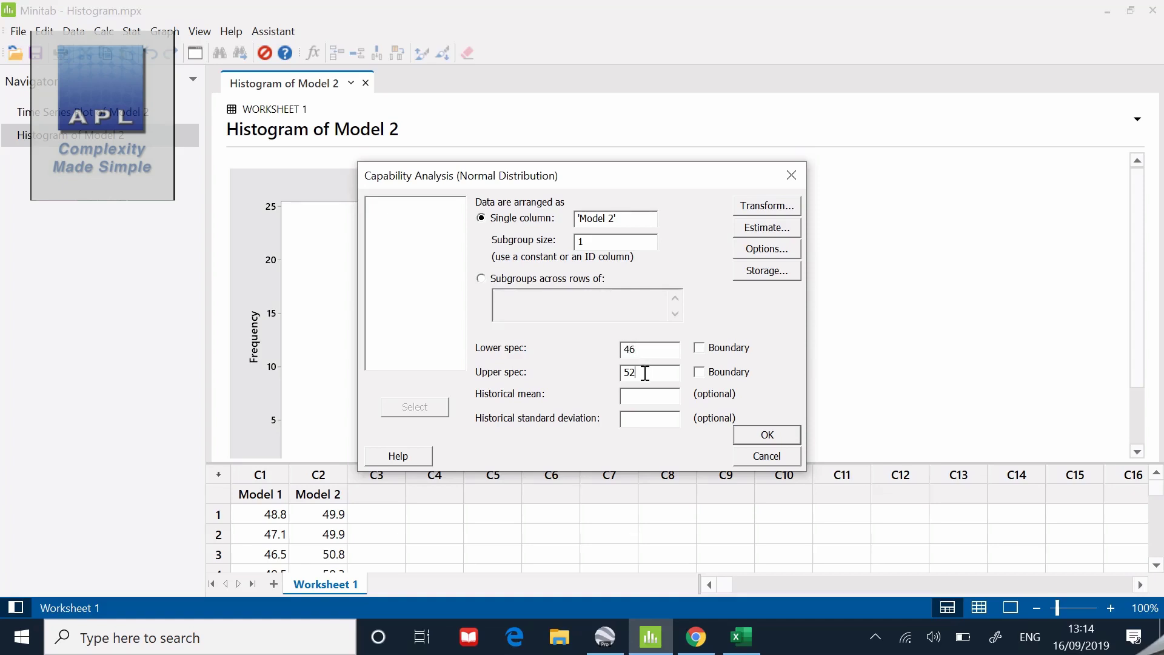
key(Backspace)
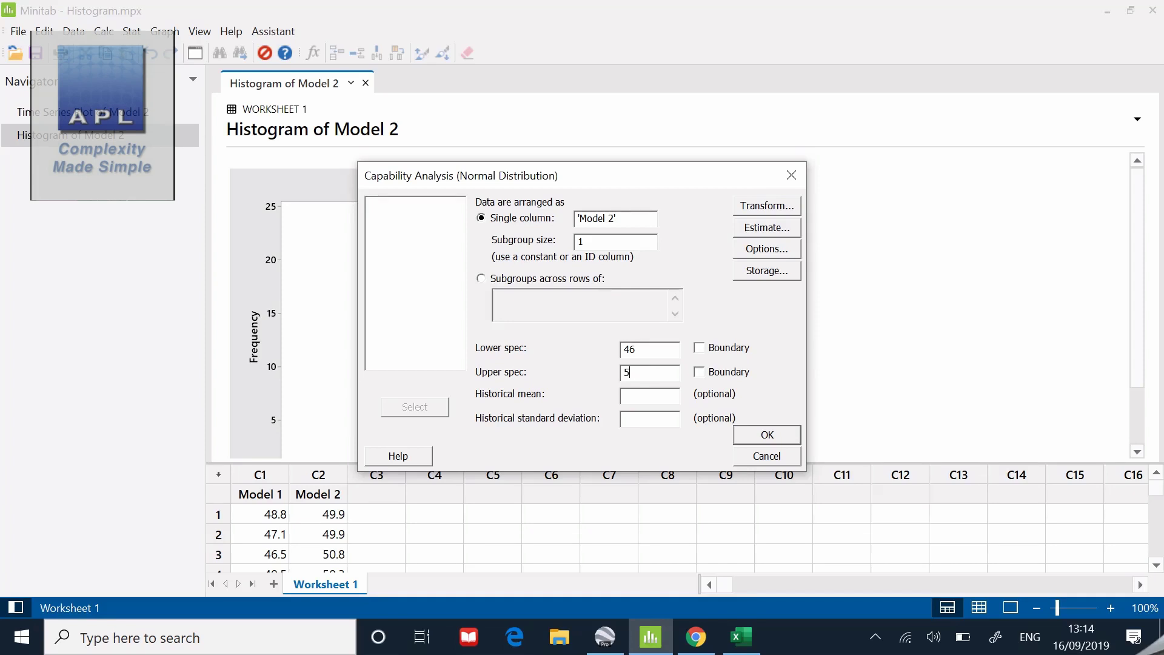
text(2)
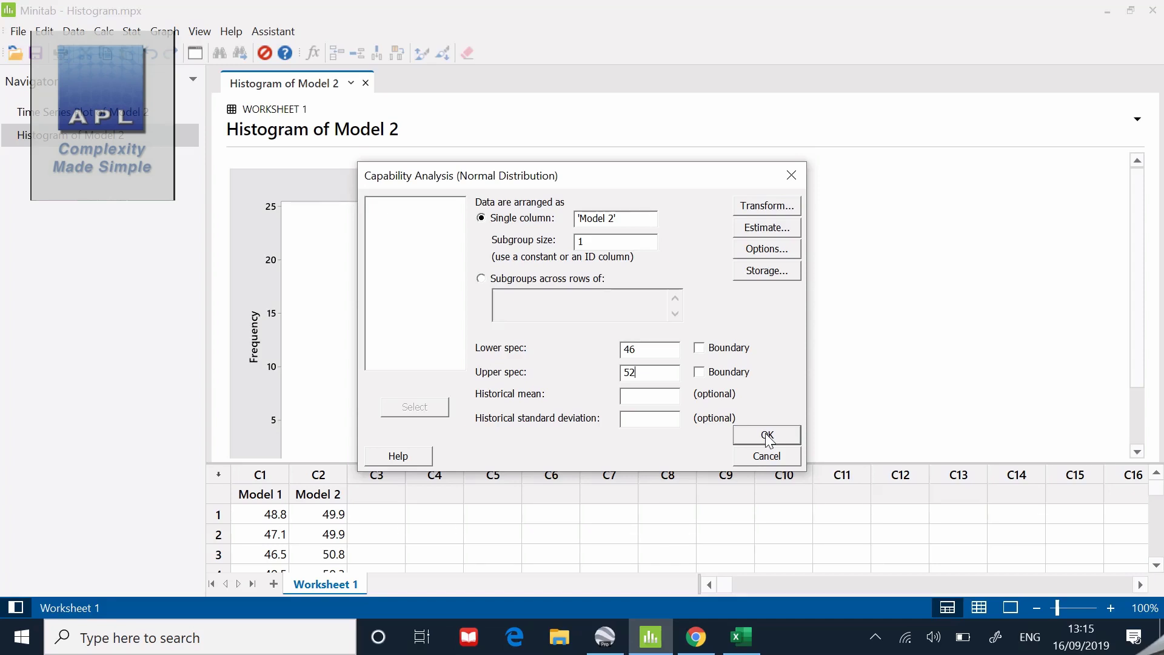
click(765, 435)
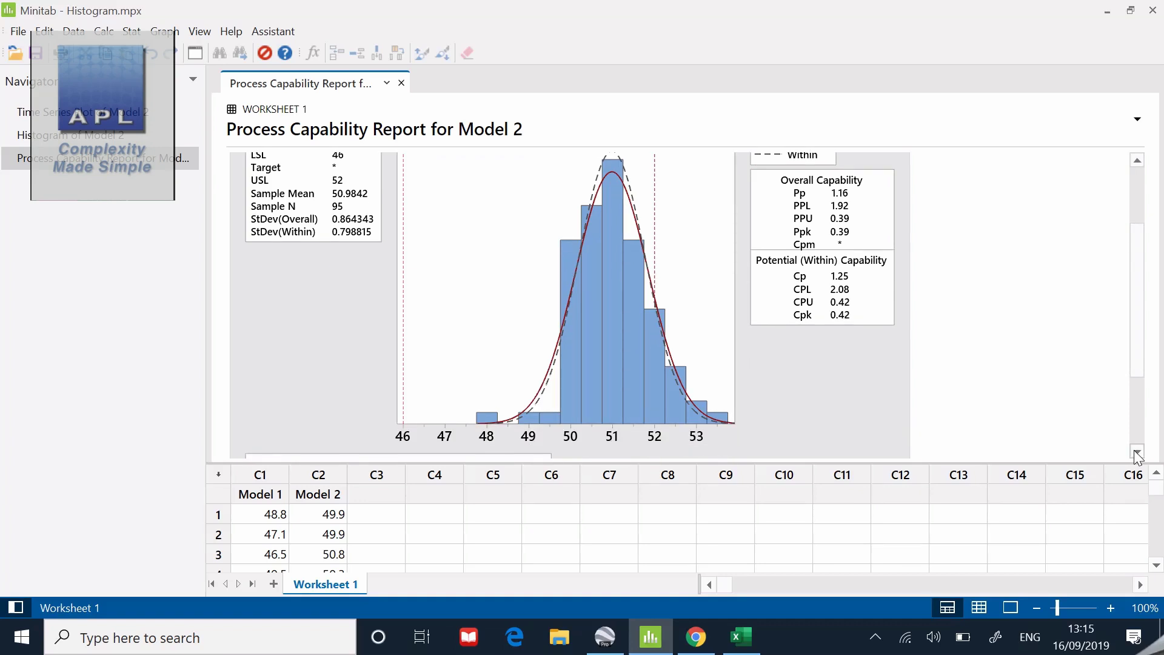
mouse_move(948, 453)
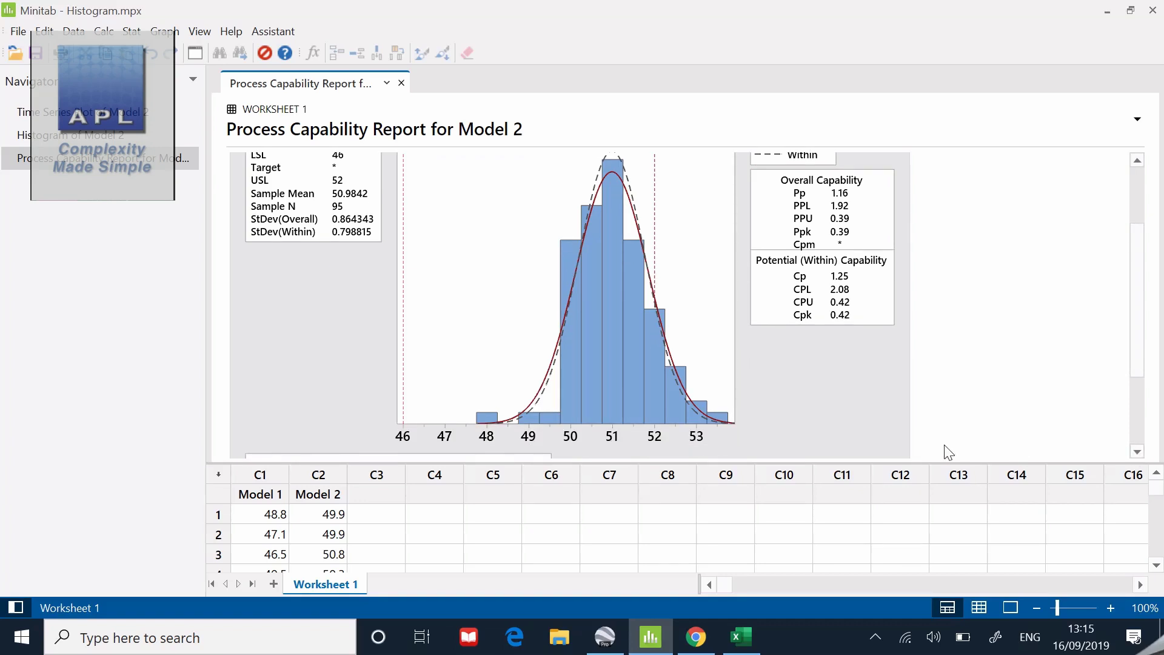
mouse_move(930, 524)
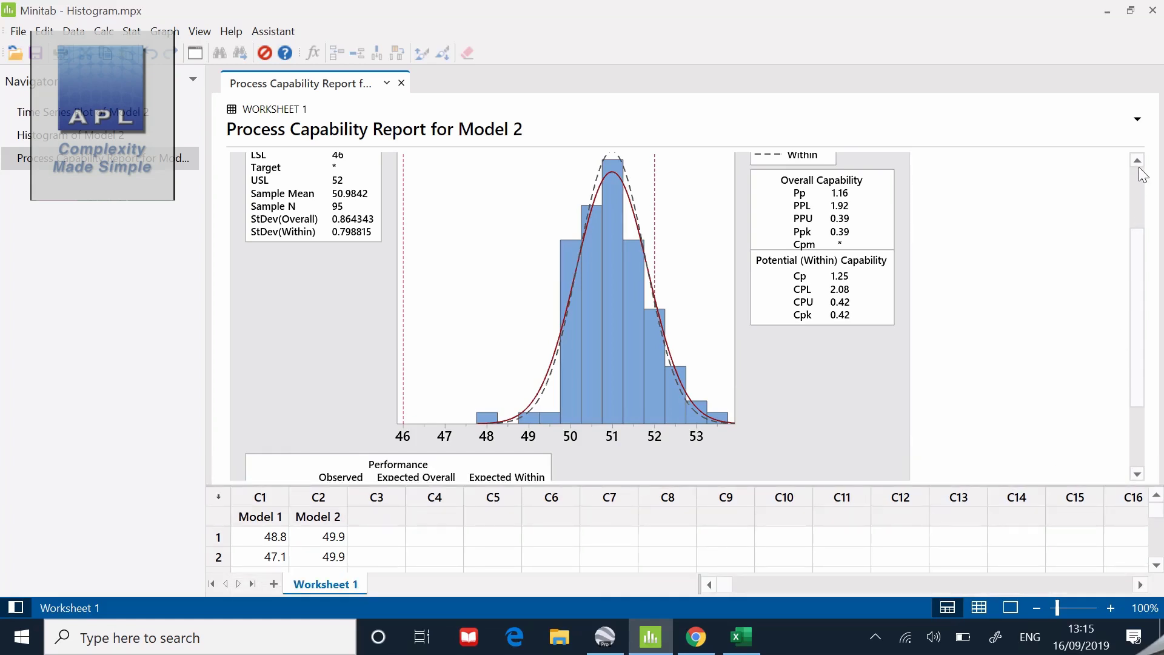
- Scroll through the Process Capability Report for Model 2
scroll(up, 3)
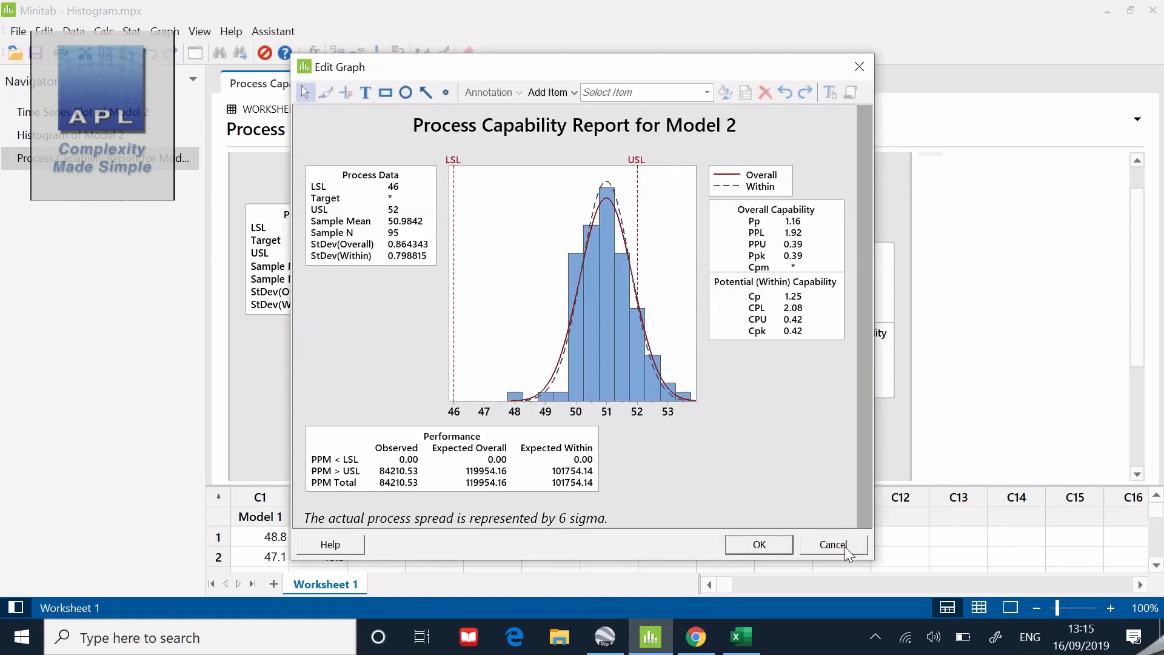
mouse_move(874, 416)
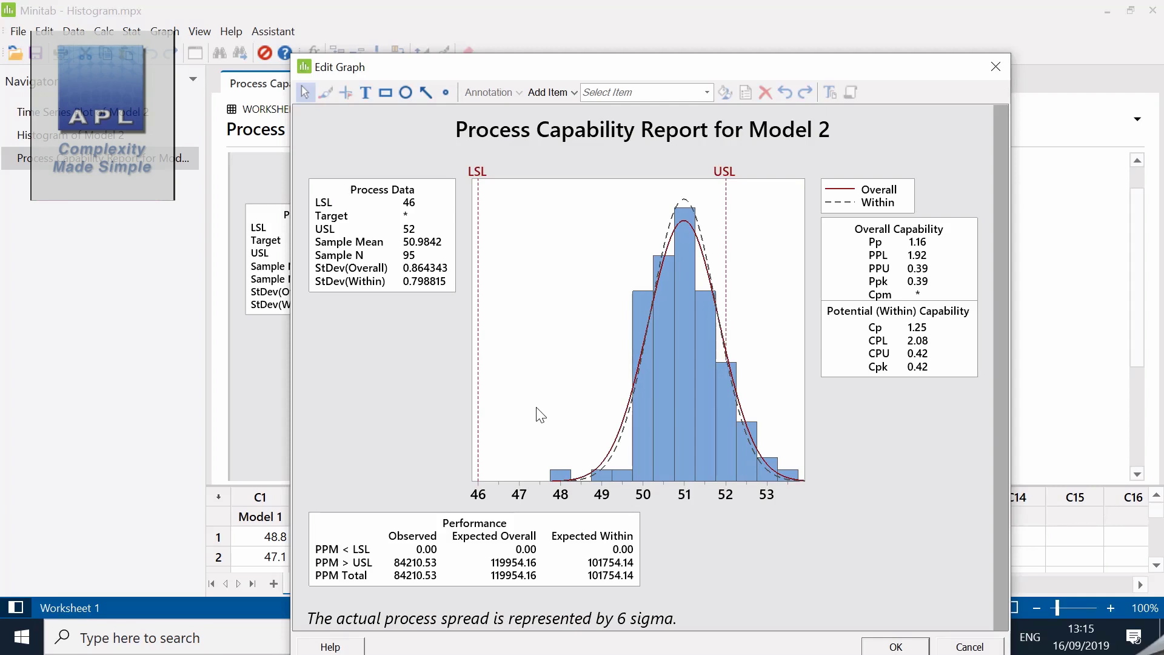
mouse_move(687, 217)
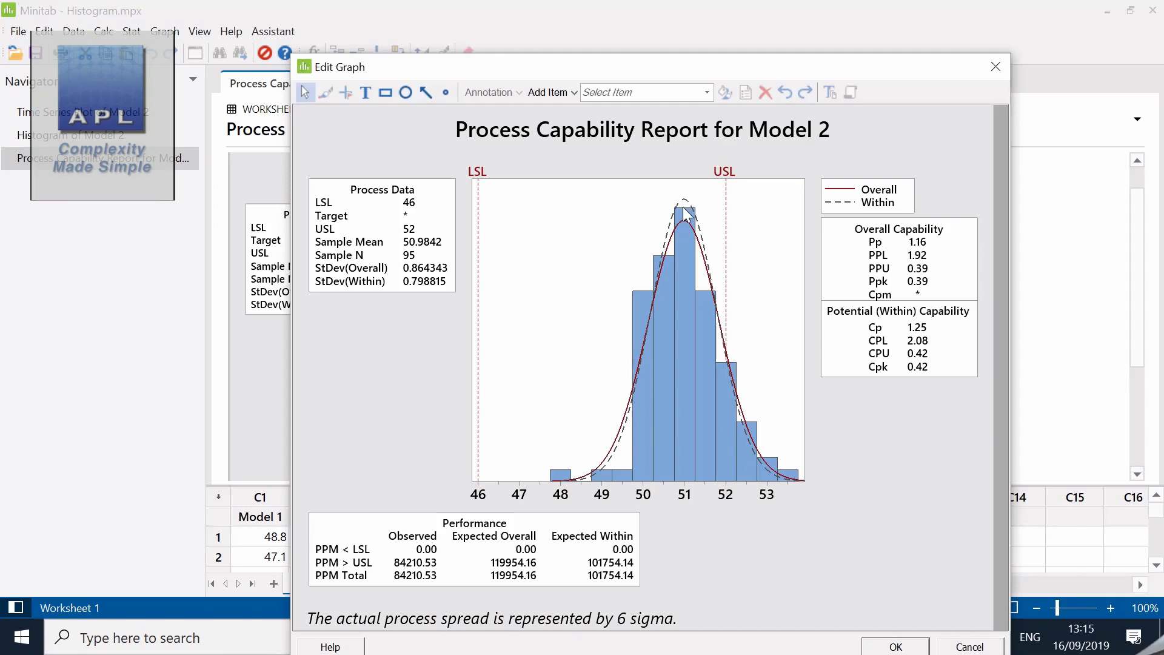
mouse_move(607, 225)
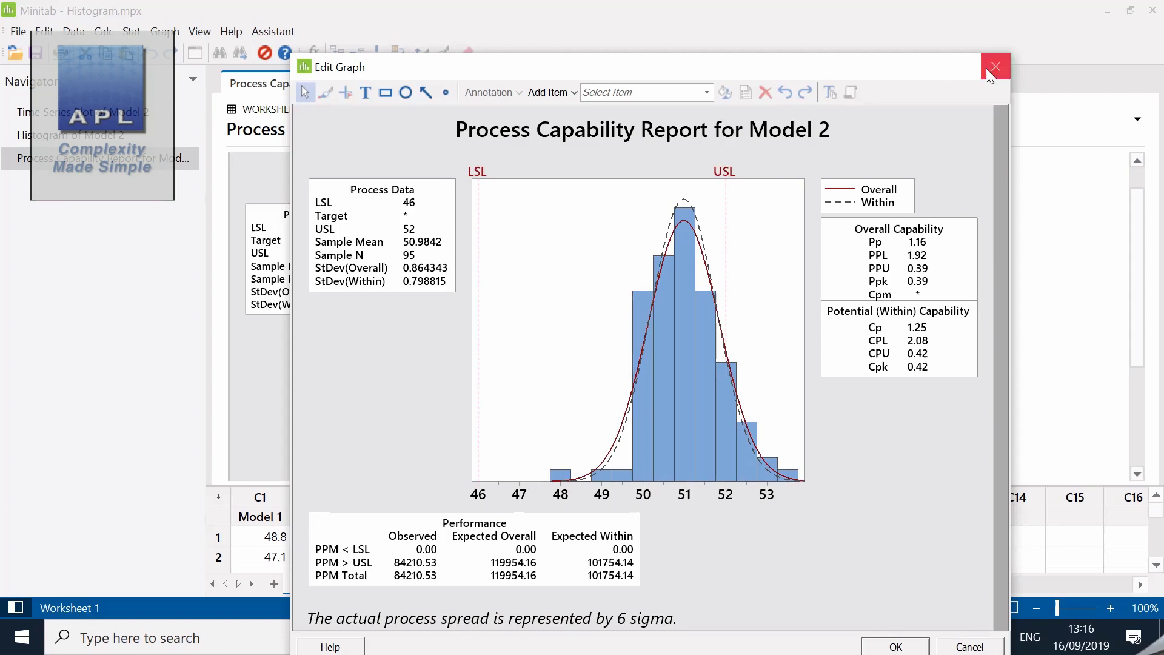
mouse_move(994, 65)
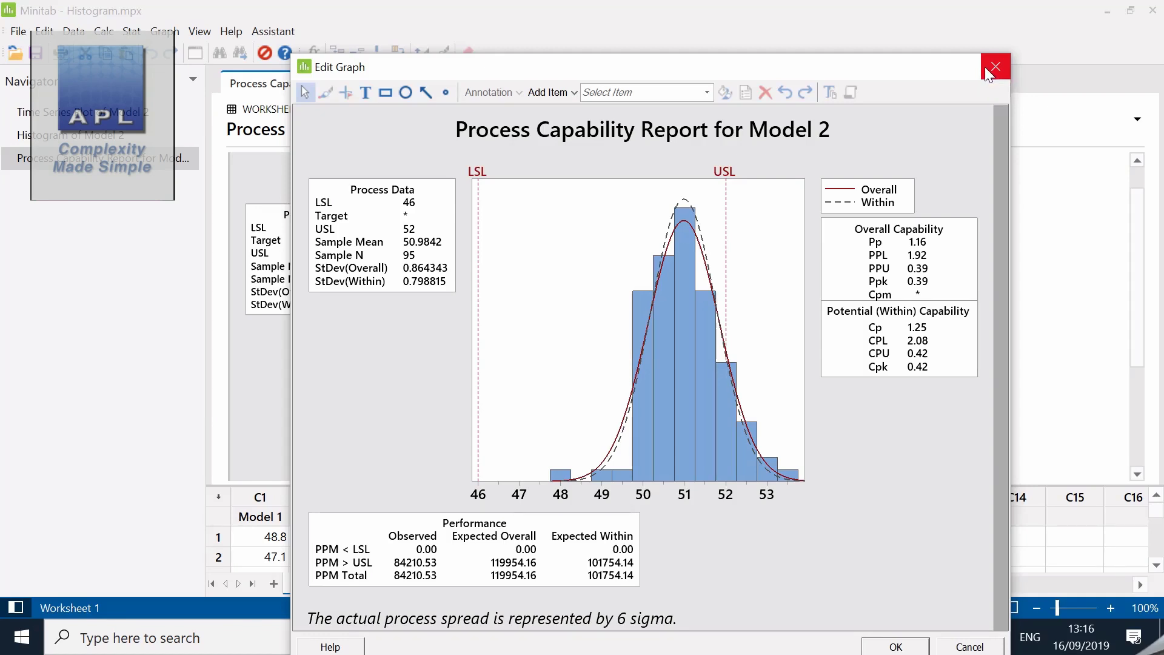
click(994, 65)
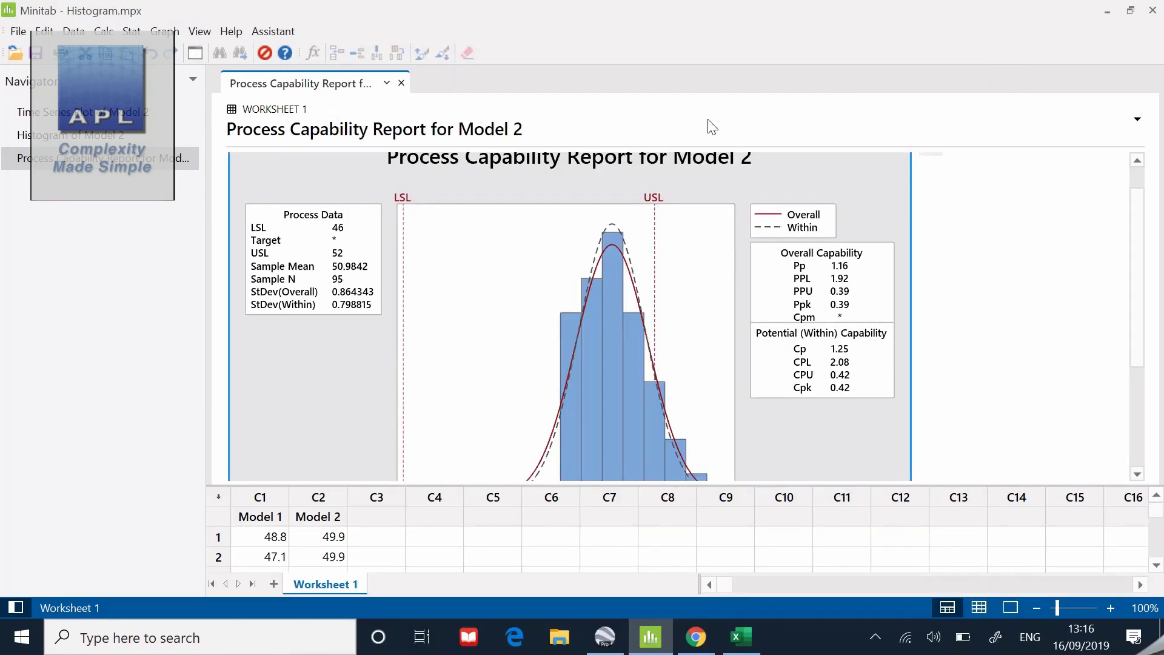
mouse_move(150, 273)
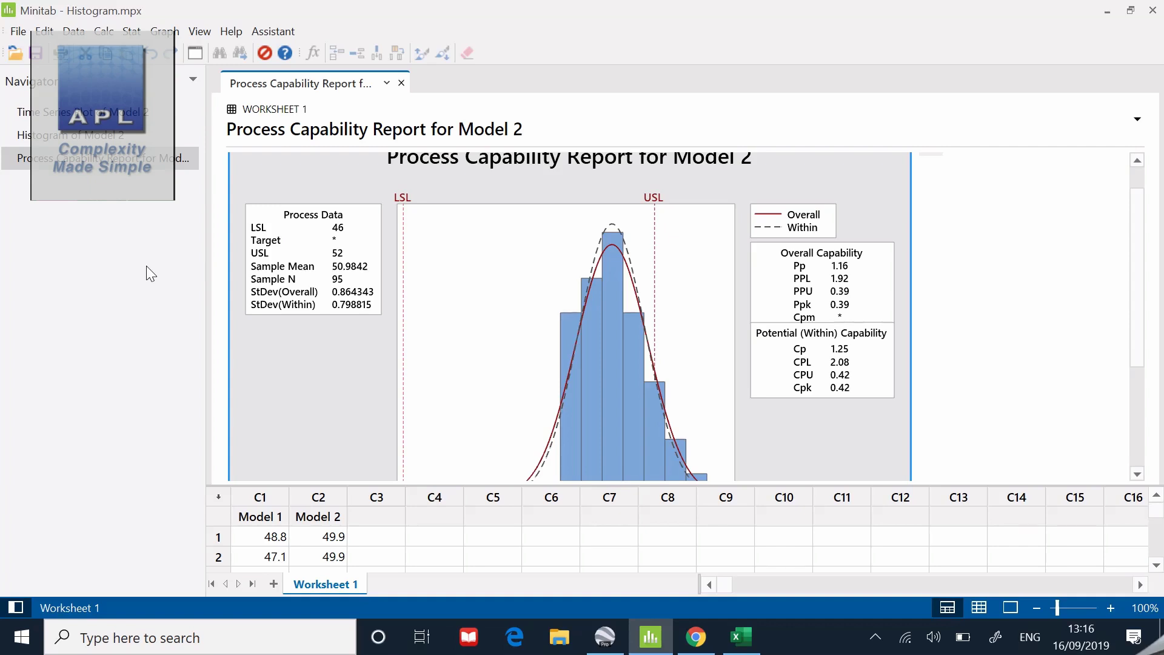
- Bring up the Stat menu's Quality Tools capability sixpack options
click(131, 32)
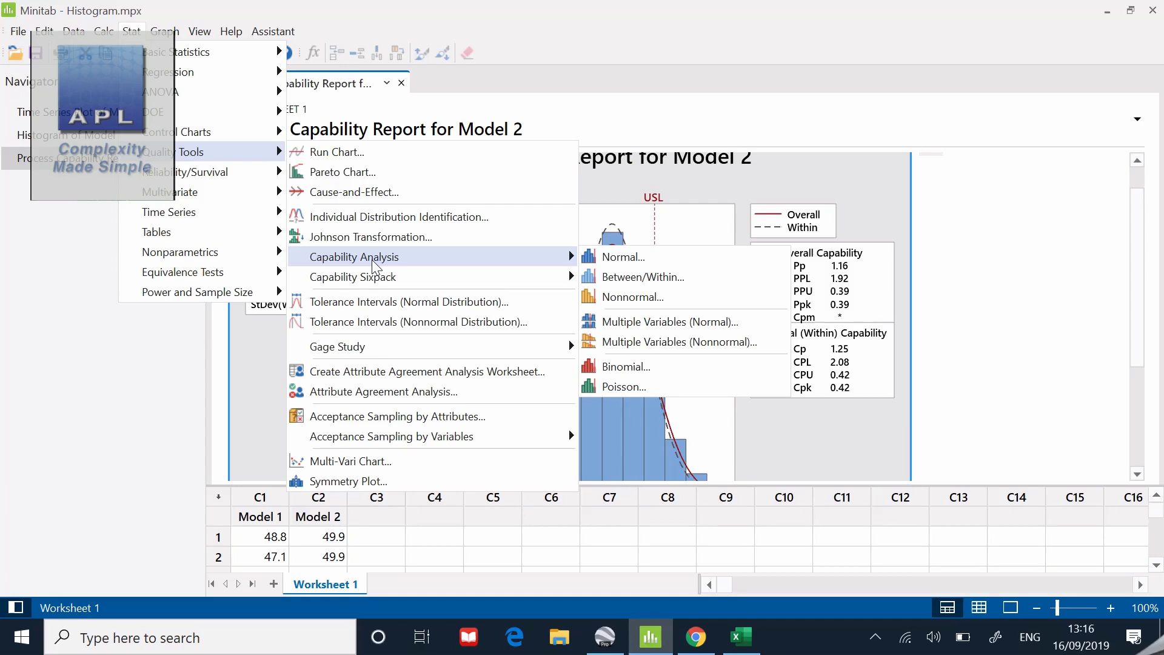
mouse_move(353, 276)
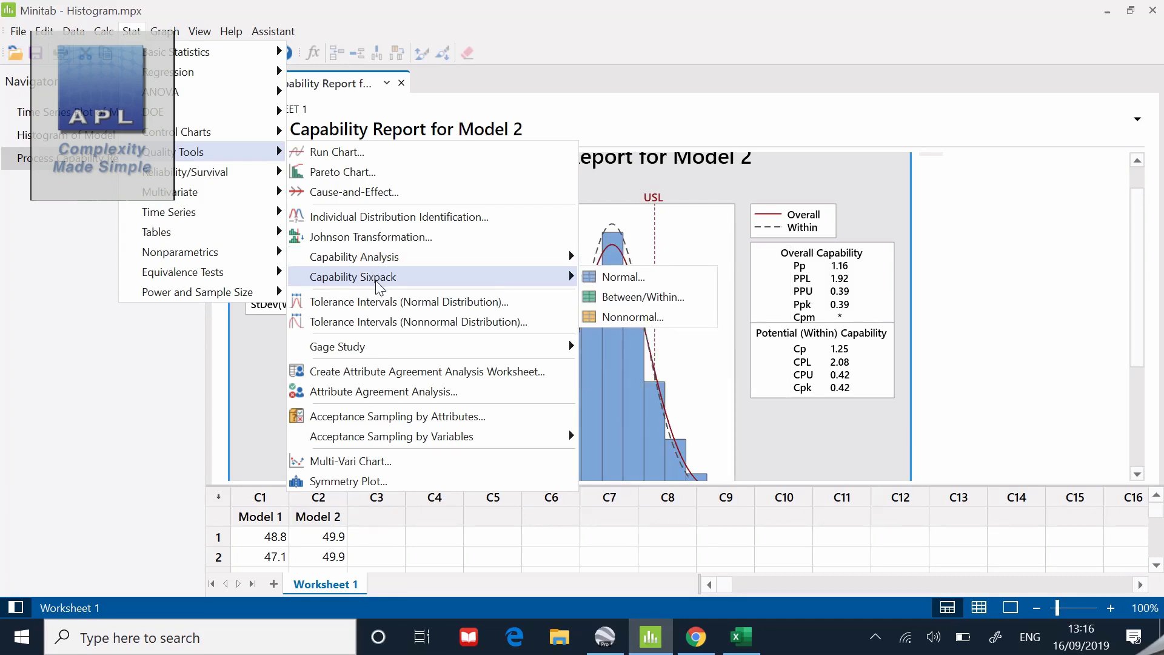
mouse_move(622, 276)
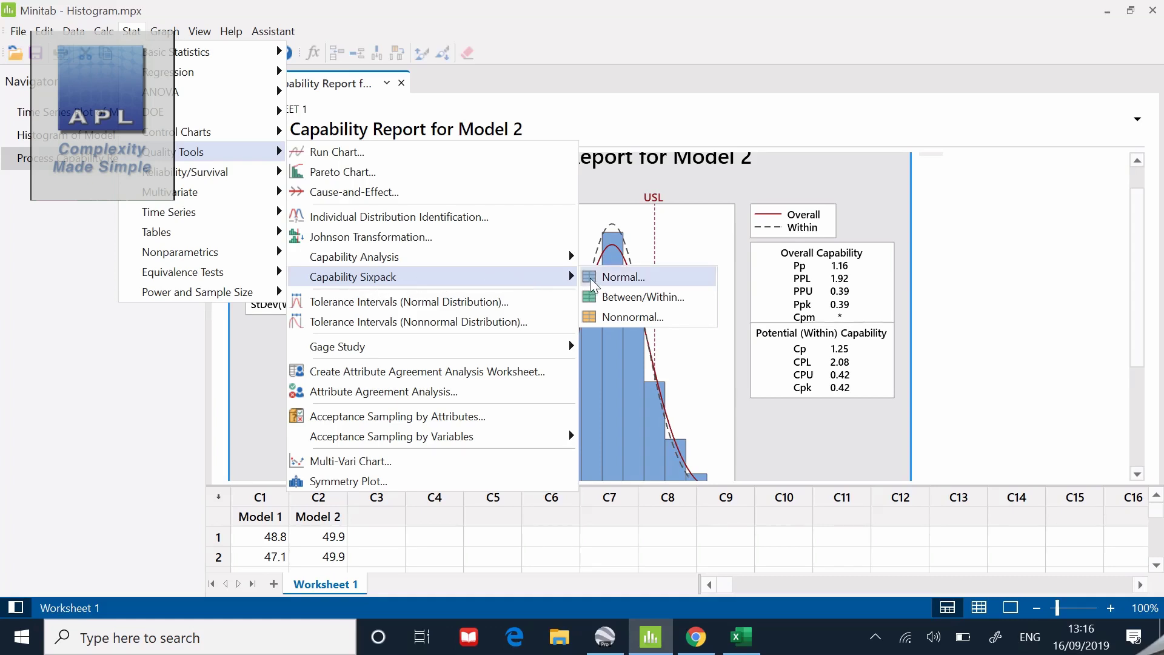
mouse_move(623, 276)
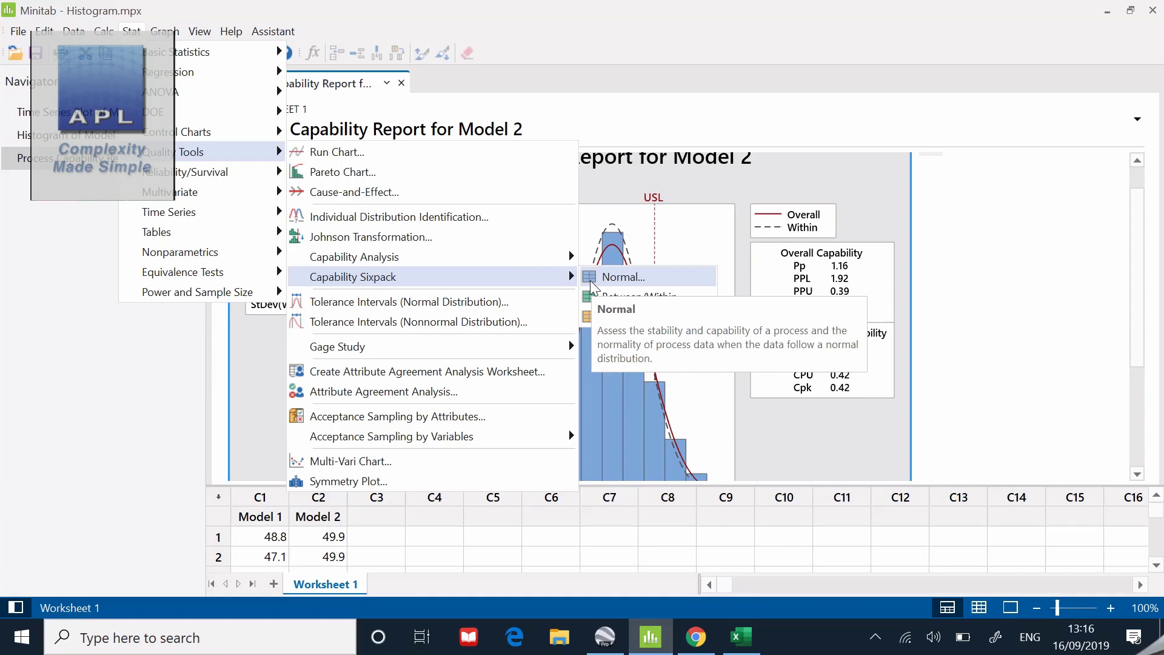
- Run a normal capability sixpack on Model 2 with subgroup size 1, specs 46 and 52
click(623, 277)
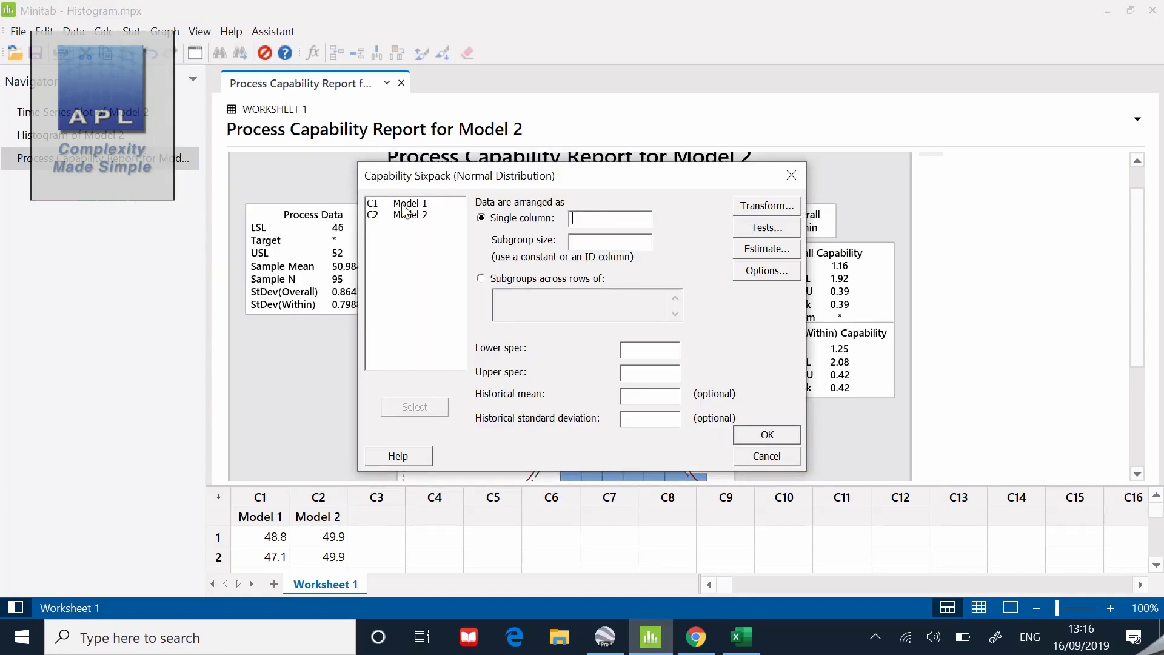
mouse_move(405, 221)
text(1)
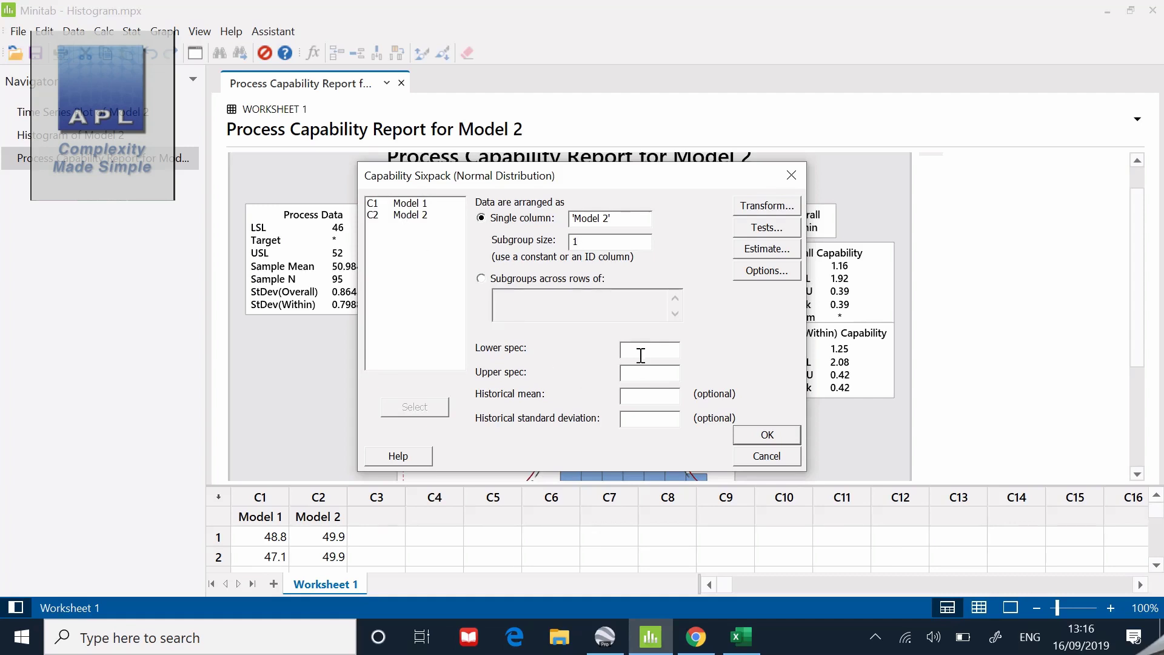
text(4)
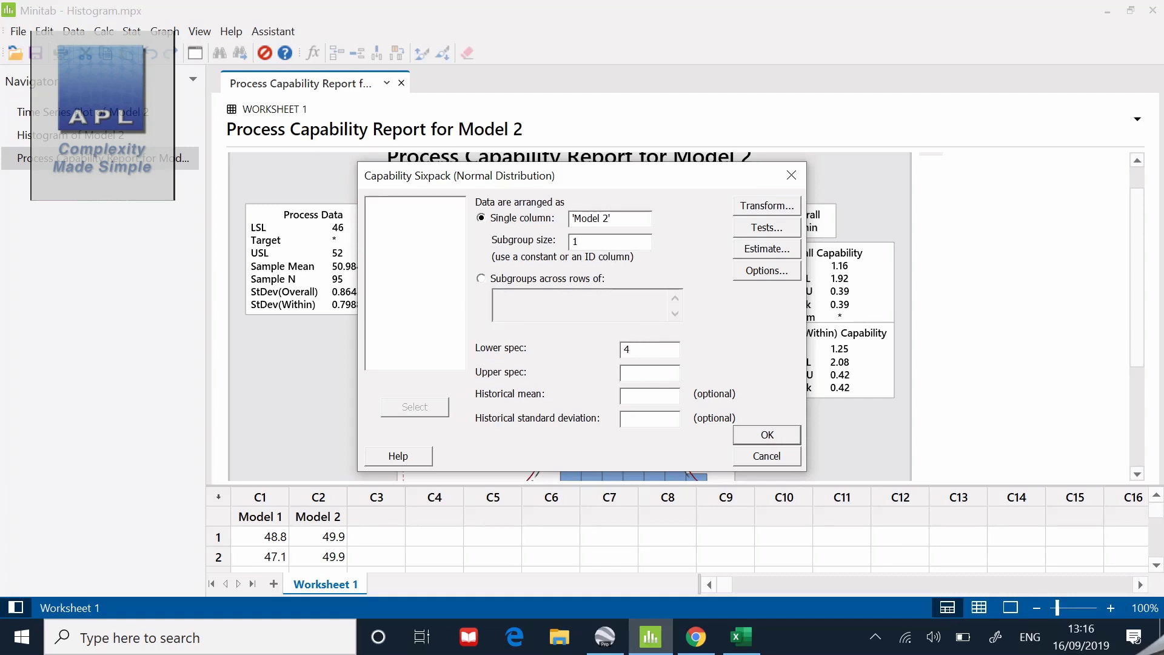
text(6)
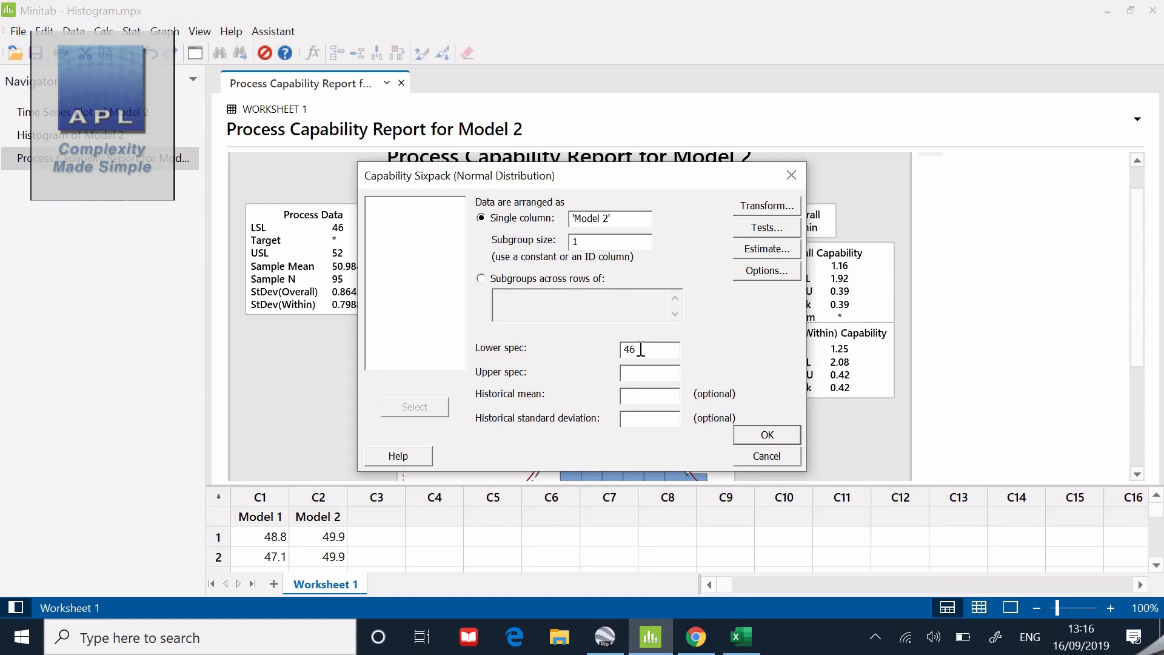
text(52)
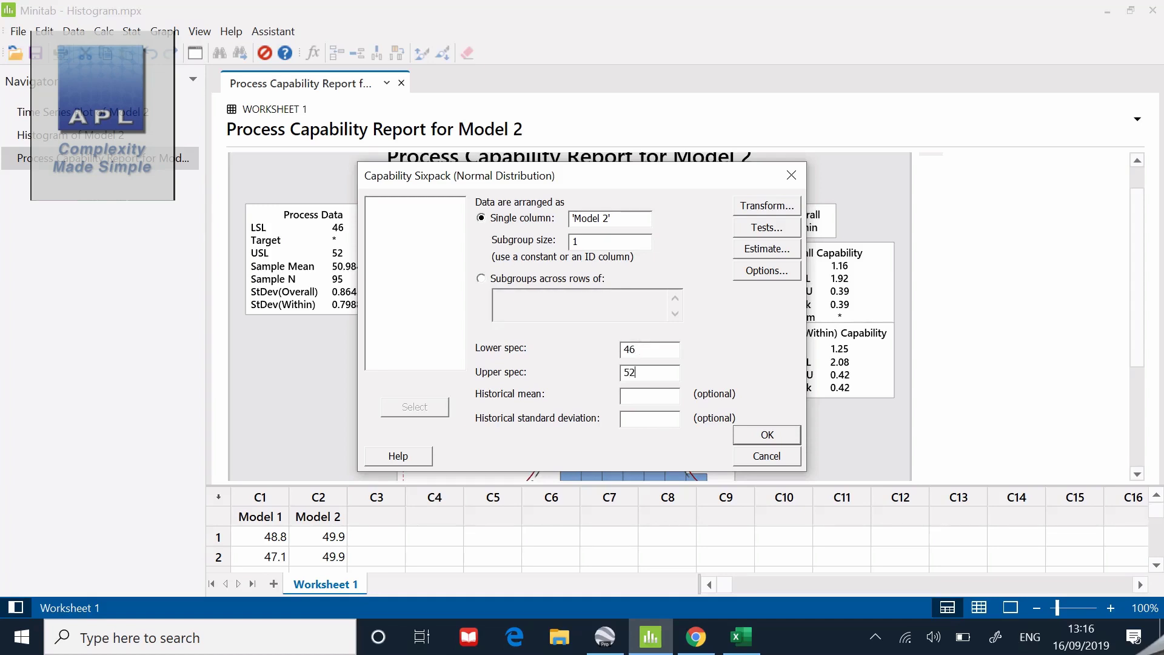
mouse_move(761, 443)
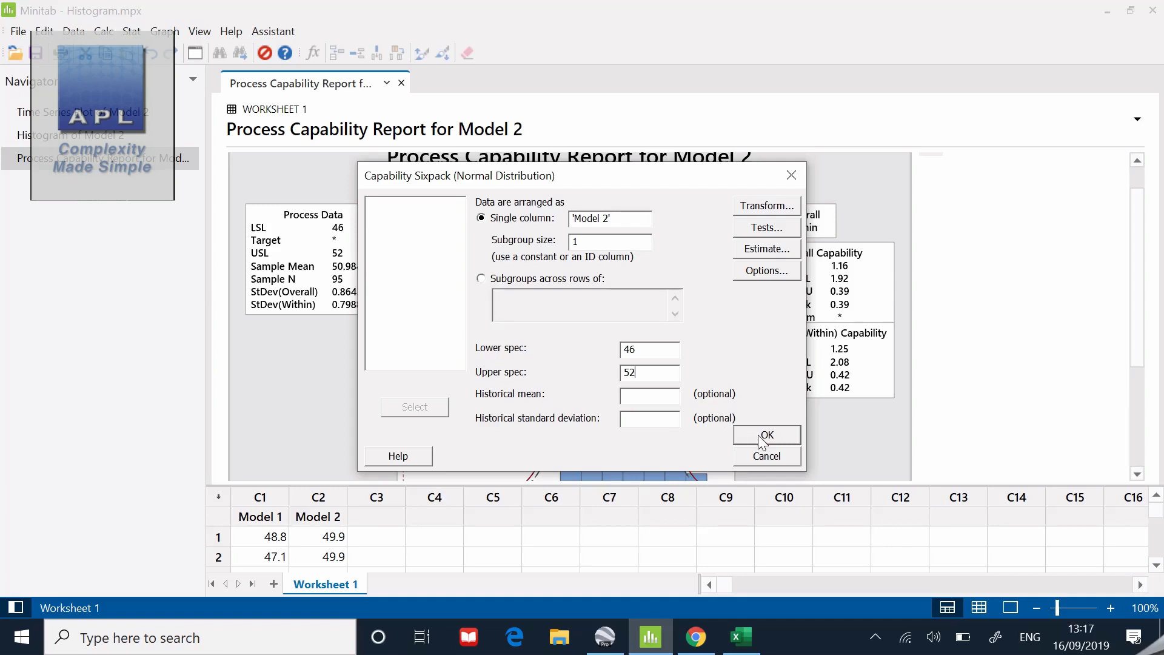
click(765, 436)
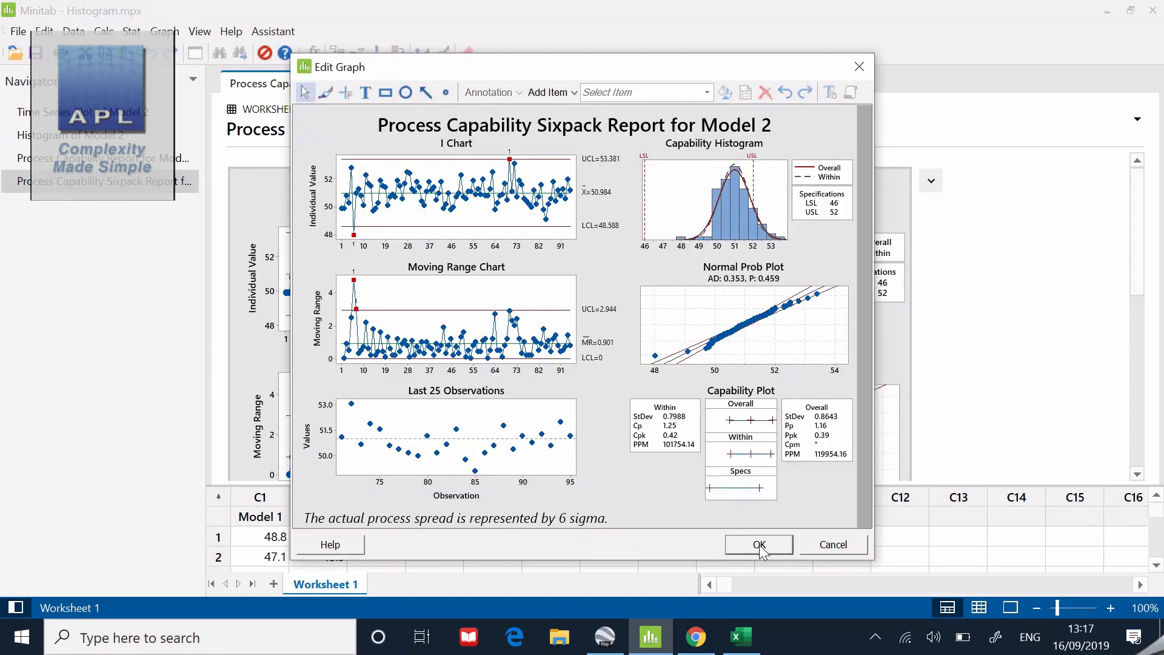
mouse_move(874, 489)
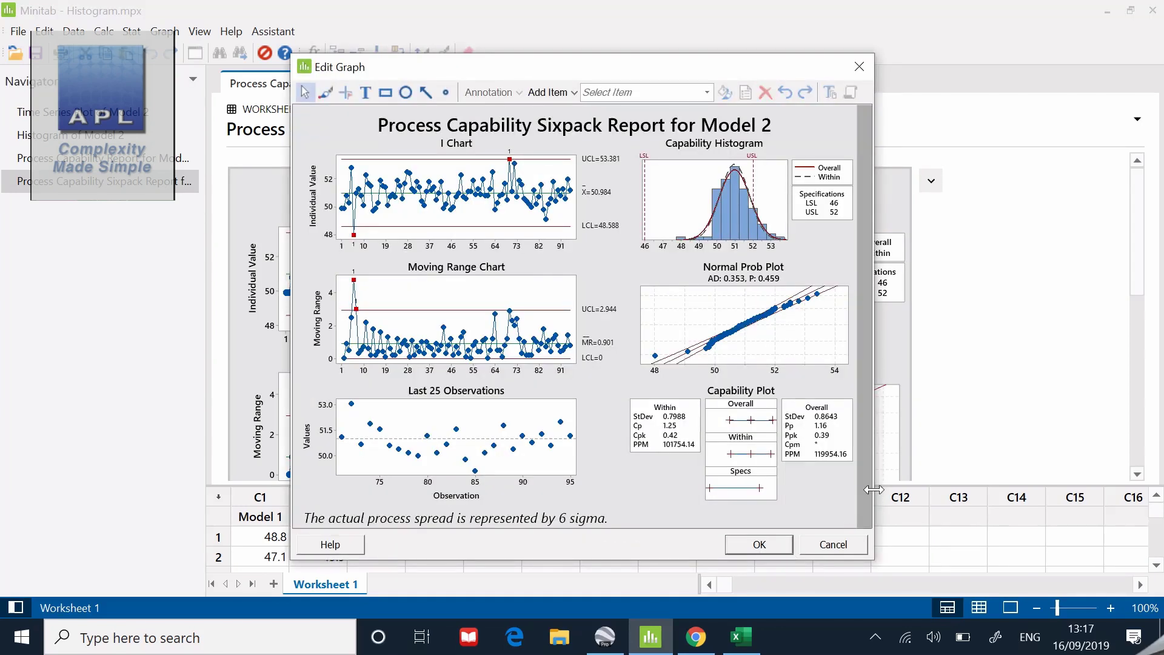
- Enlarge the Model 2 sixpack report to inspect its I chart, moving range, histogram and capability plot
click(756, 544)
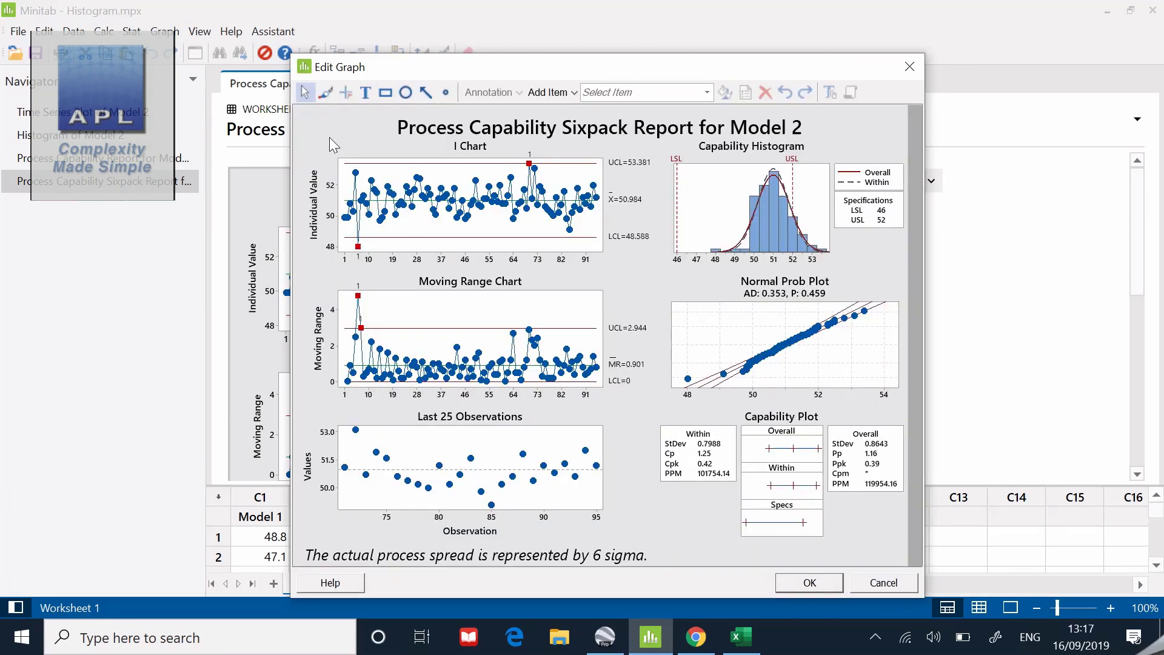
mouse_move(381, 42)
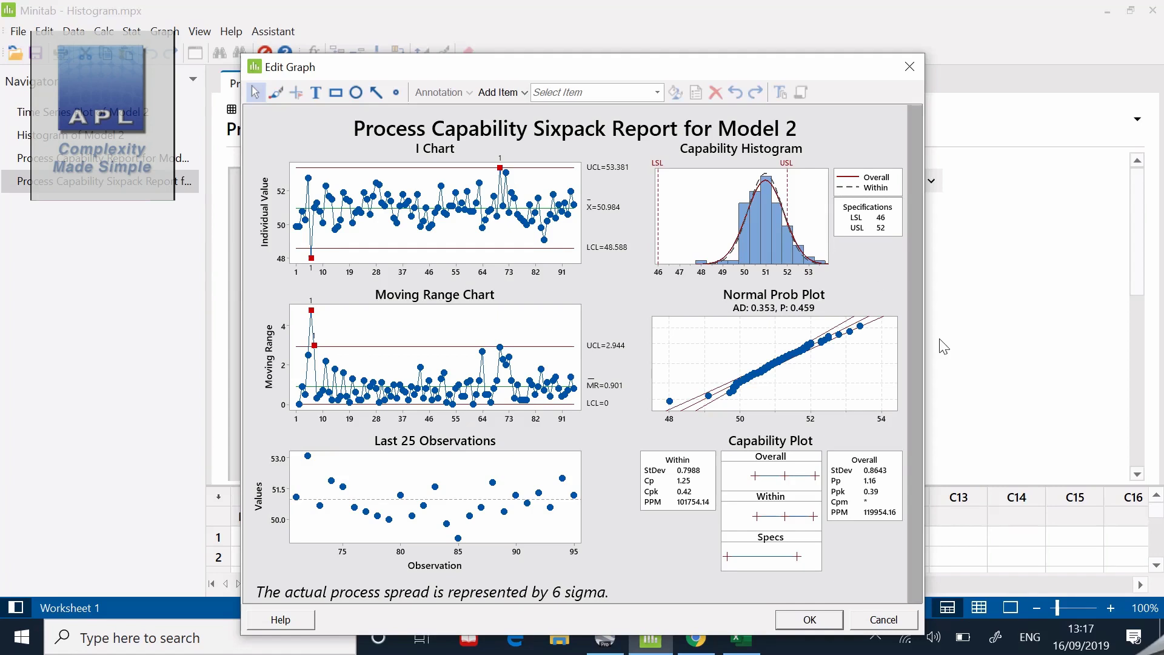
mouse_move(371, 231)
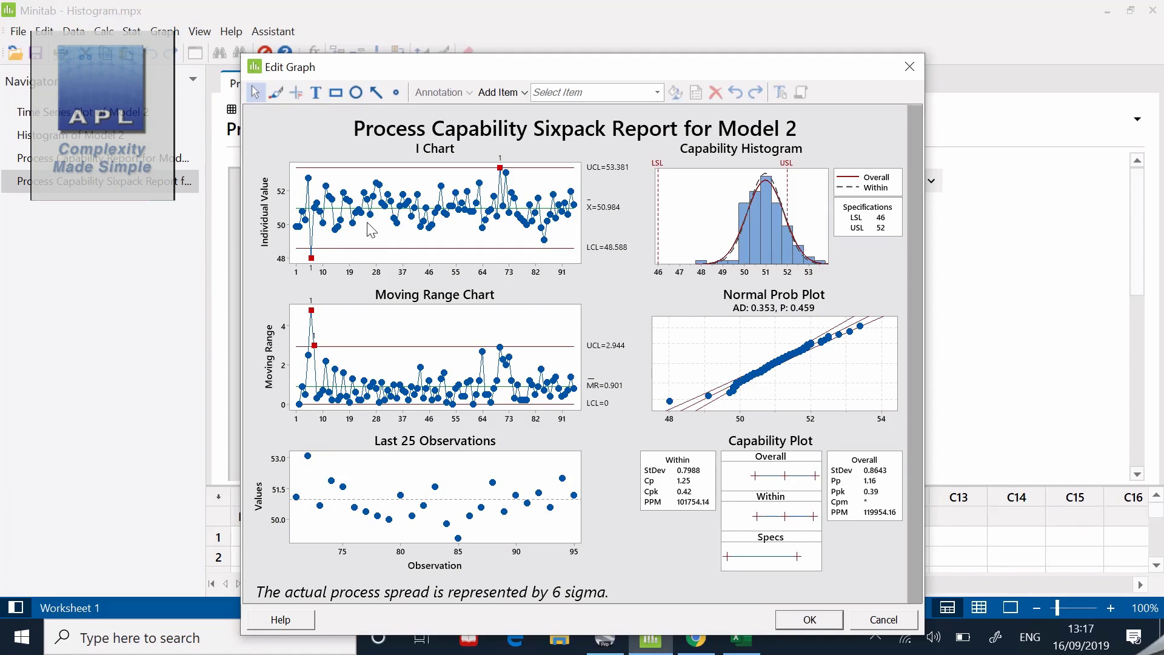
mouse_move(346, 234)
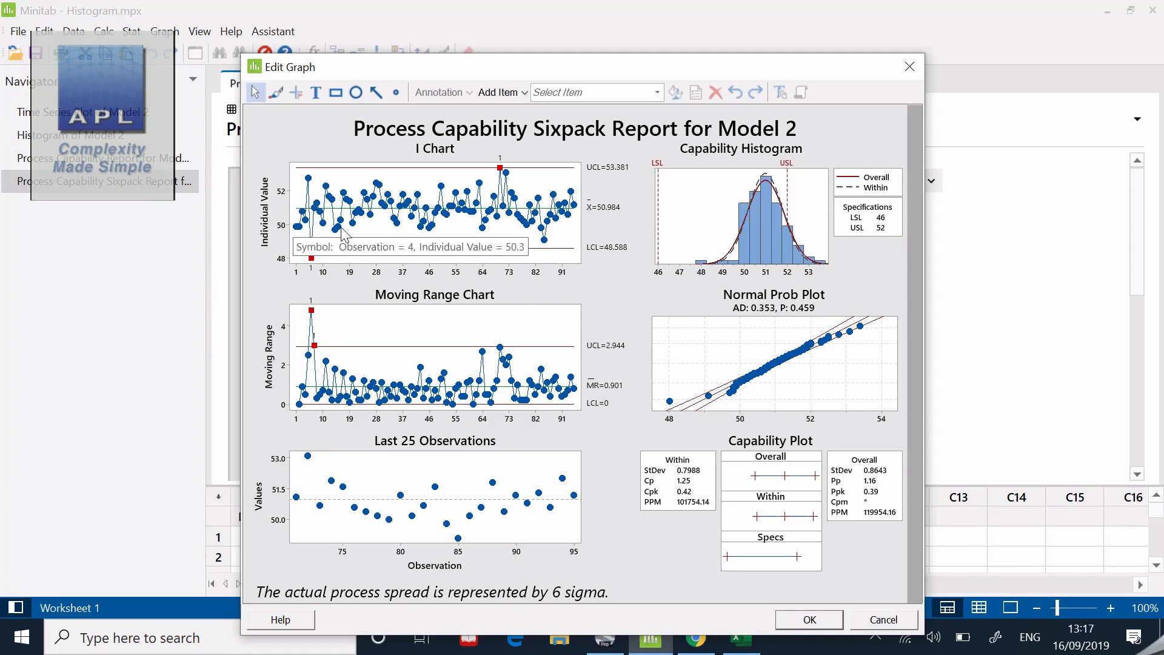
mouse_move(102, 284)
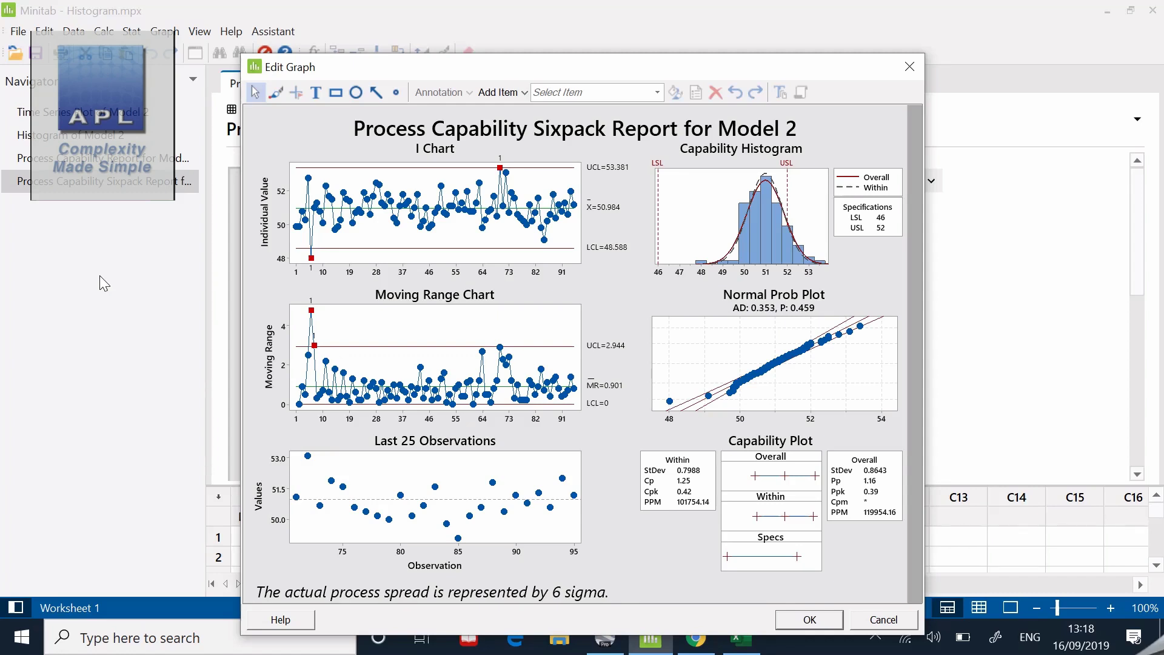
mouse_move(580, 521)
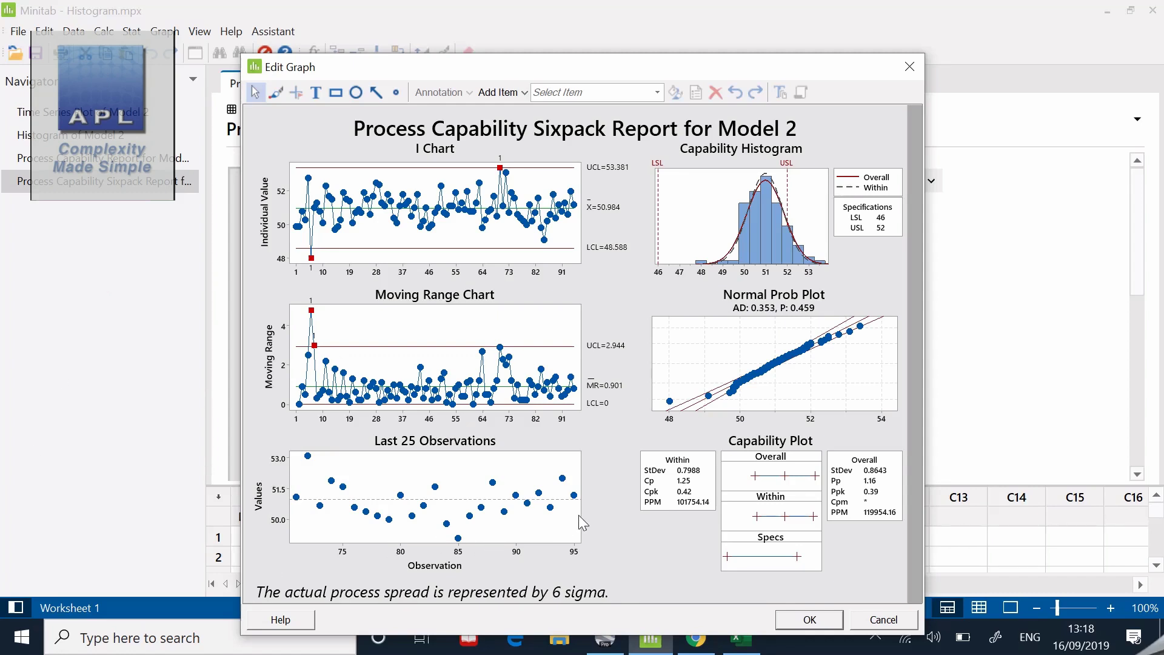
mouse_move(705, 511)
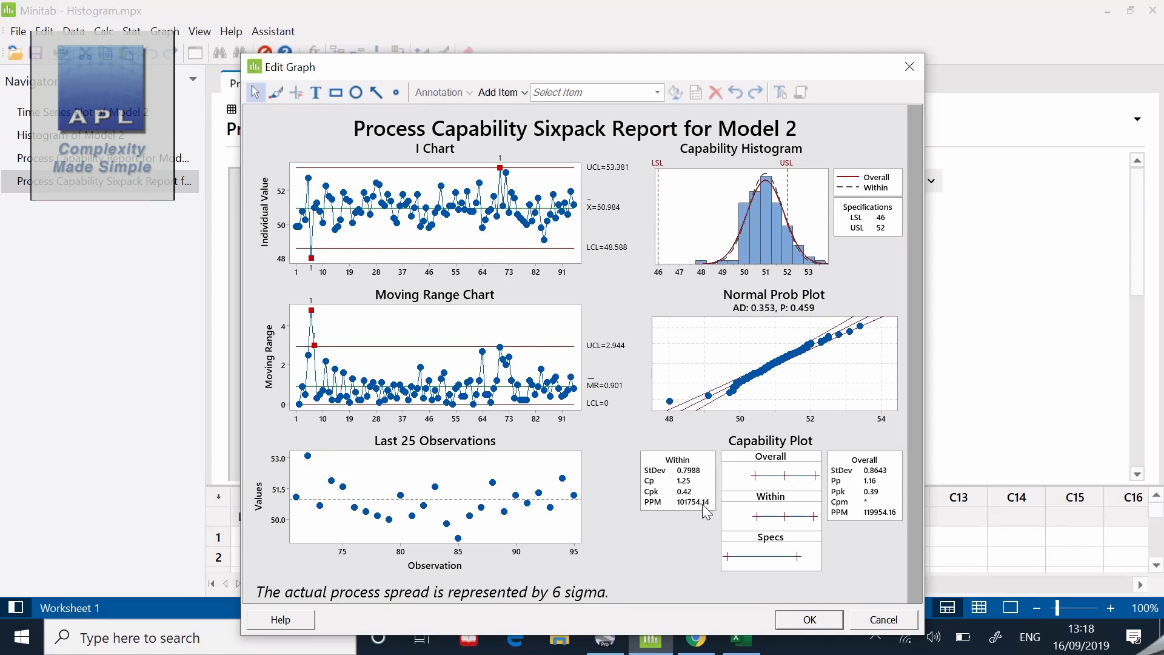
mouse_move(683, 535)
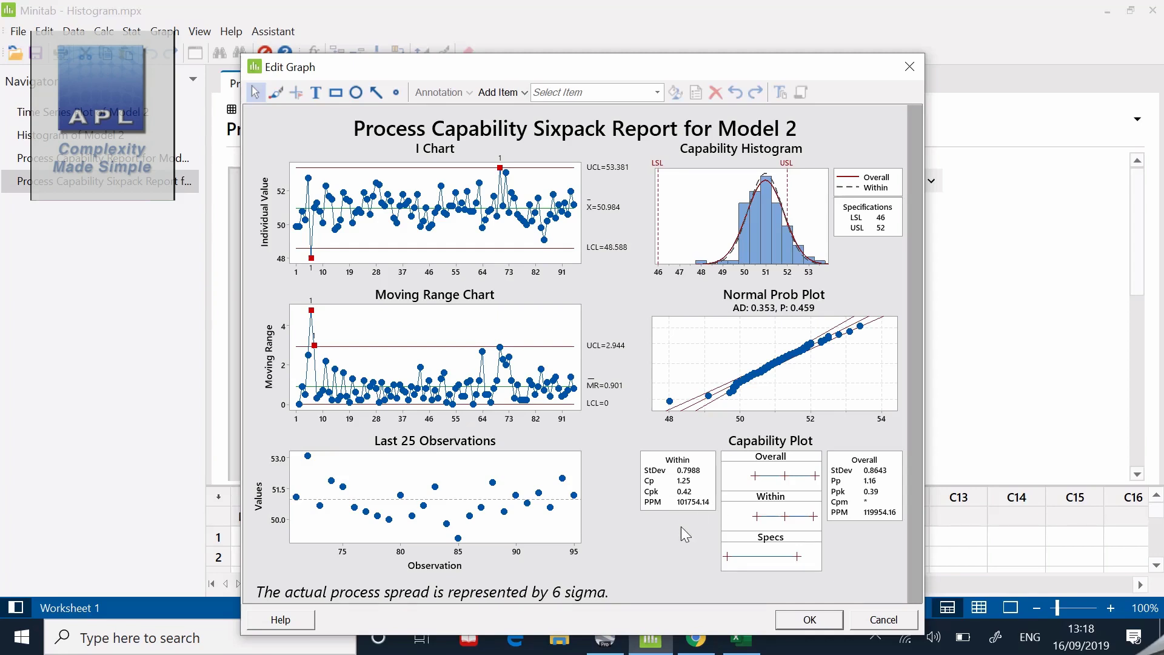
mouse_move(800, 245)
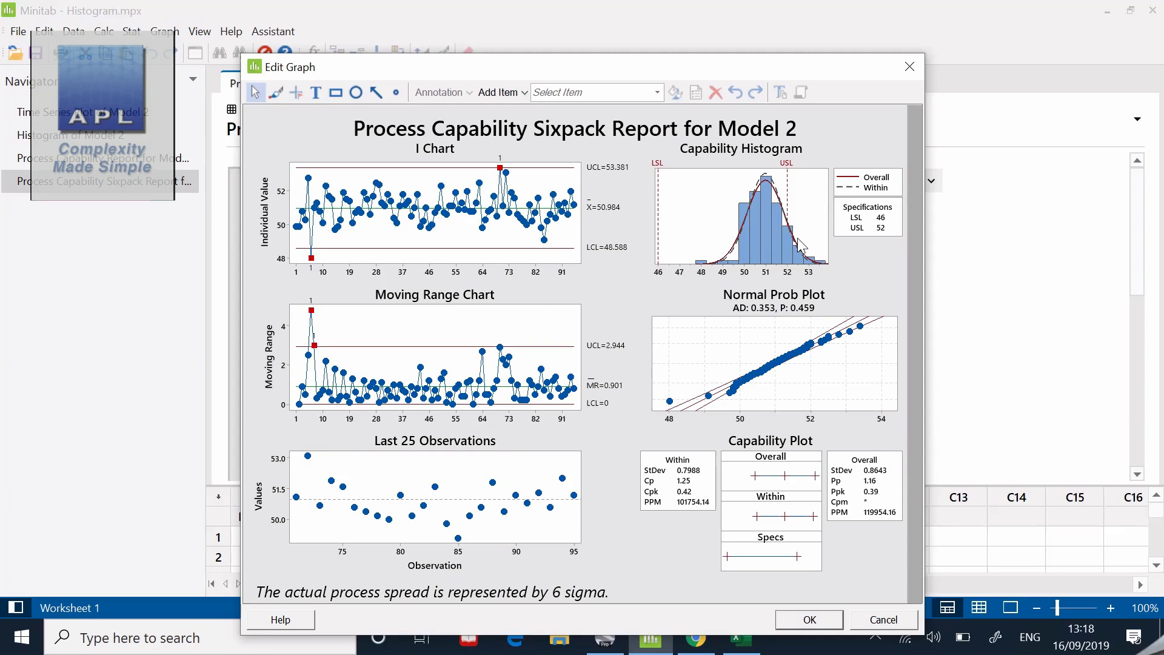
mouse_move(858, 271)
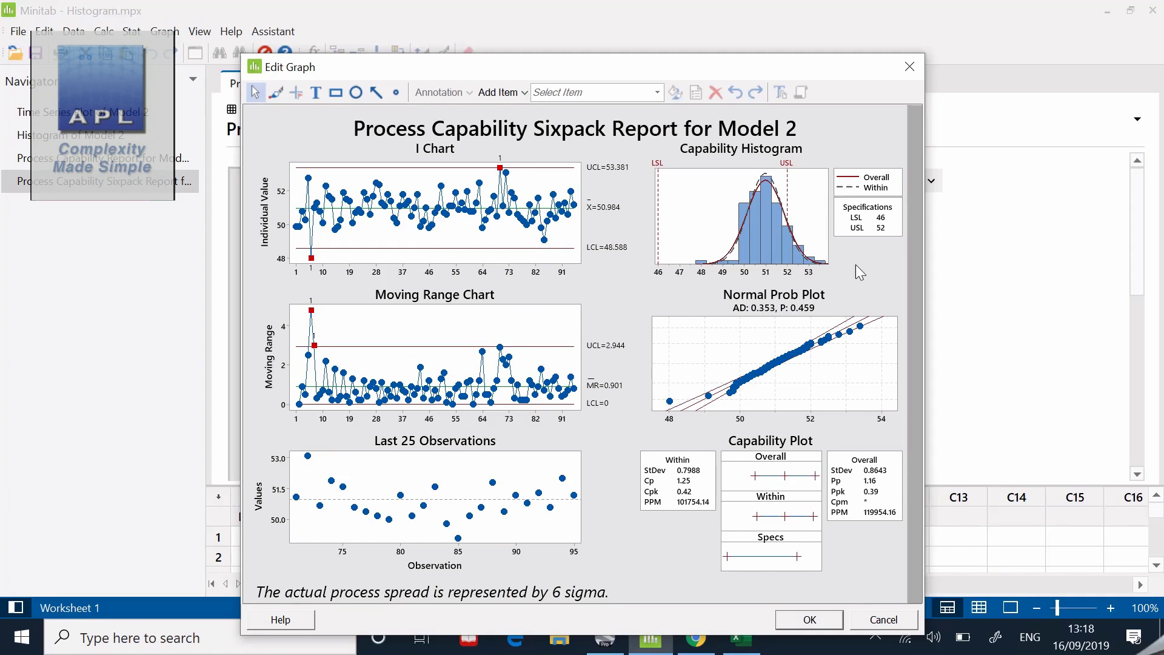
mouse_move(435, 495)
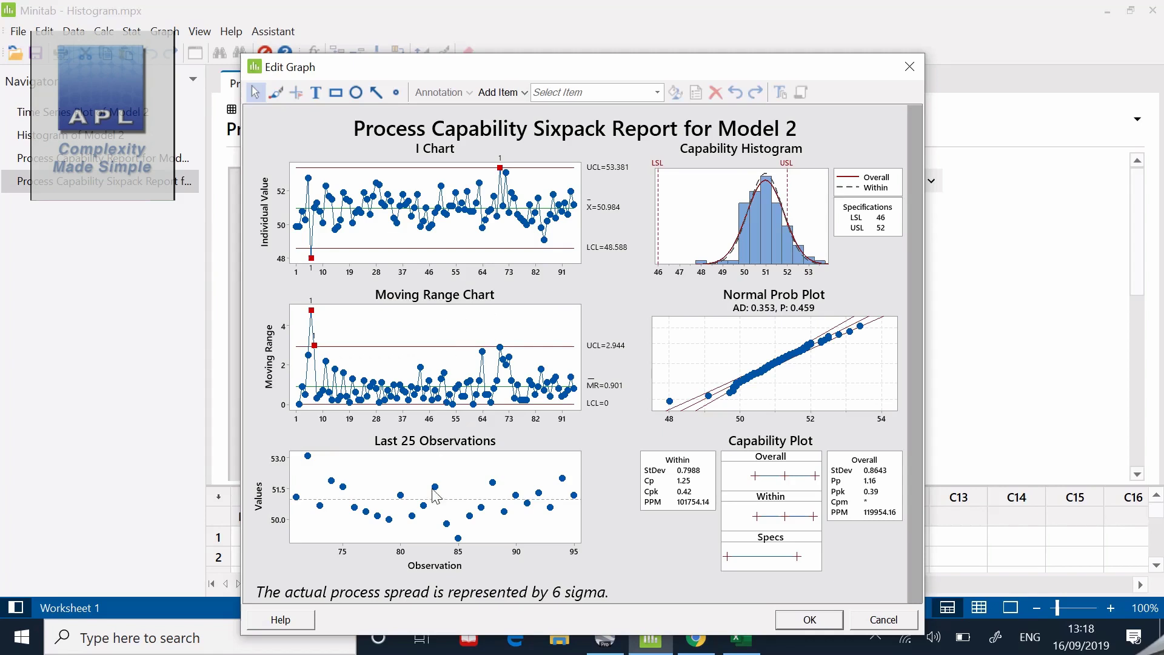
mouse_move(471, 501)
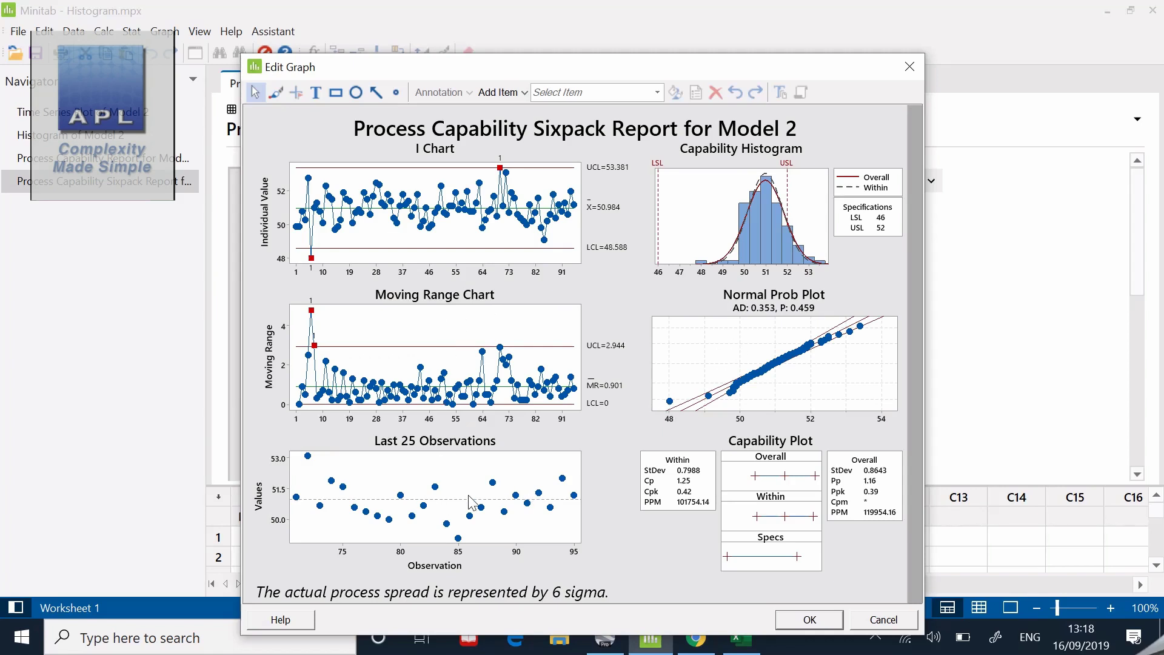
mouse_move(669, 244)
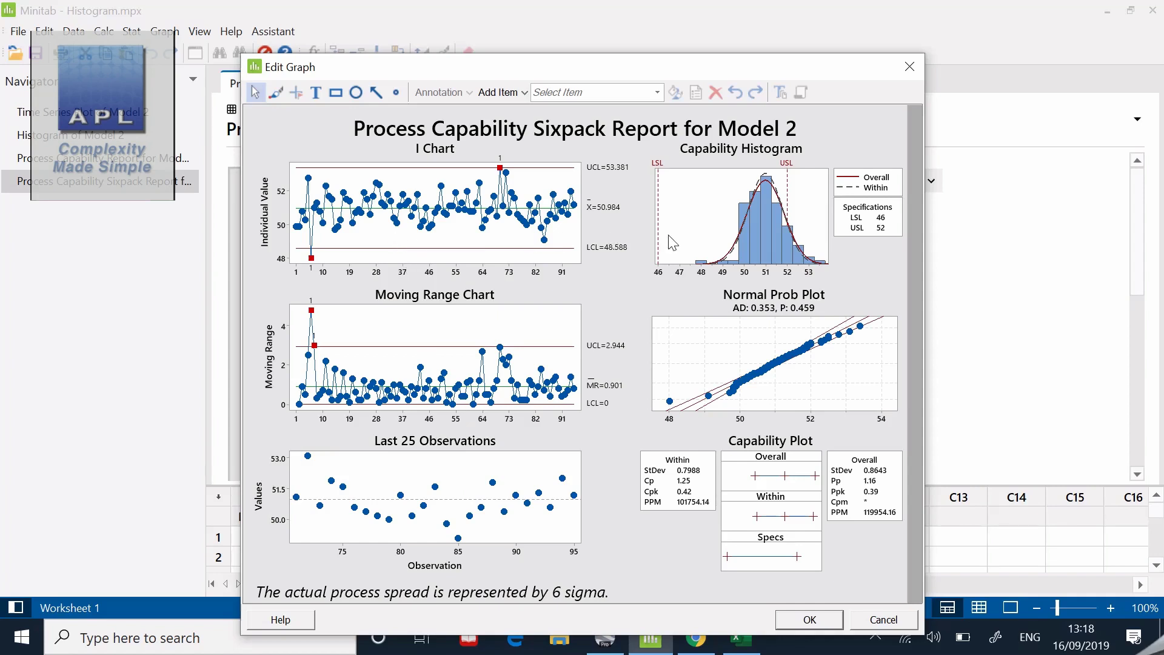
mouse_move(748, 219)
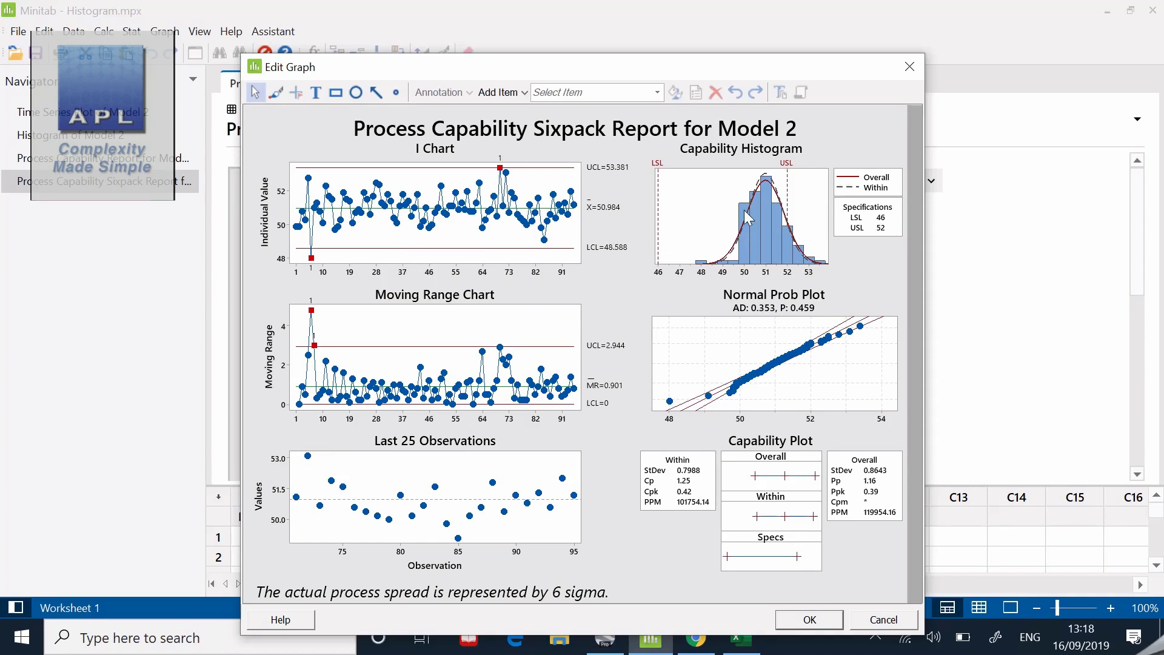
mouse_move(748, 217)
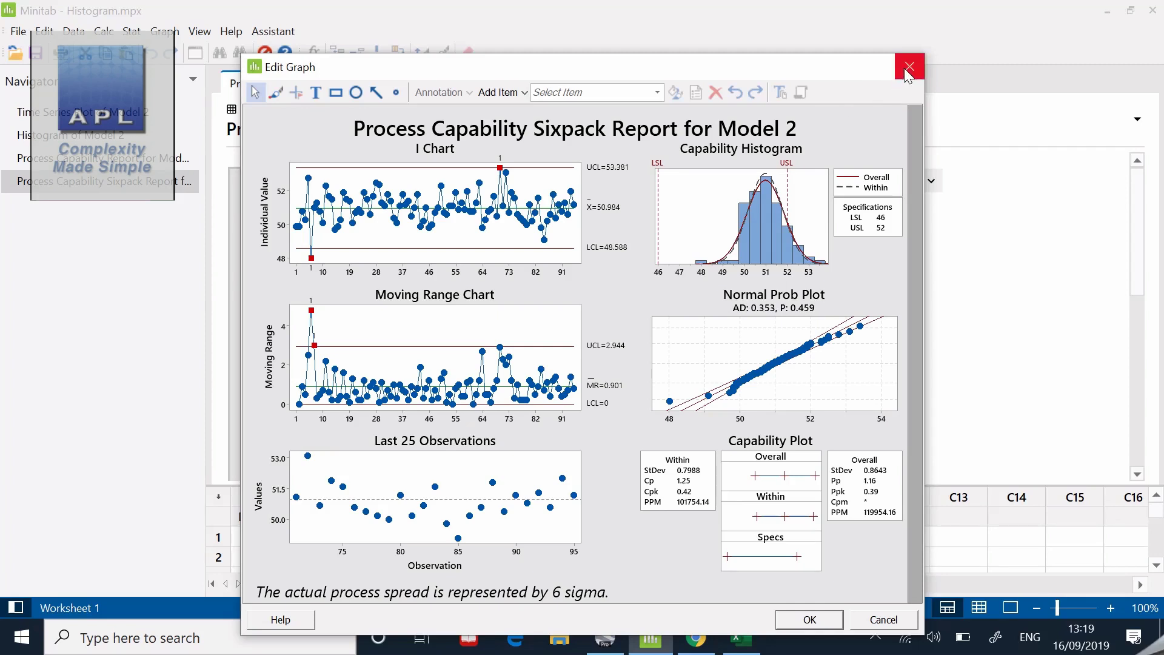
mouse_move(907, 67)
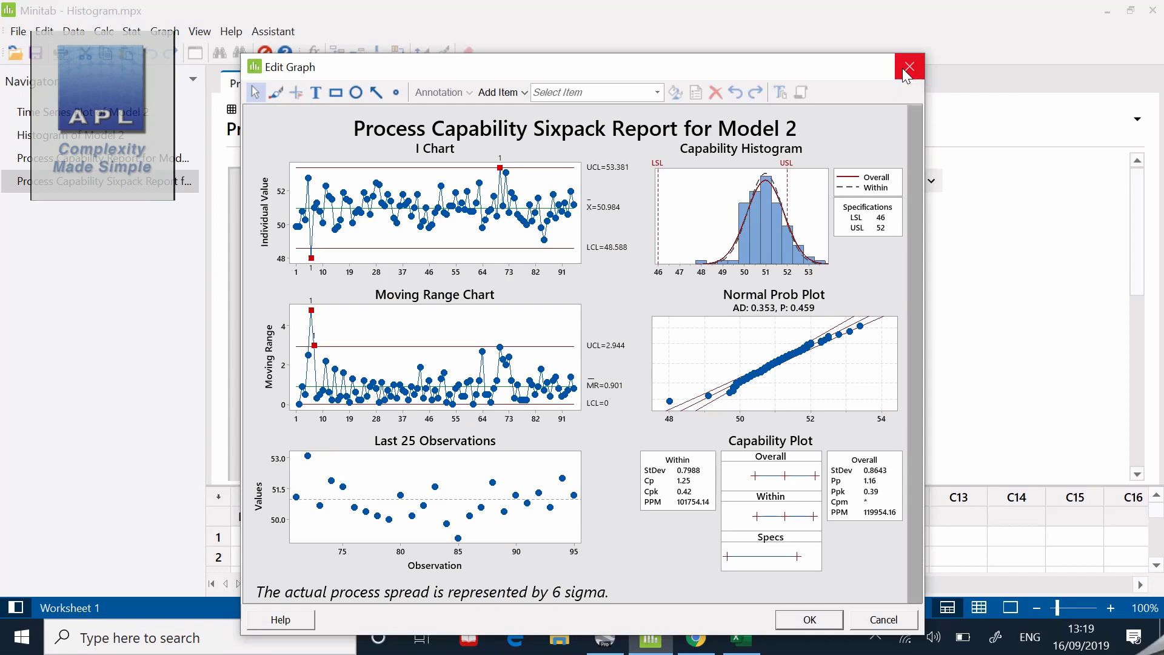
- Close the enlarged sixpack editing view to return to the output pane
click(908, 66)
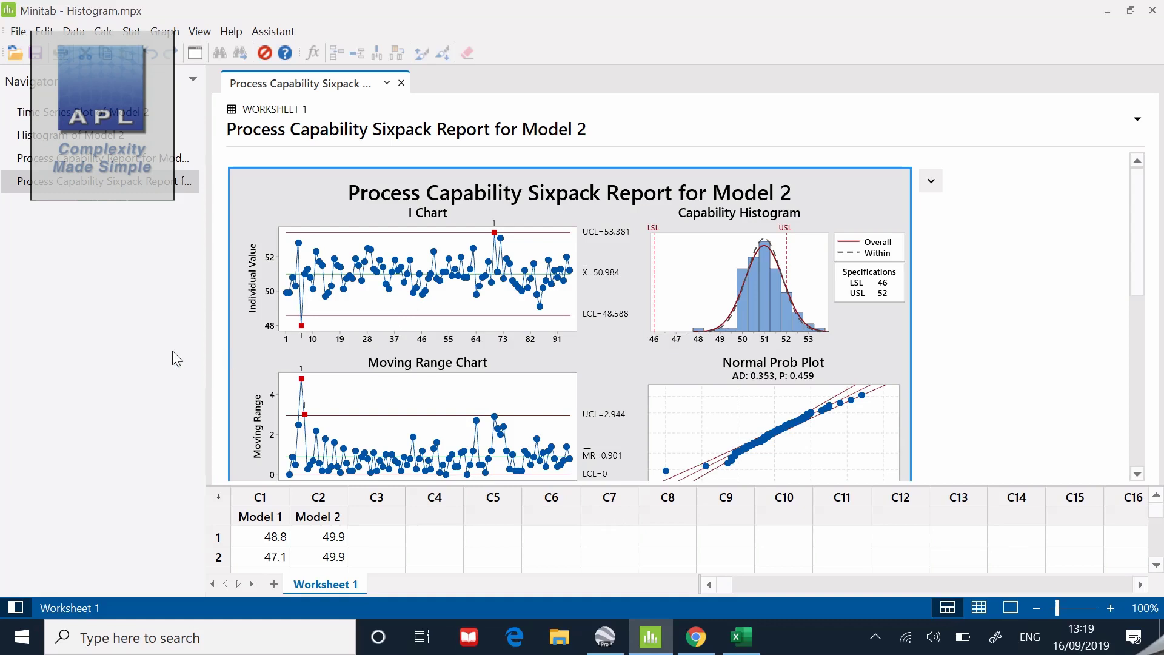
mouse_move(421, 485)
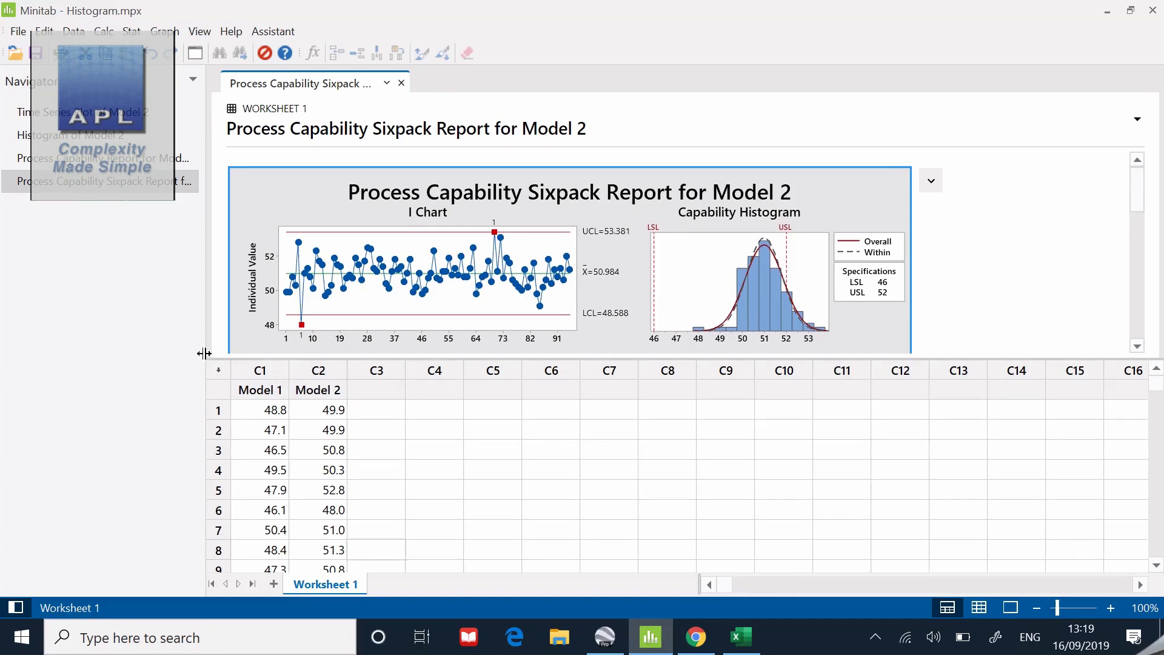
mouse_move(111, 267)
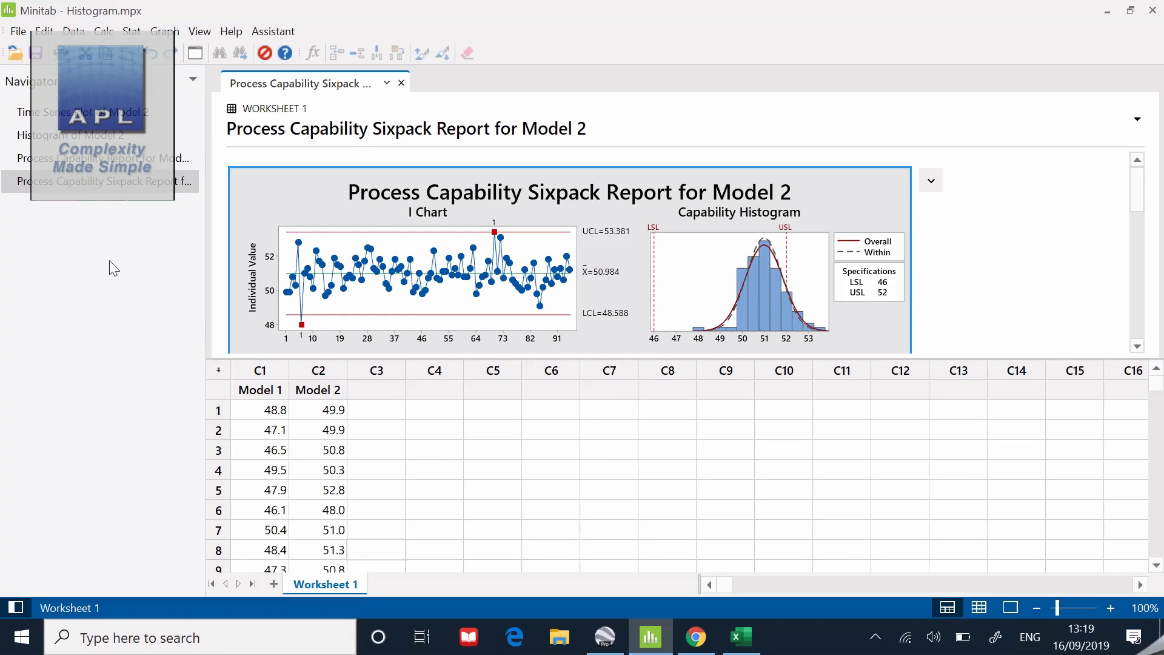
mouse_move(126, 283)
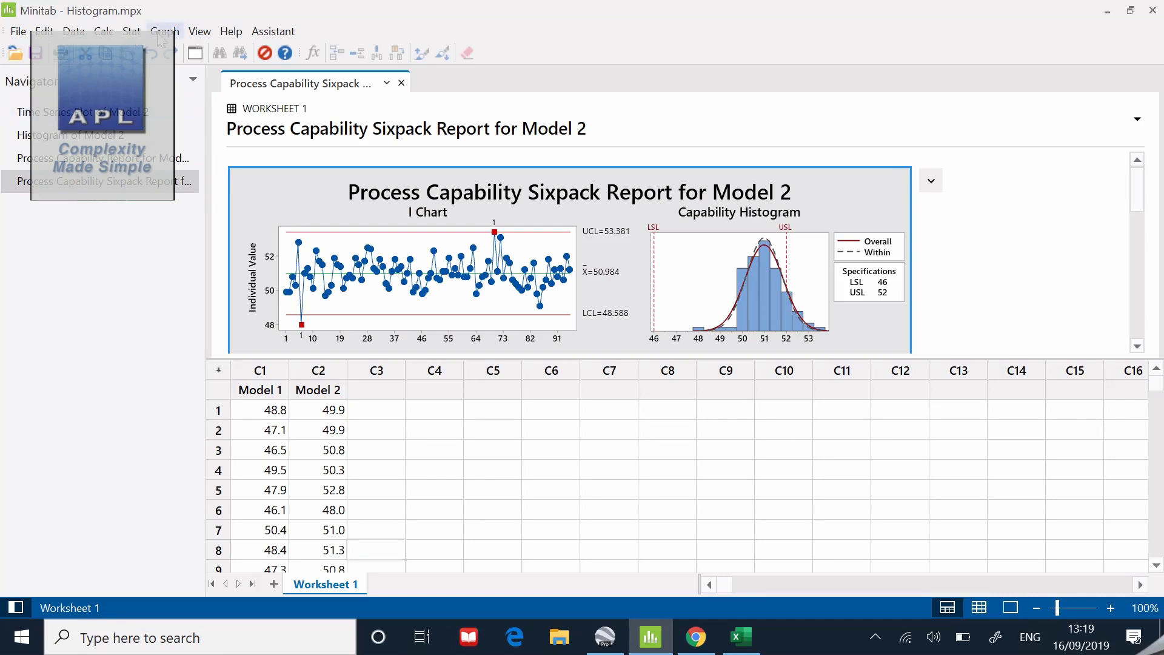
- Create a grouped histogram overlaying Model 1 and Model 2 as graph variables
click(163, 31)
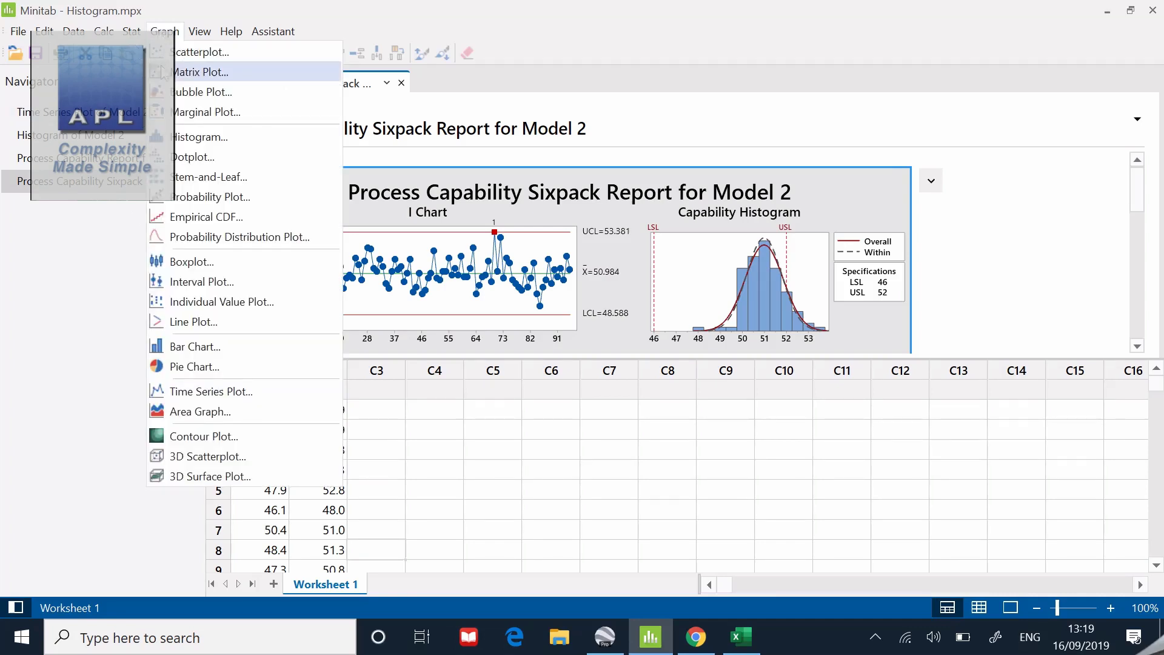
click(199, 137)
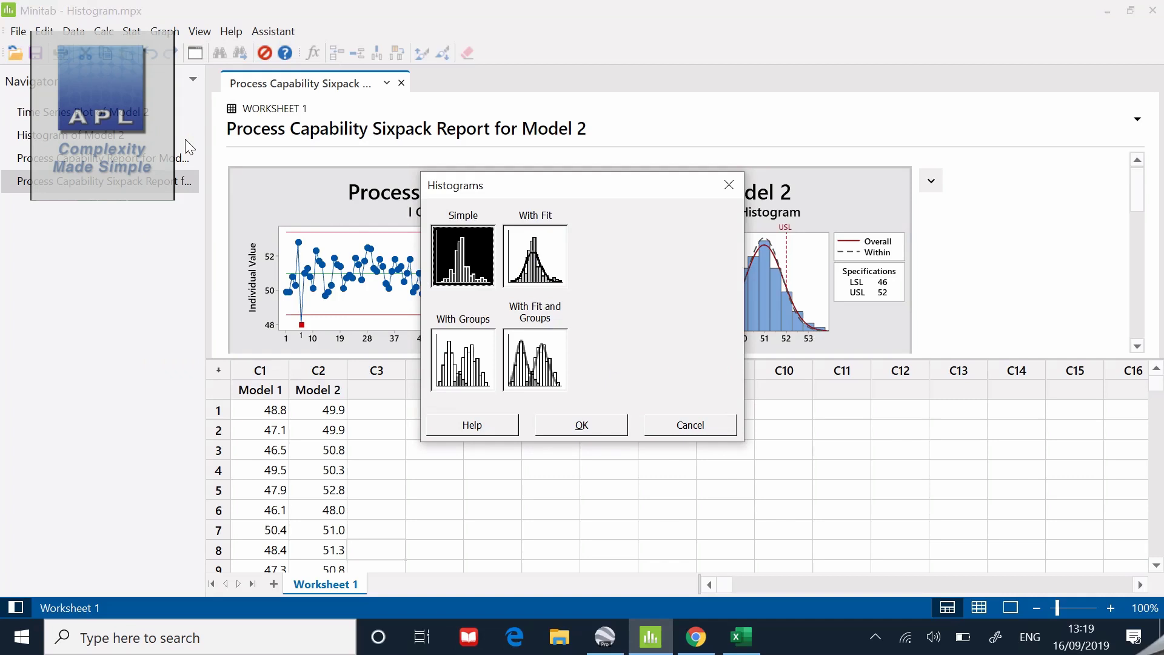
mouse_move(462, 359)
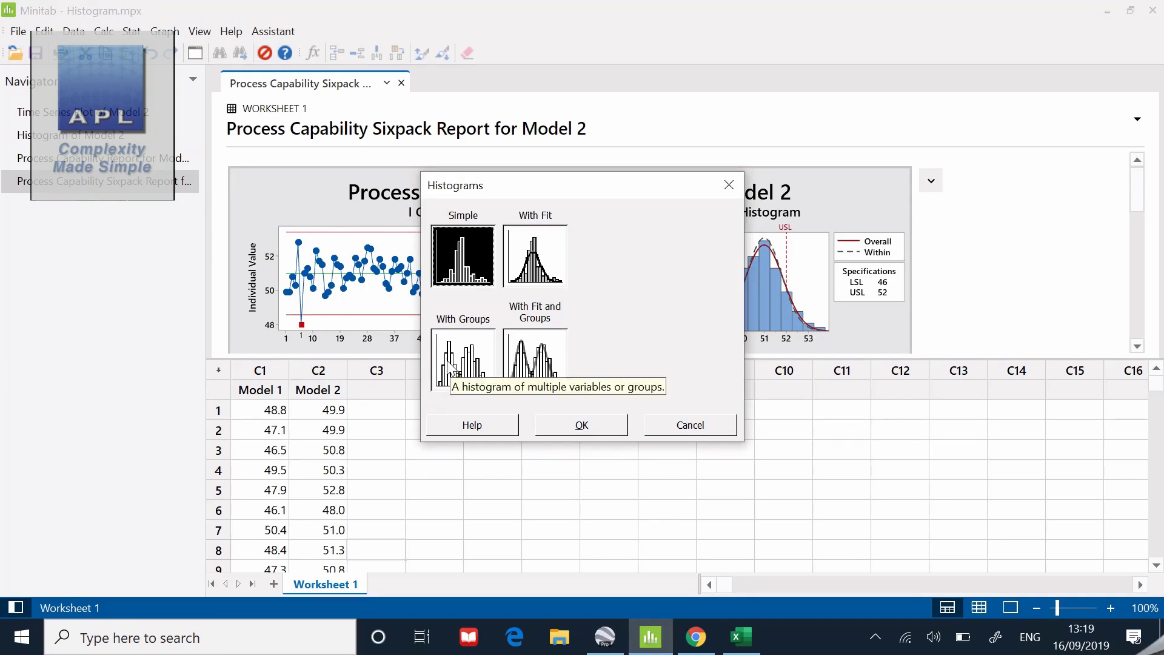
click(462, 358)
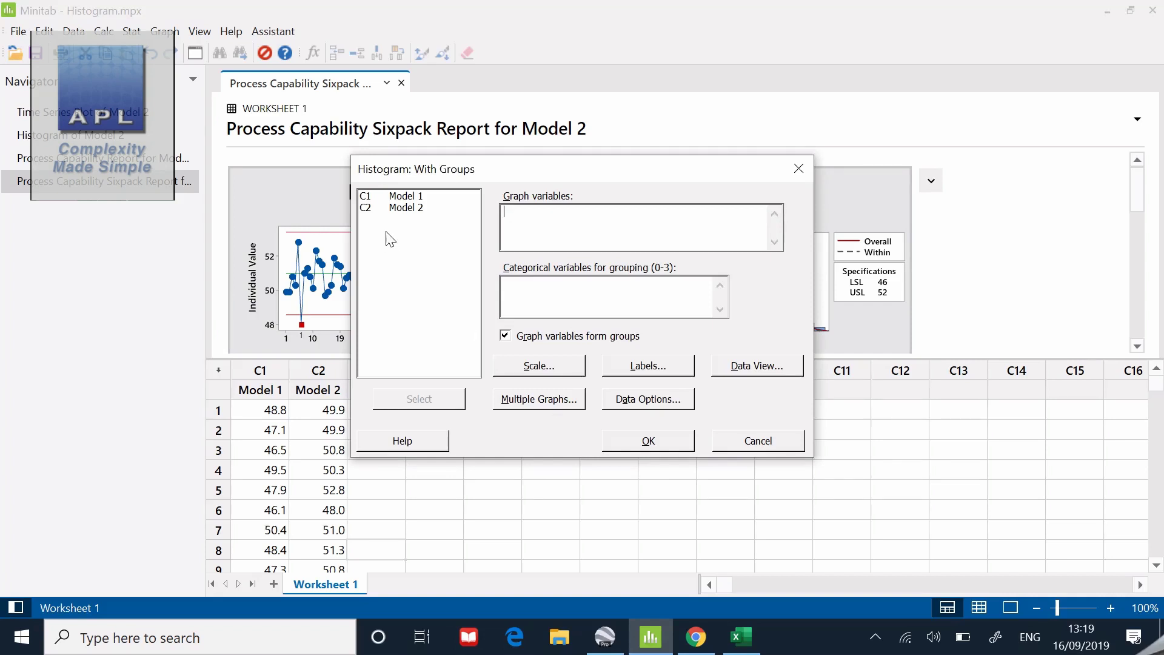
double_click(405, 197)
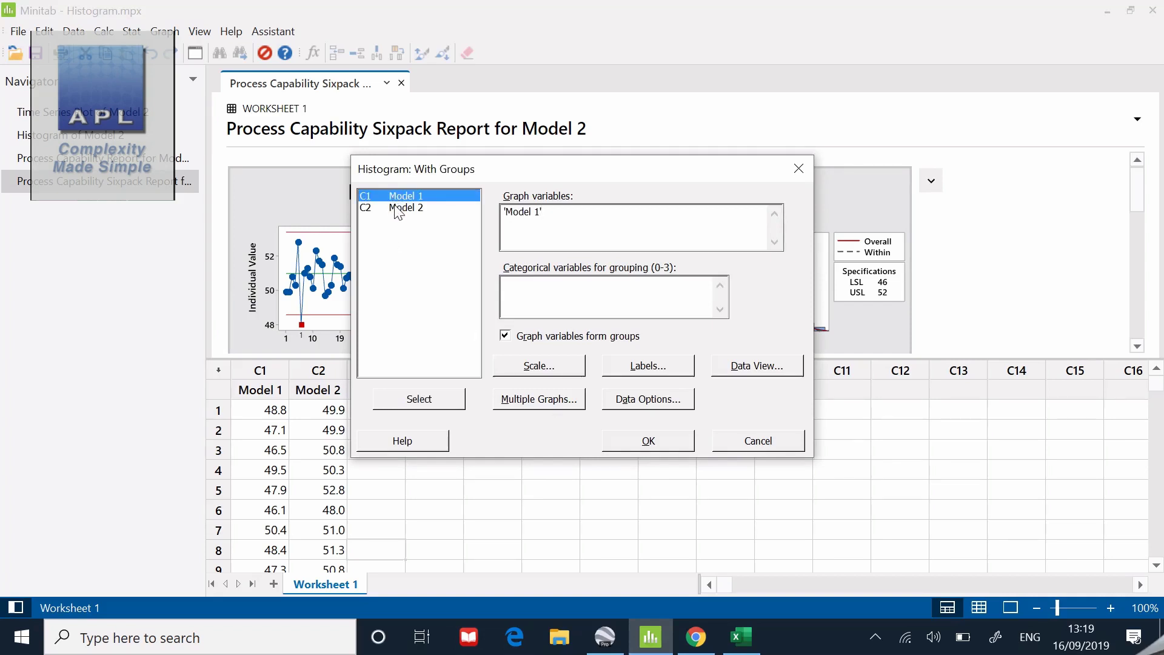
double_click(406, 208)
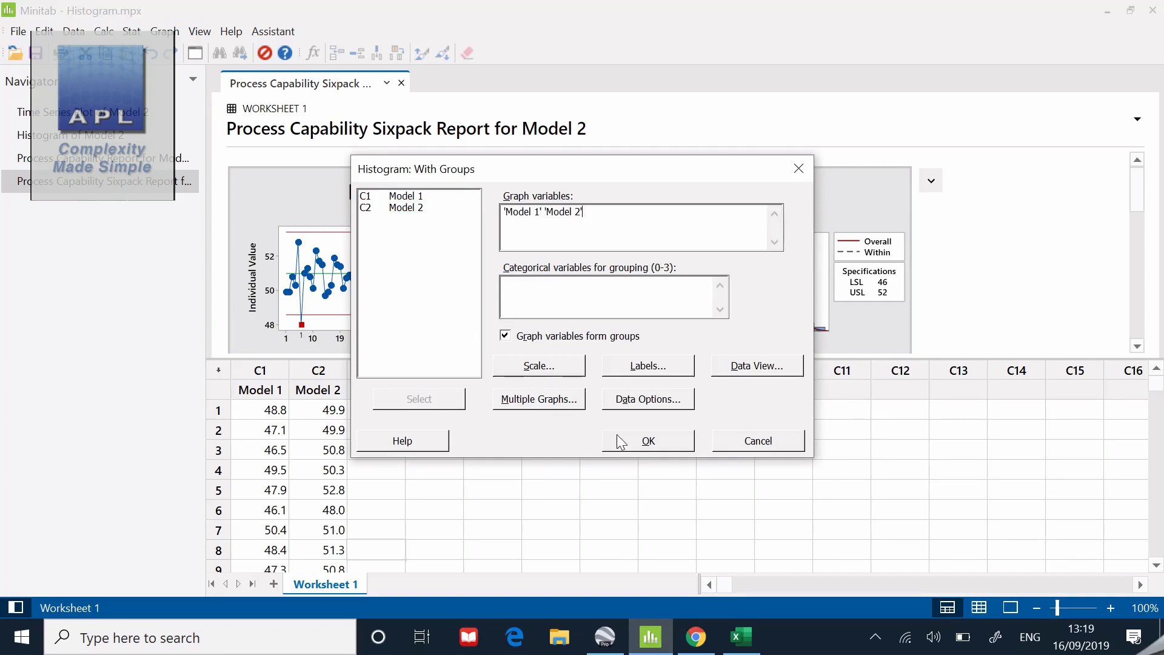
click(647, 440)
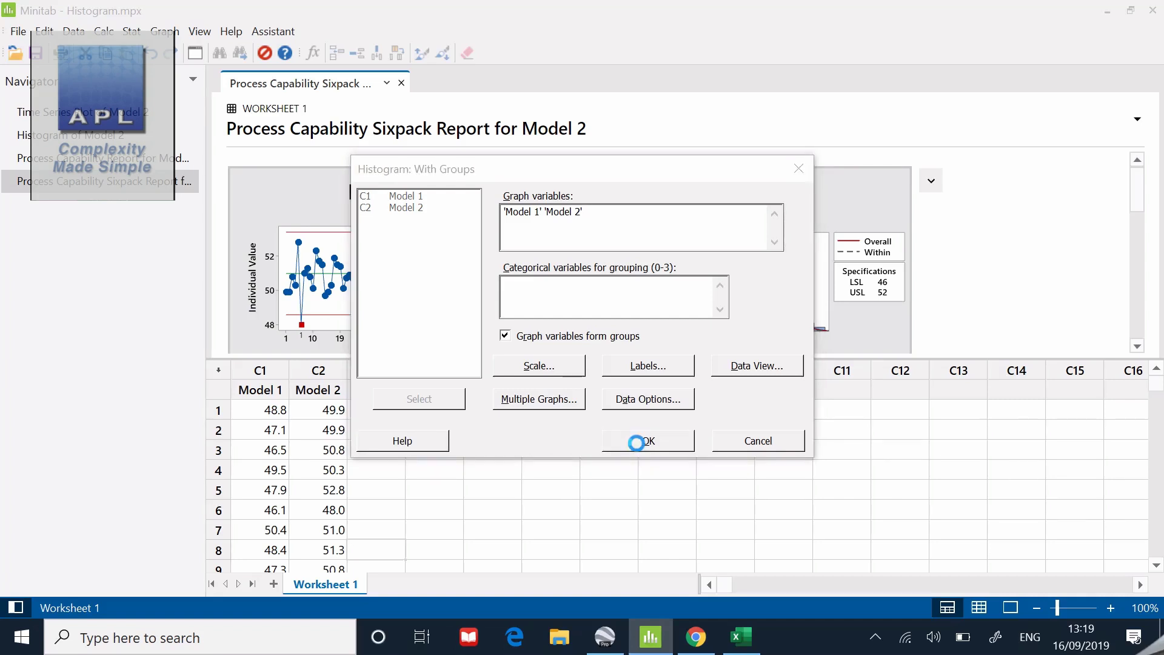
click(646, 440)
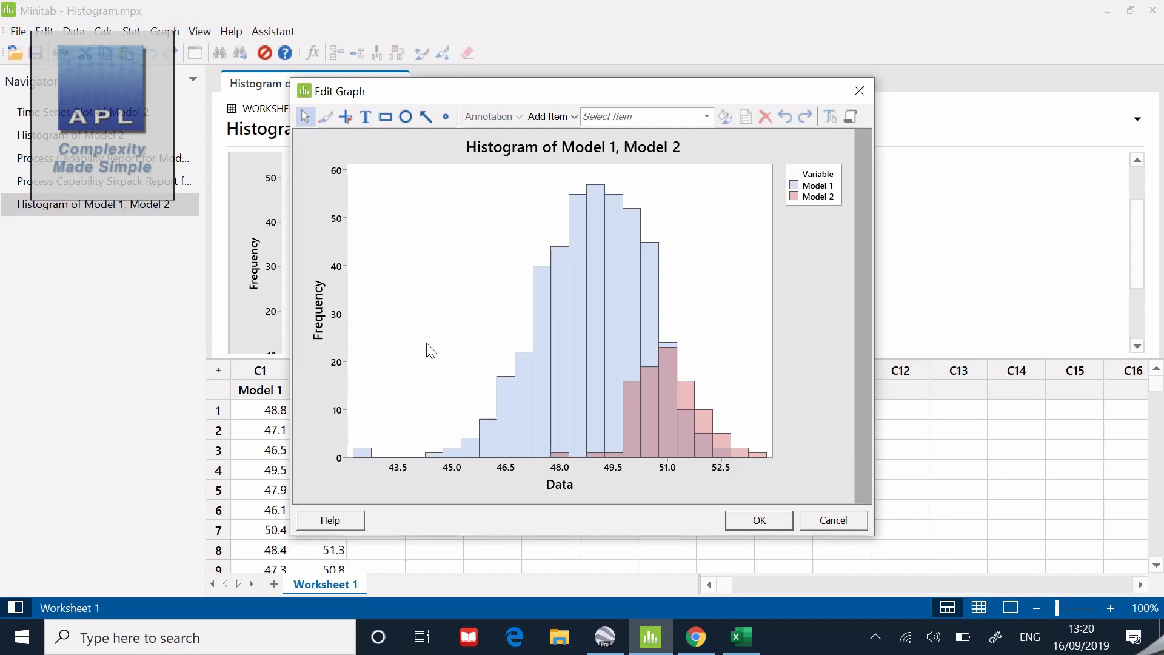
mouse_move(577, 309)
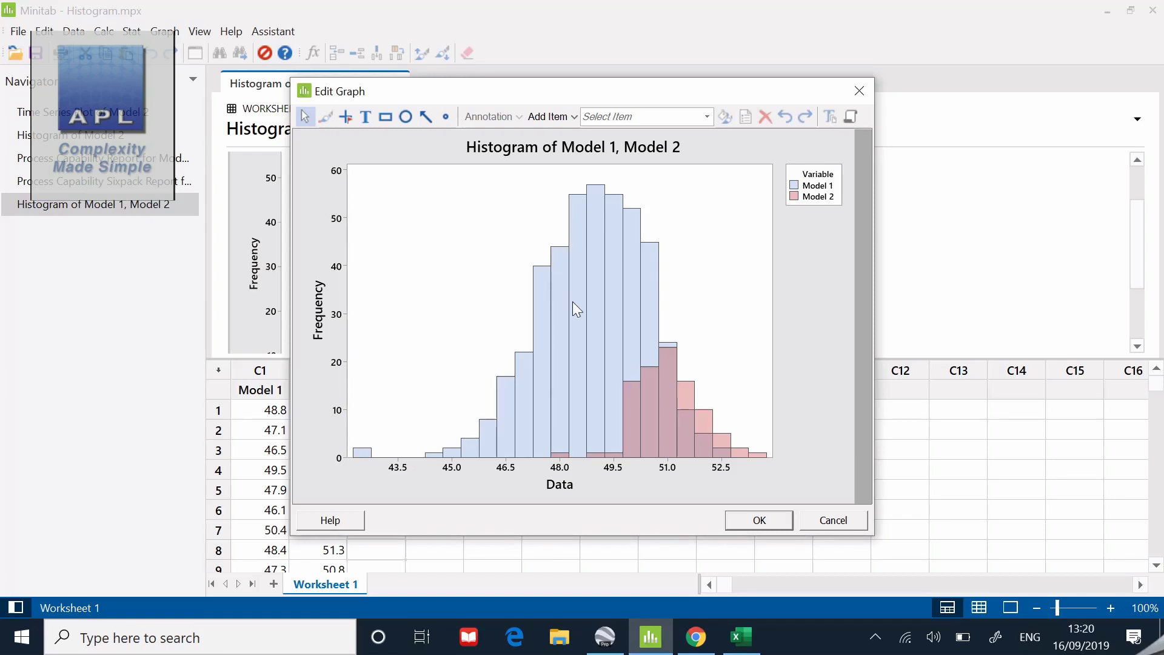
mouse_move(577, 308)
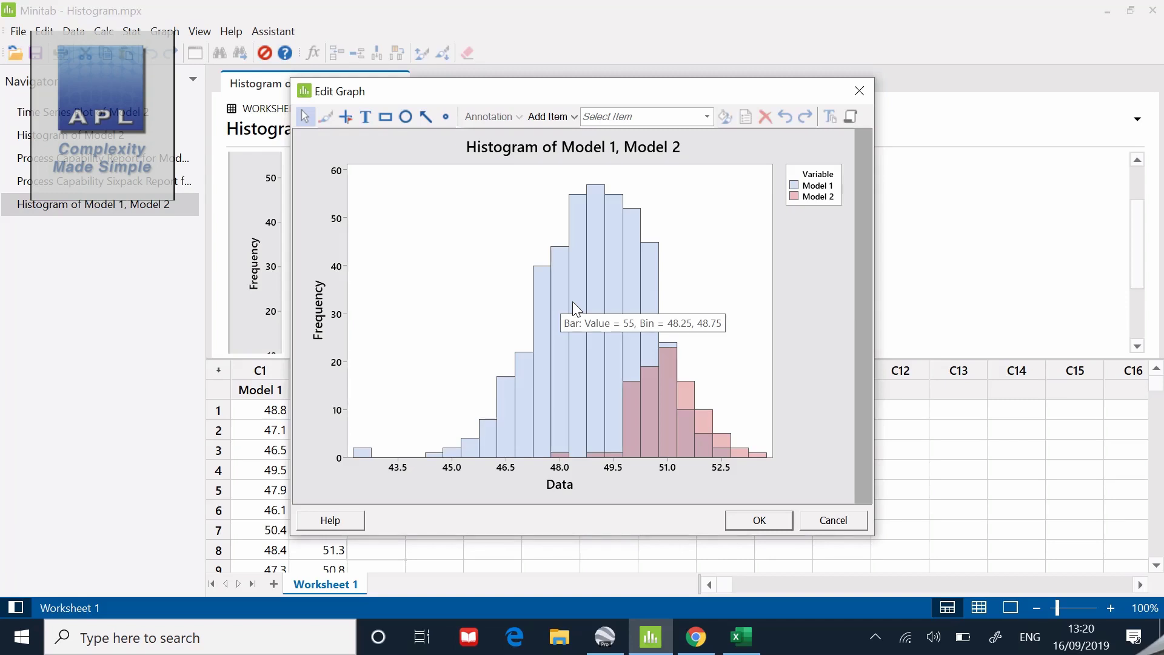
mouse_move(671, 411)
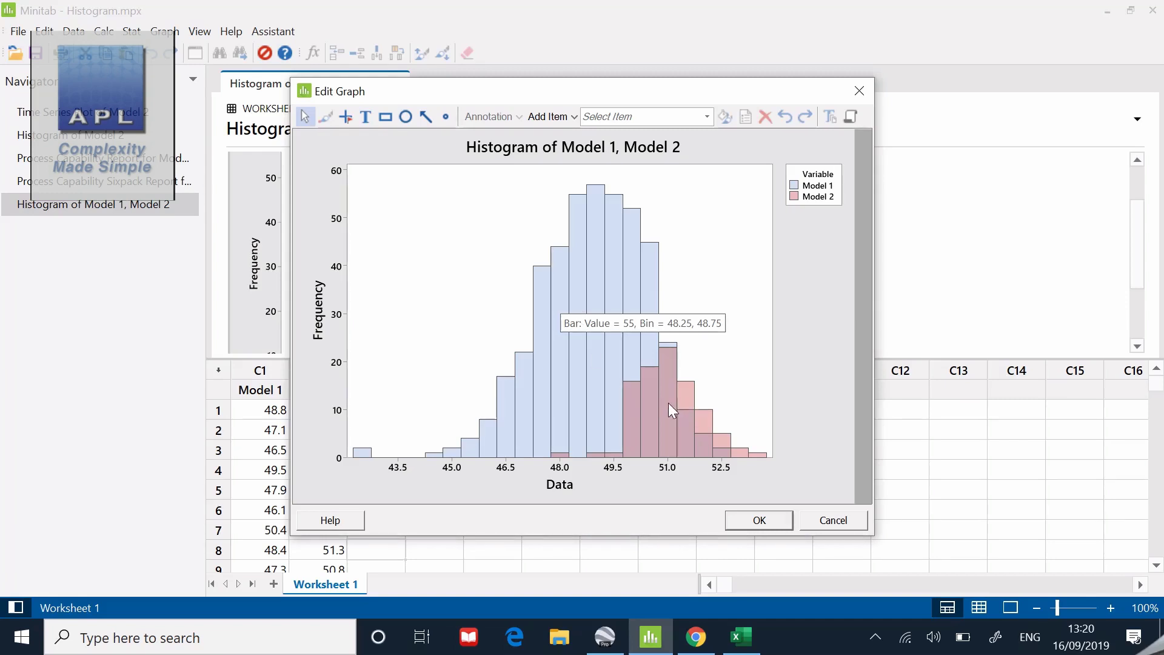
mouse_move(531, 362)
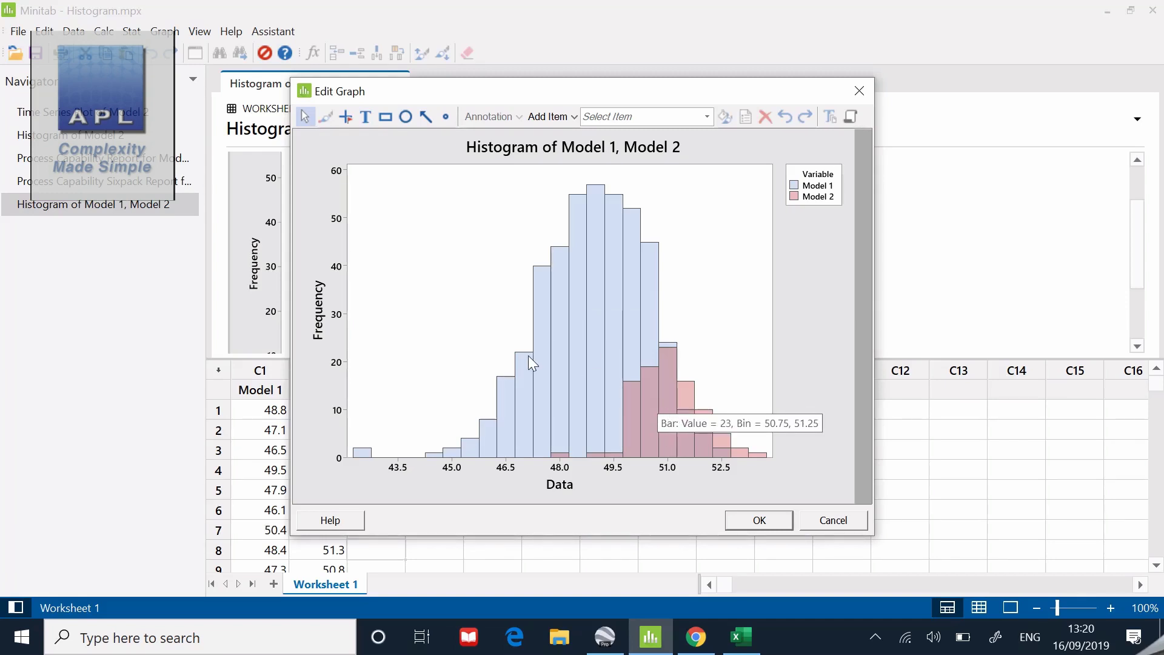
mouse_move(672, 452)
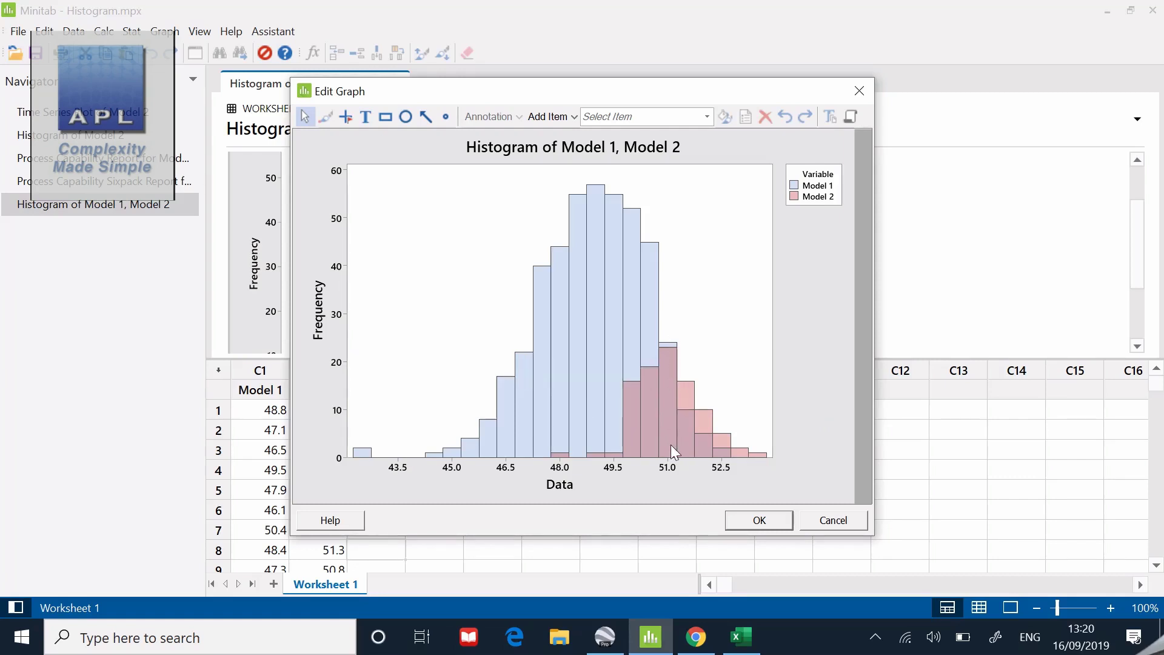
mouse_move(681, 474)
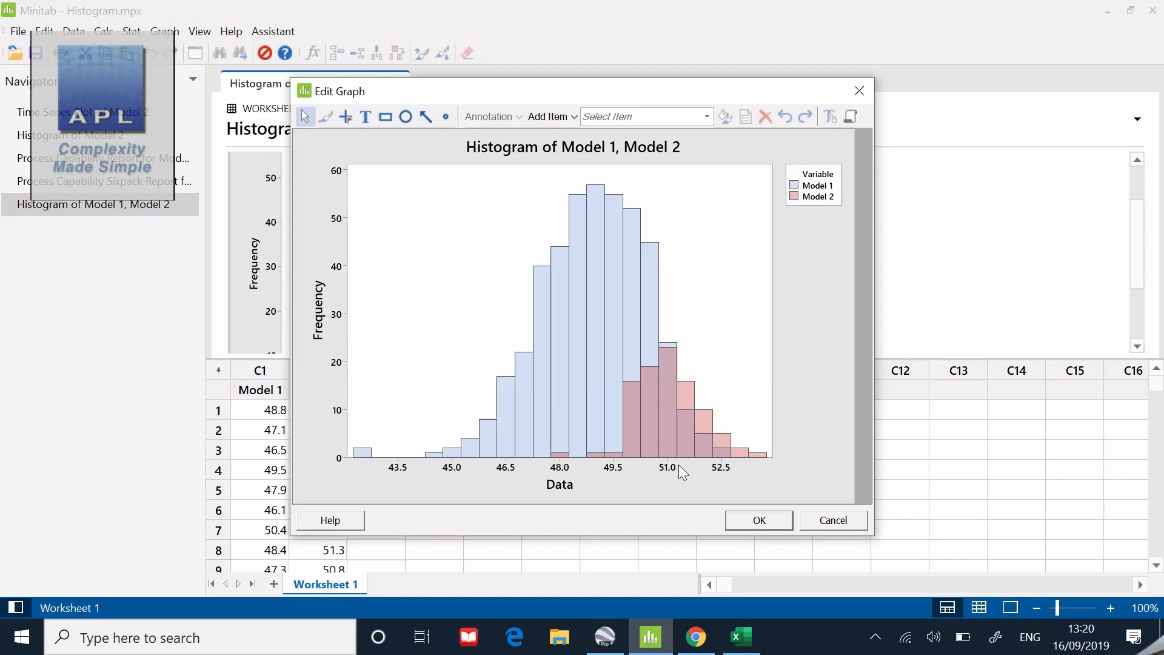
mouse_move(580, 284)
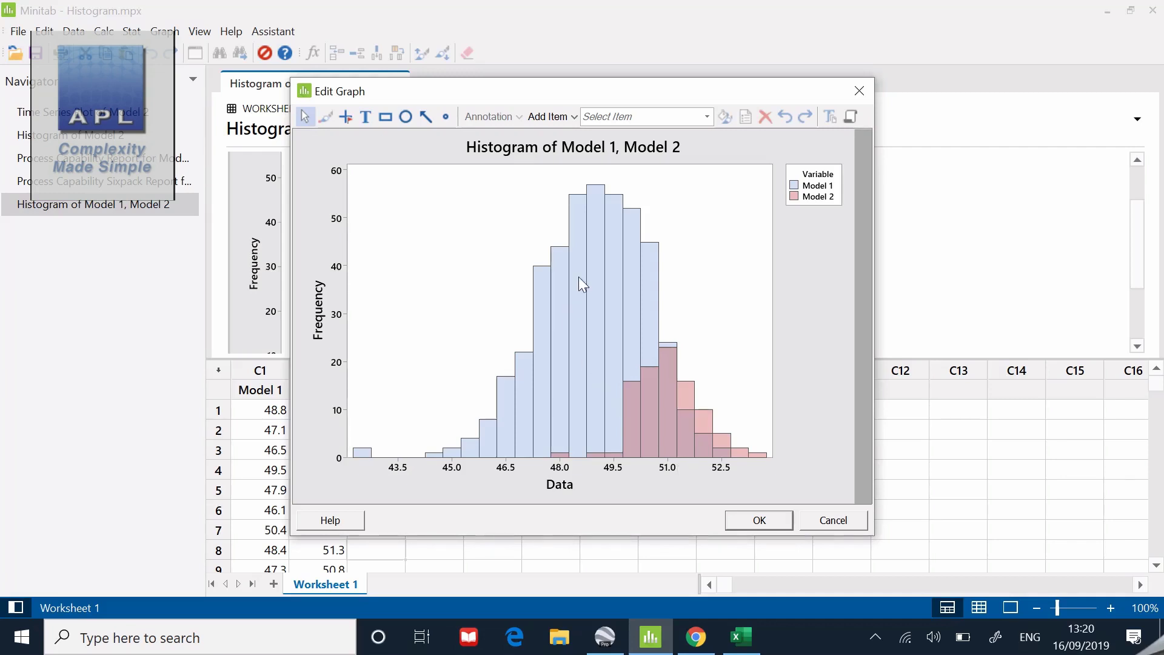
mouse_move(605, 361)
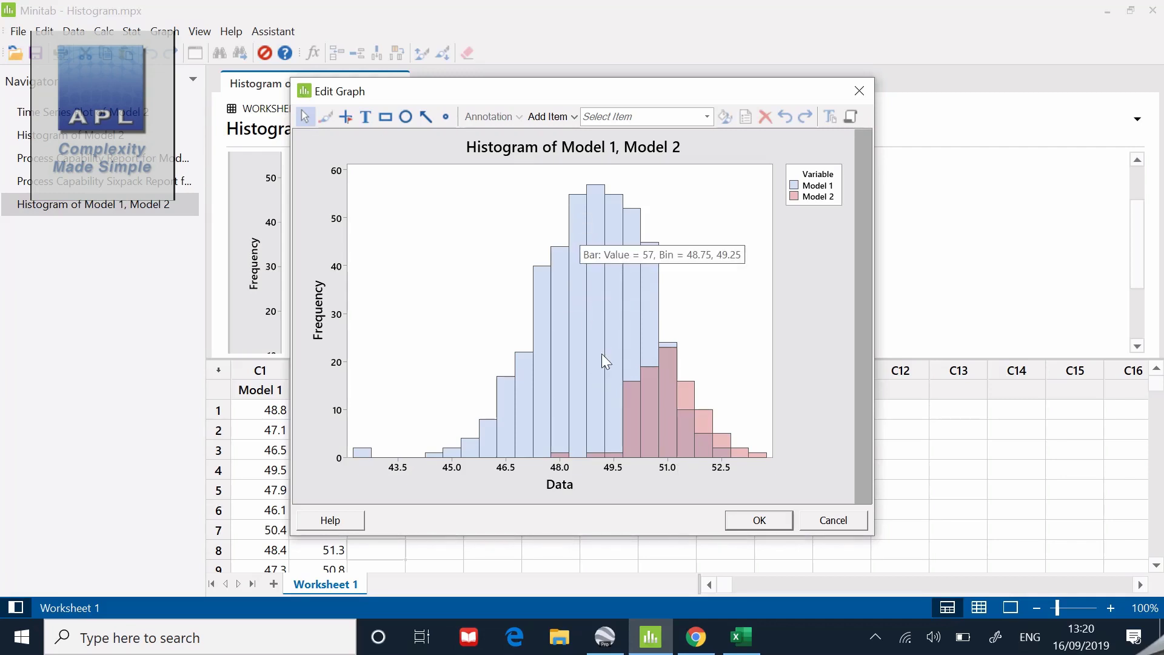
mouse_move(600, 477)
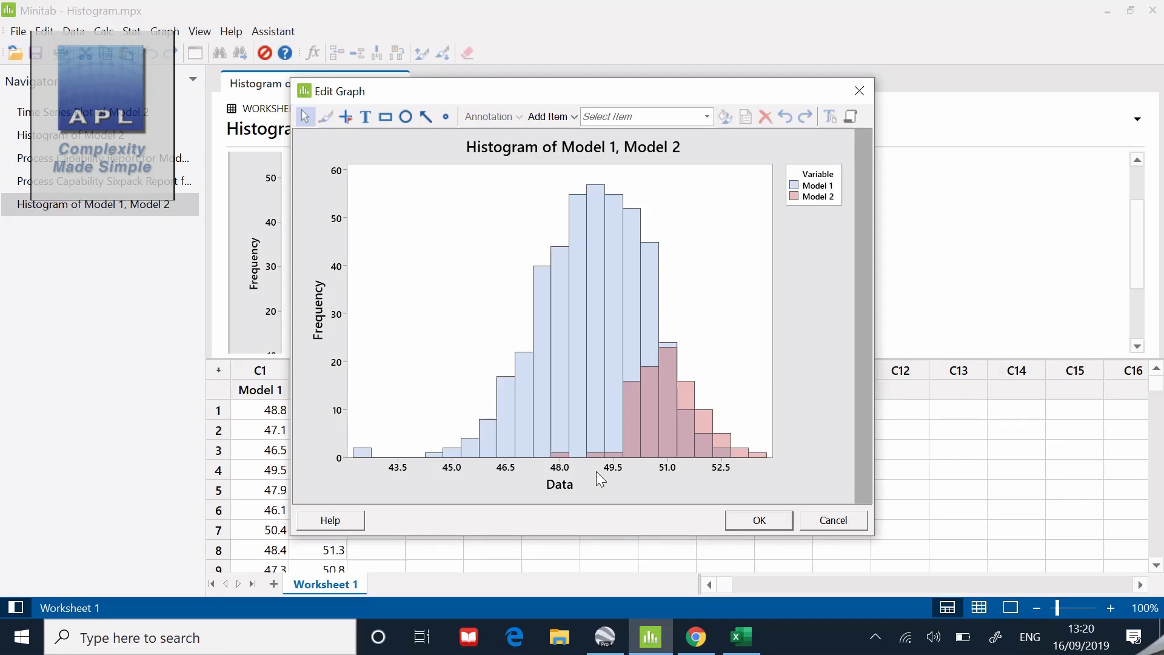
mouse_move(393, 475)
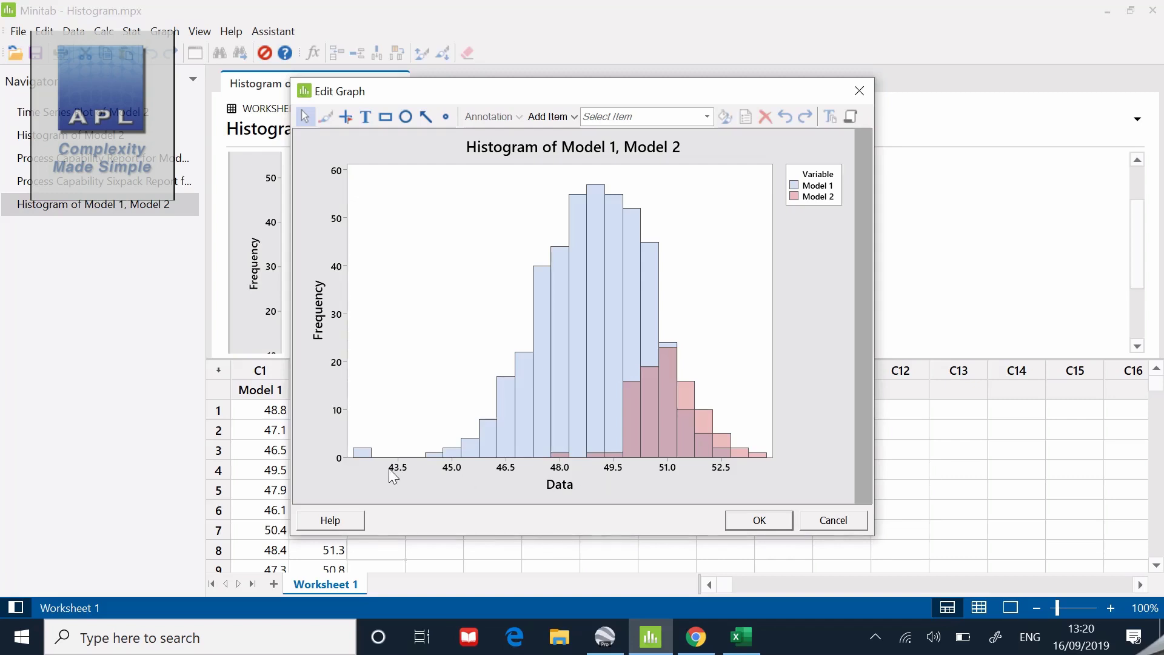
mouse_move(507, 464)
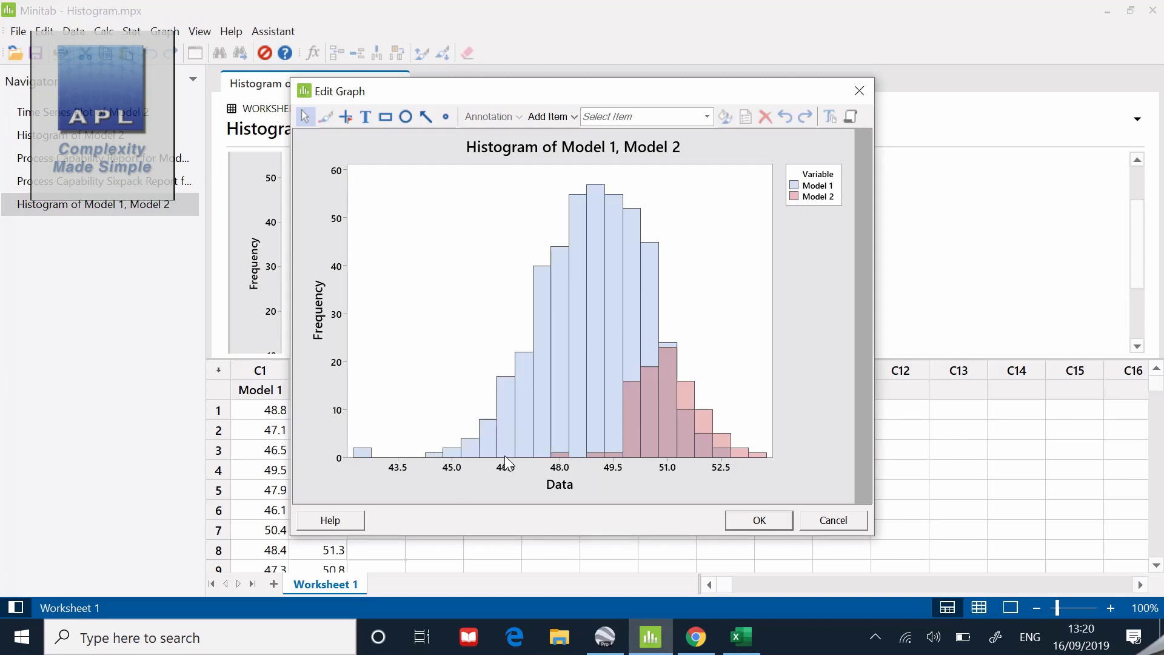
mouse_move(468, 482)
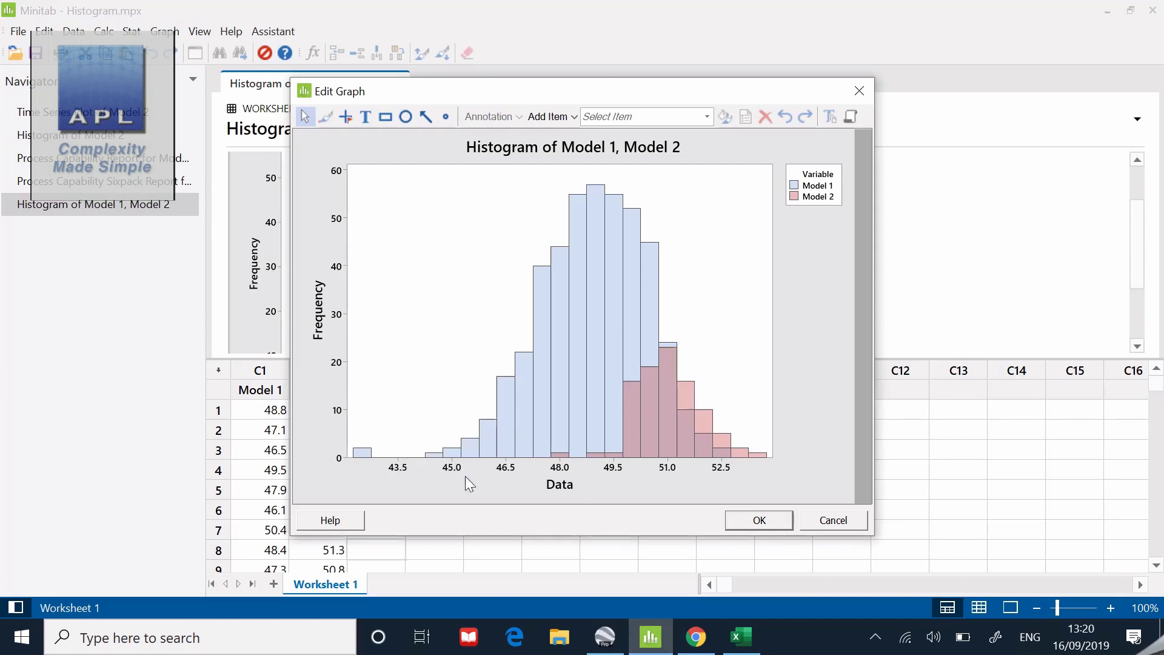
mouse_move(699, 457)
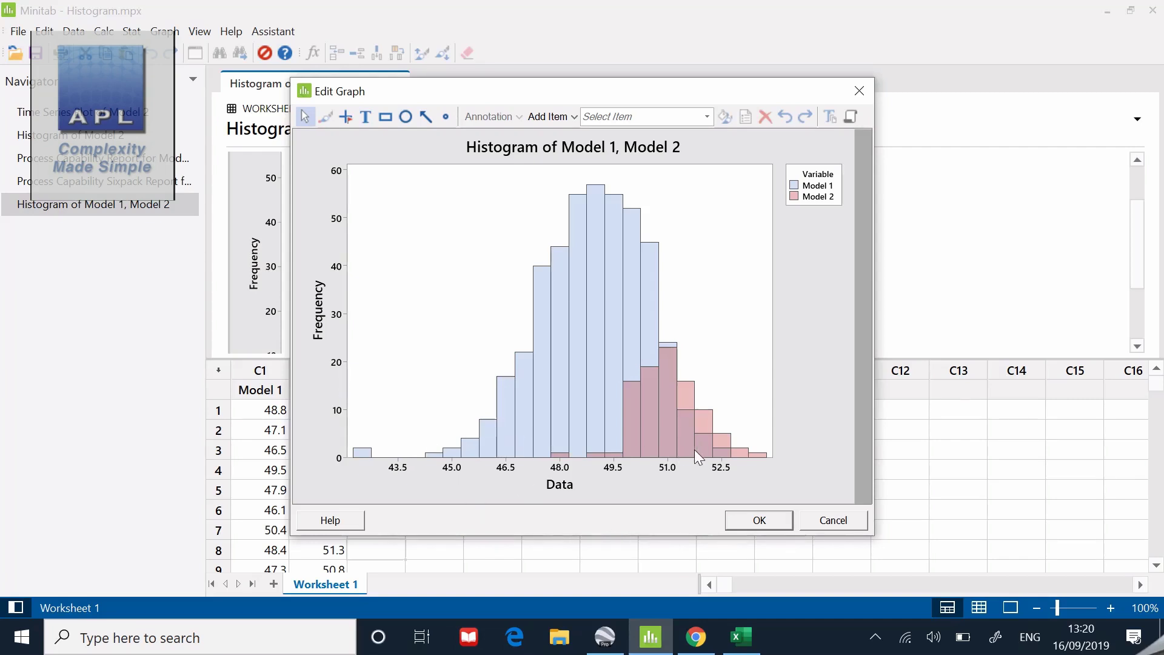
mouse_move(817, 465)
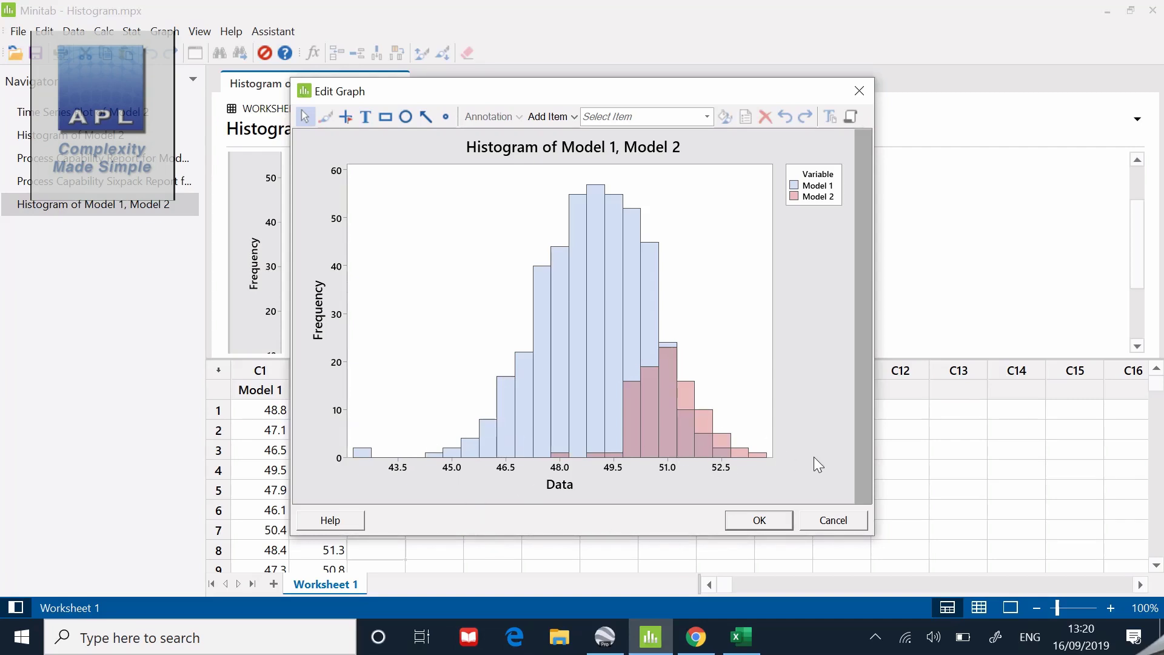